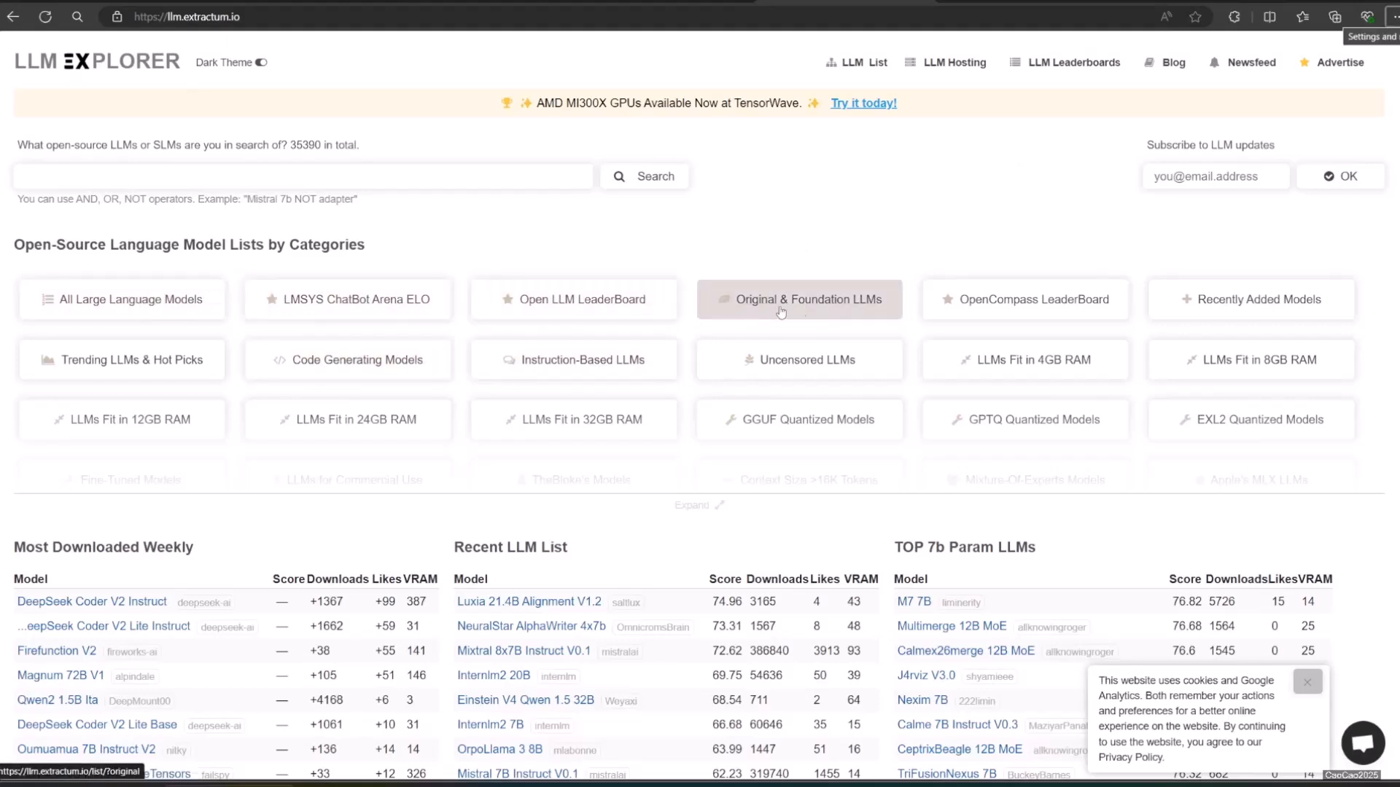
pyautogui.moveTo(441, 388)
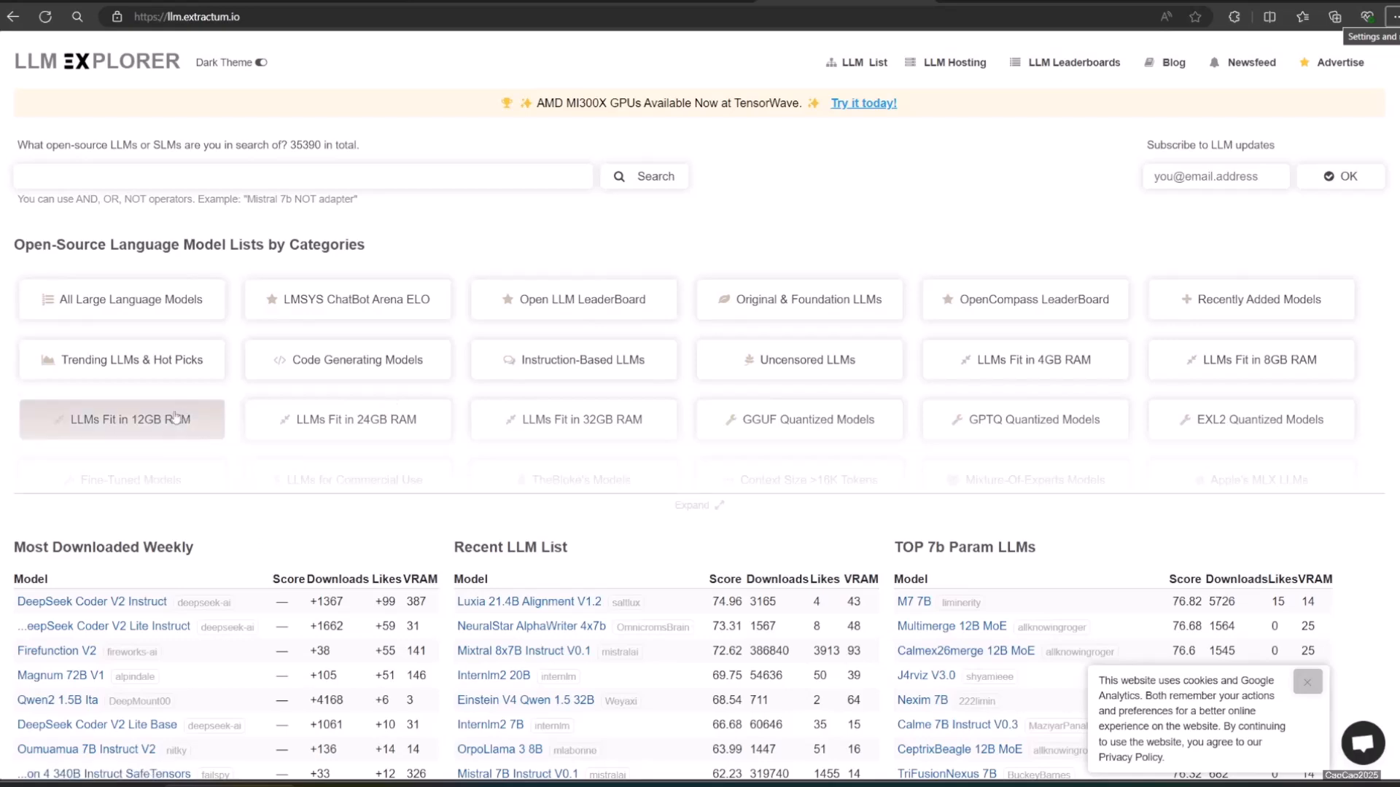
# Step: Reveal all model categories, browse the LLM leaderboards page, then return home
pyautogui.scroll(-3)
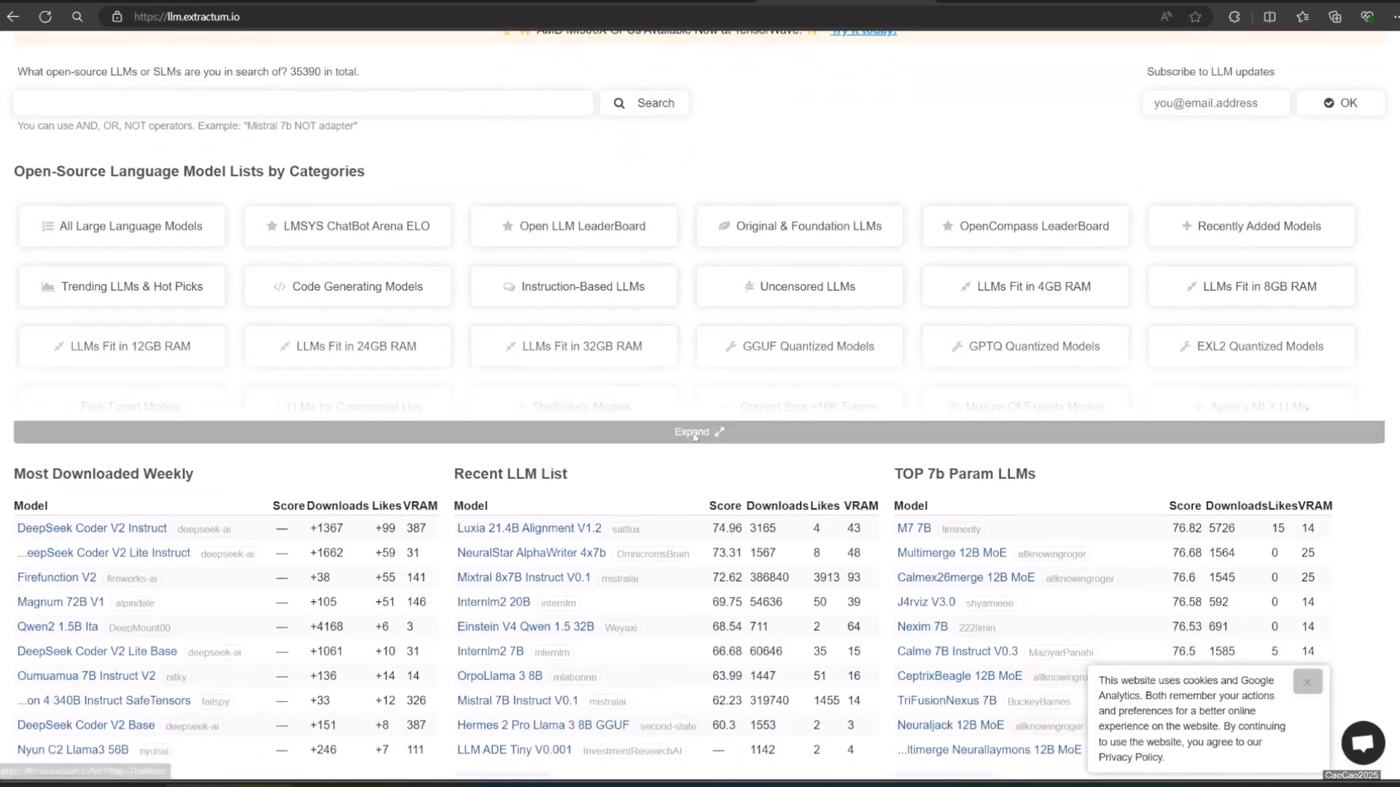
pyautogui.click(698, 432)
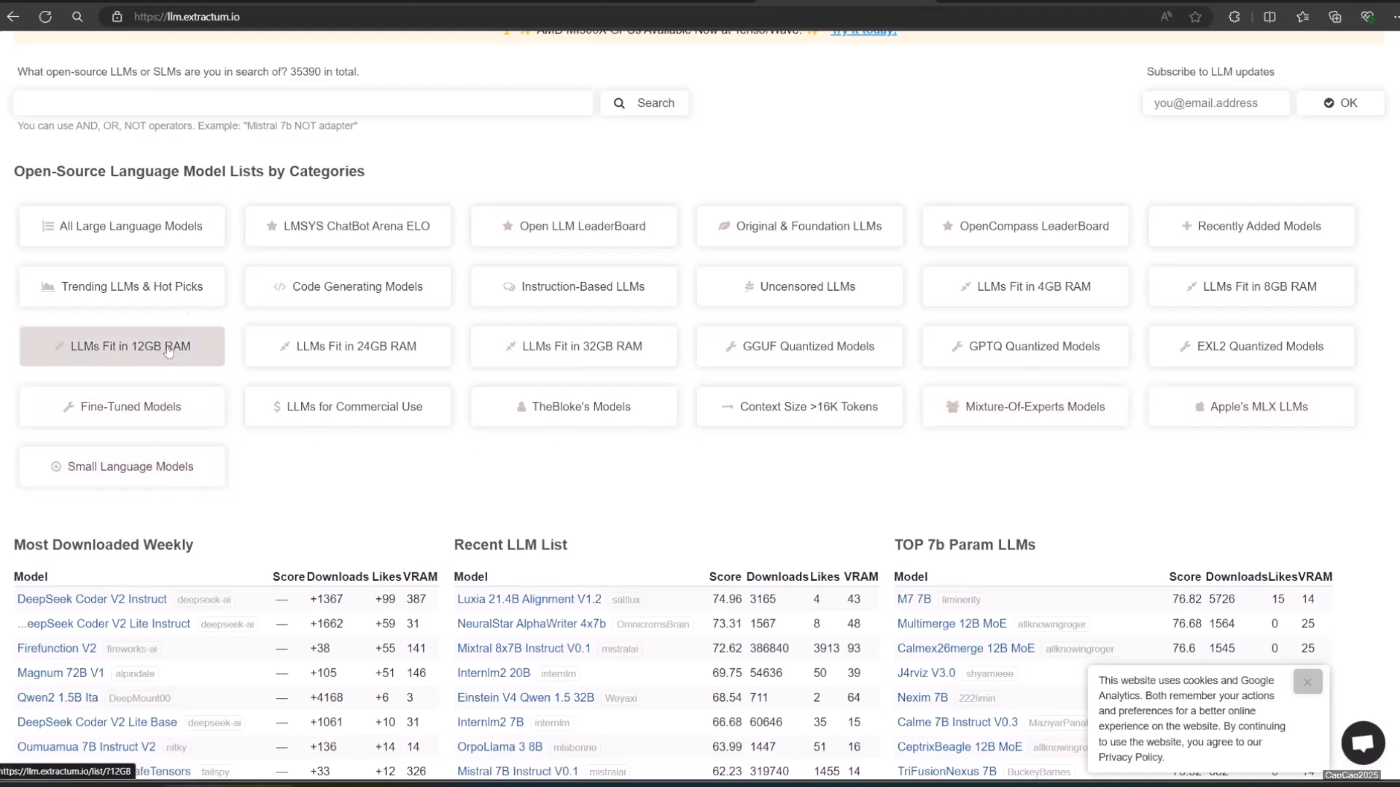
pyautogui.moveTo(832, 265)
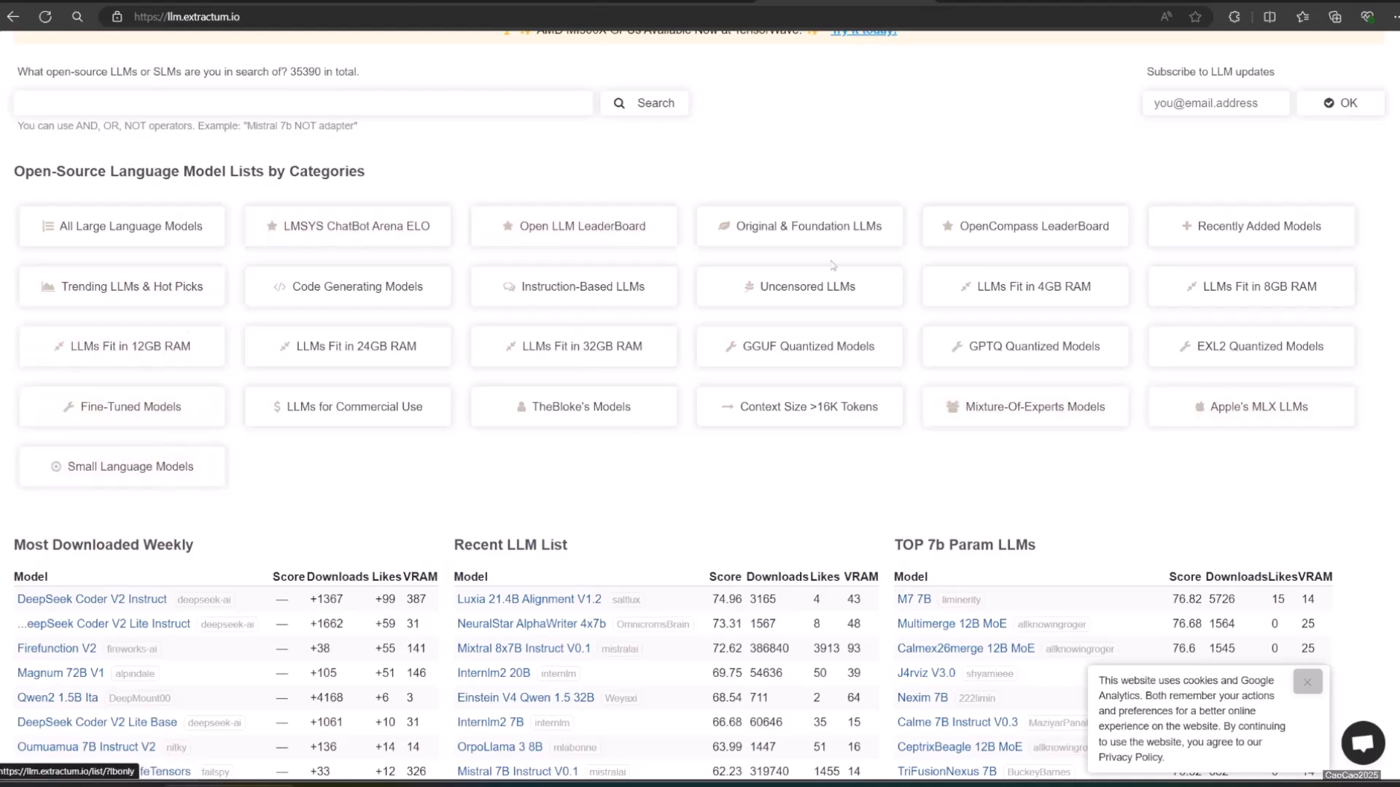
pyautogui.scroll(3)
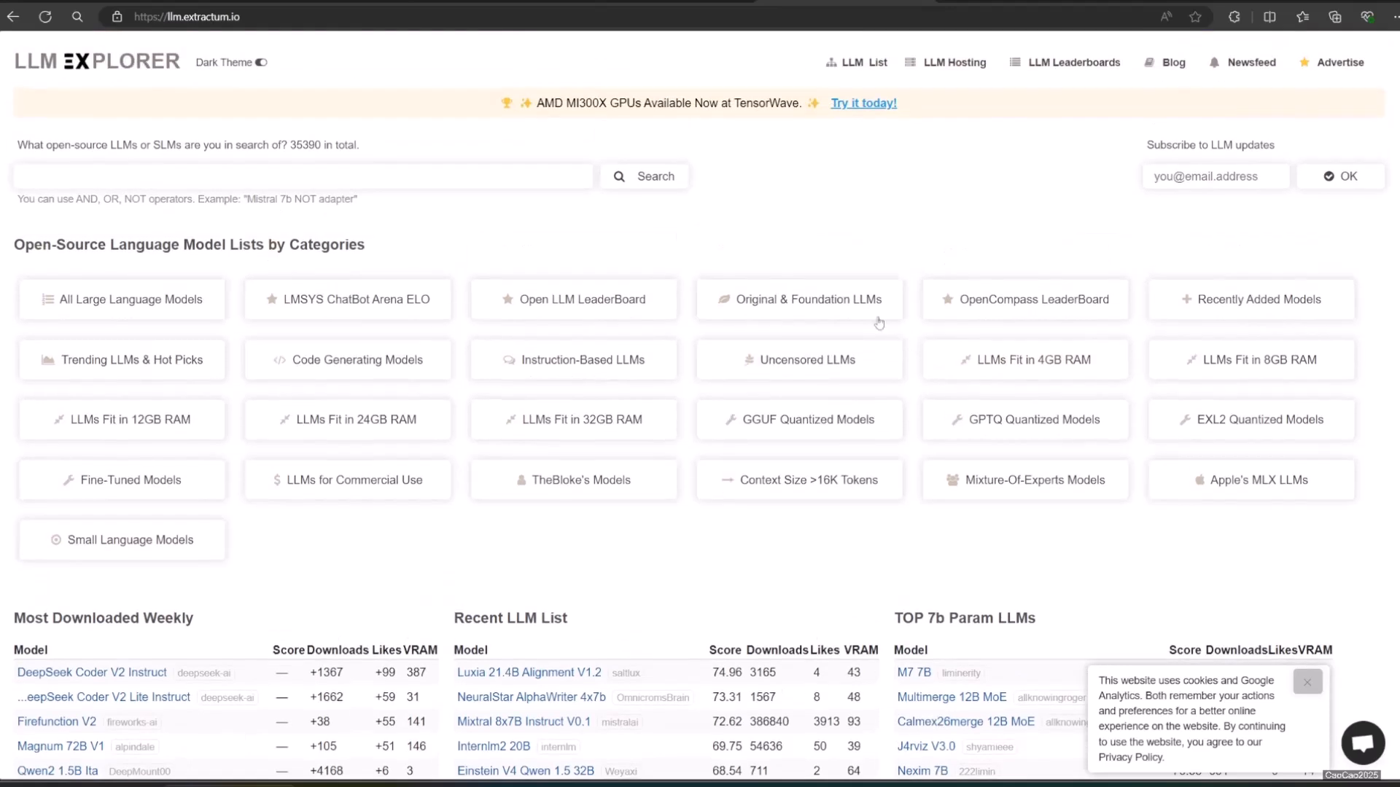
pyautogui.moveTo(997, 57)
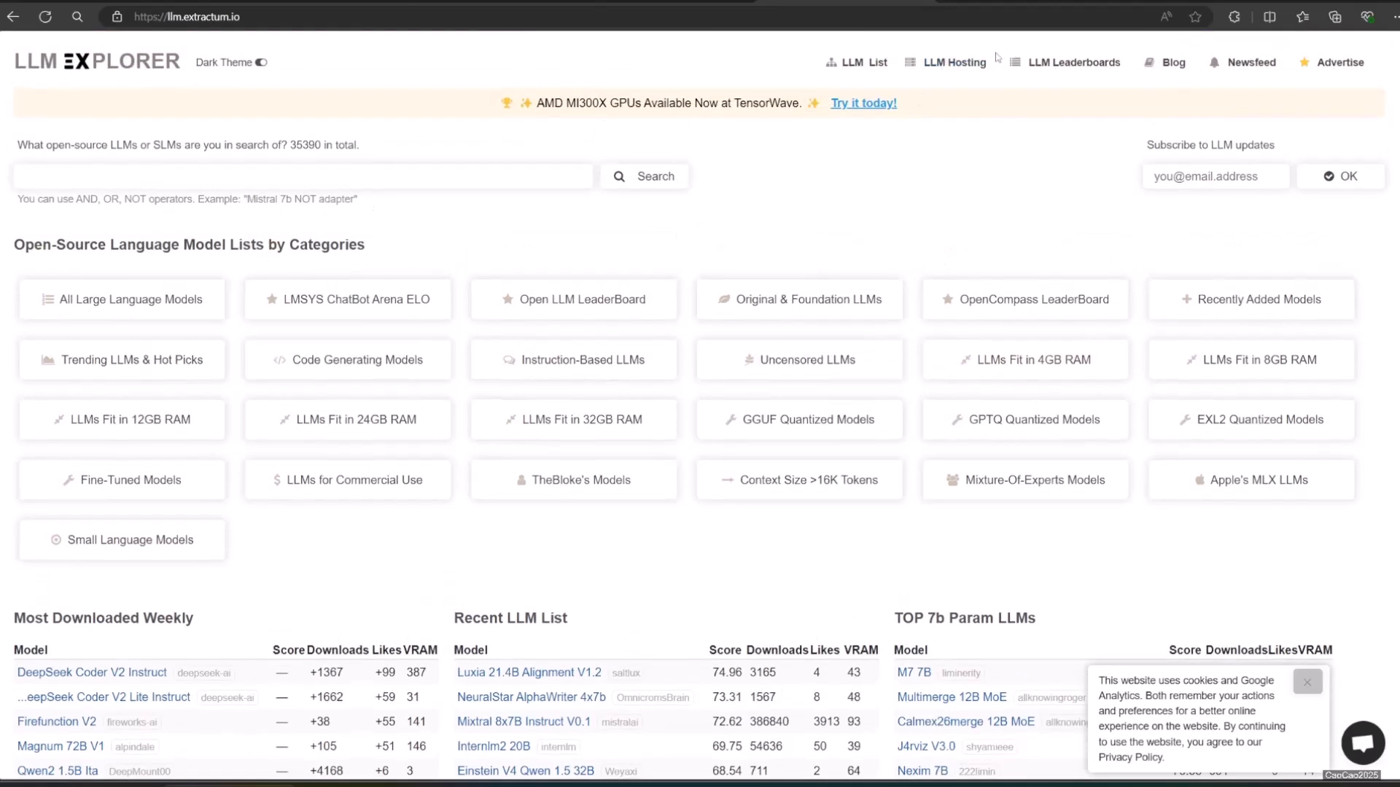
pyautogui.moveTo(1073, 63)
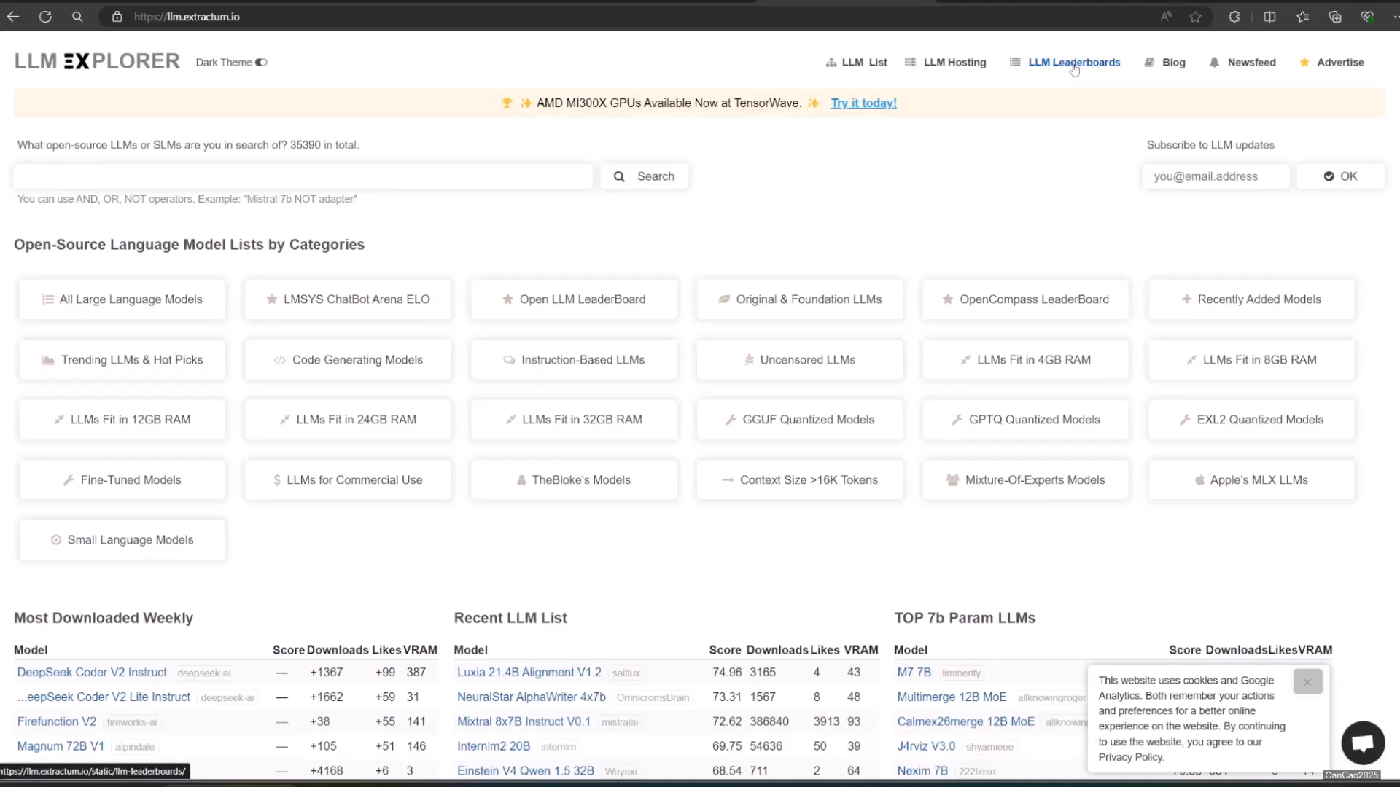
pyautogui.click(1072, 63)
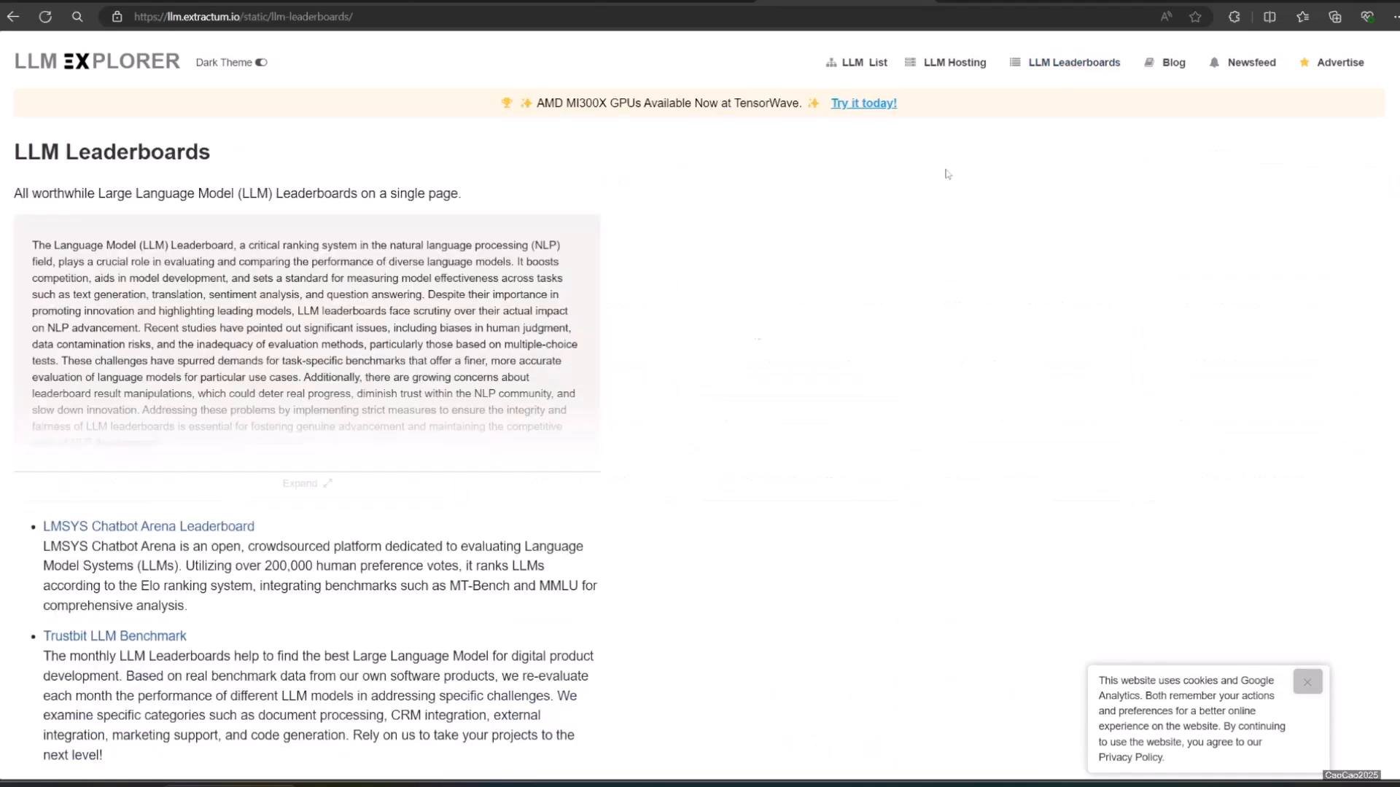
pyautogui.scroll(-3)
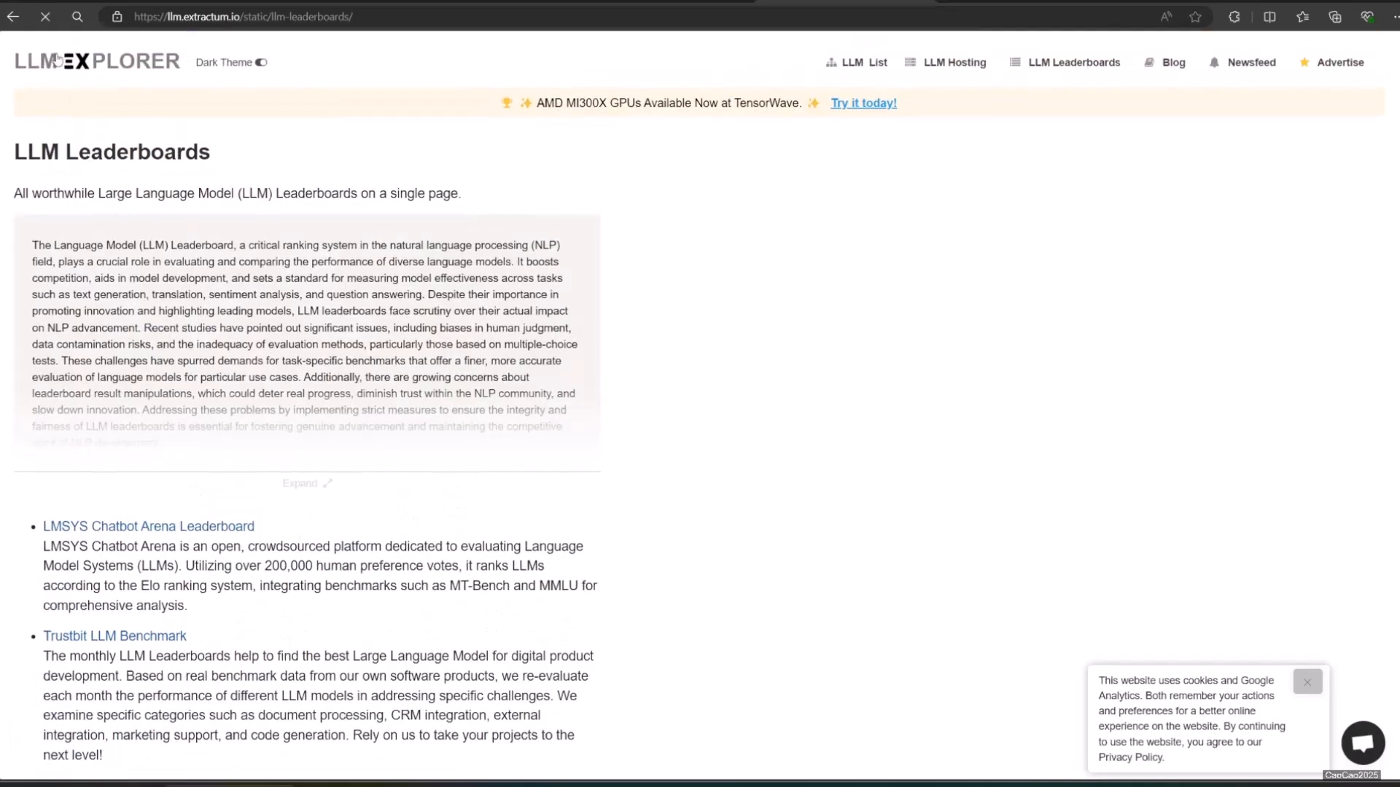
pyautogui.click(96, 61)
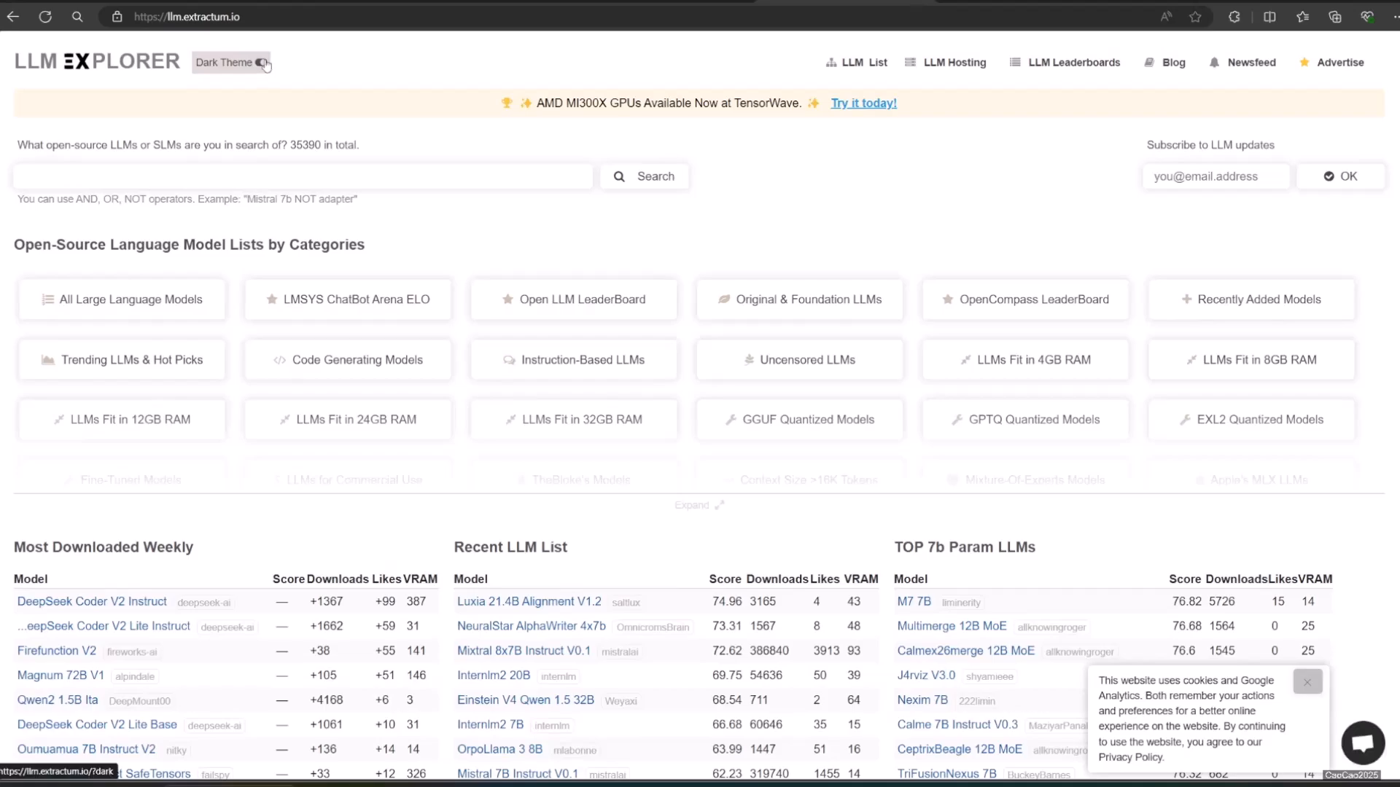
# Step: Switch LLM Explorer to its dark theme and scroll down the home page
pyautogui.click(224, 61)
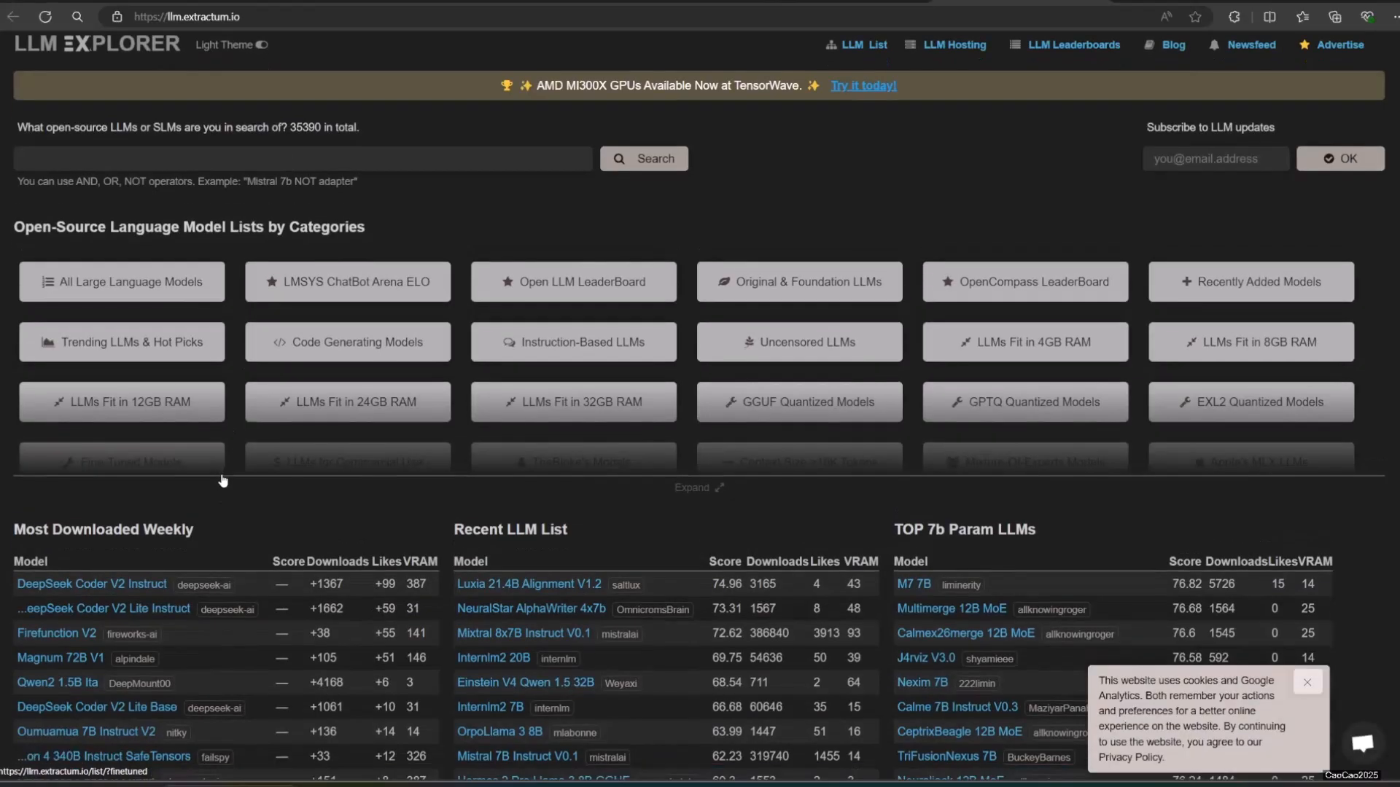
pyautogui.scroll(-3)
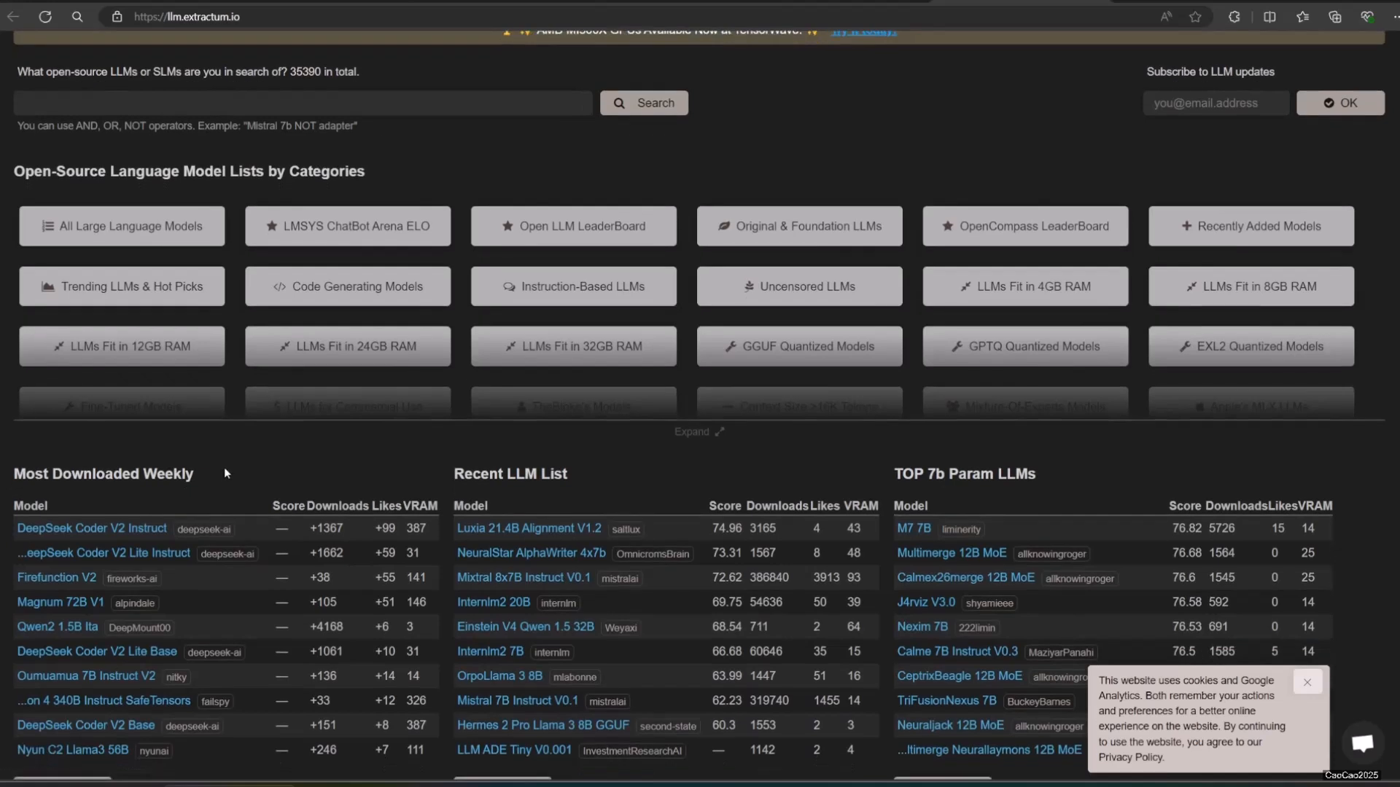
pyautogui.moveTo(972, 505)
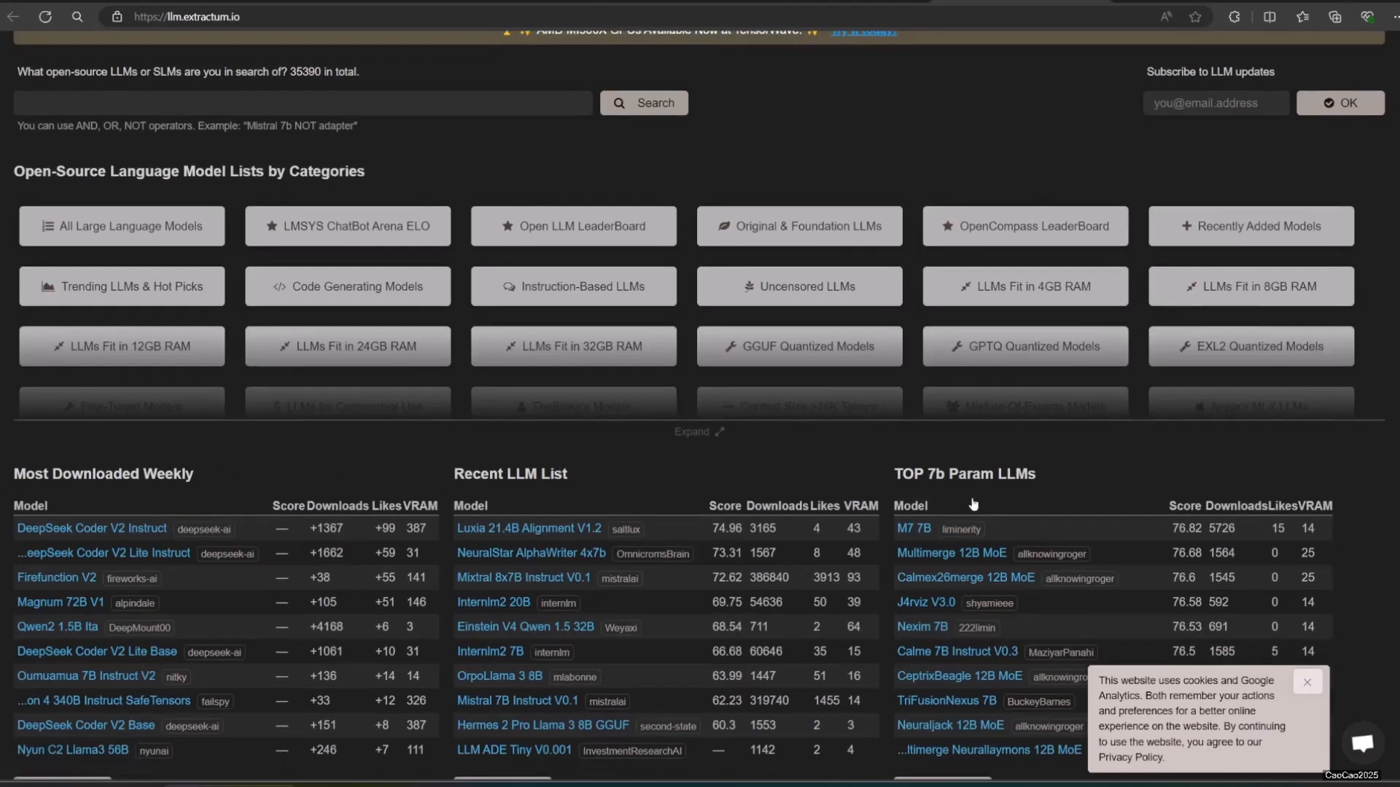
pyautogui.moveTo(868, 538)
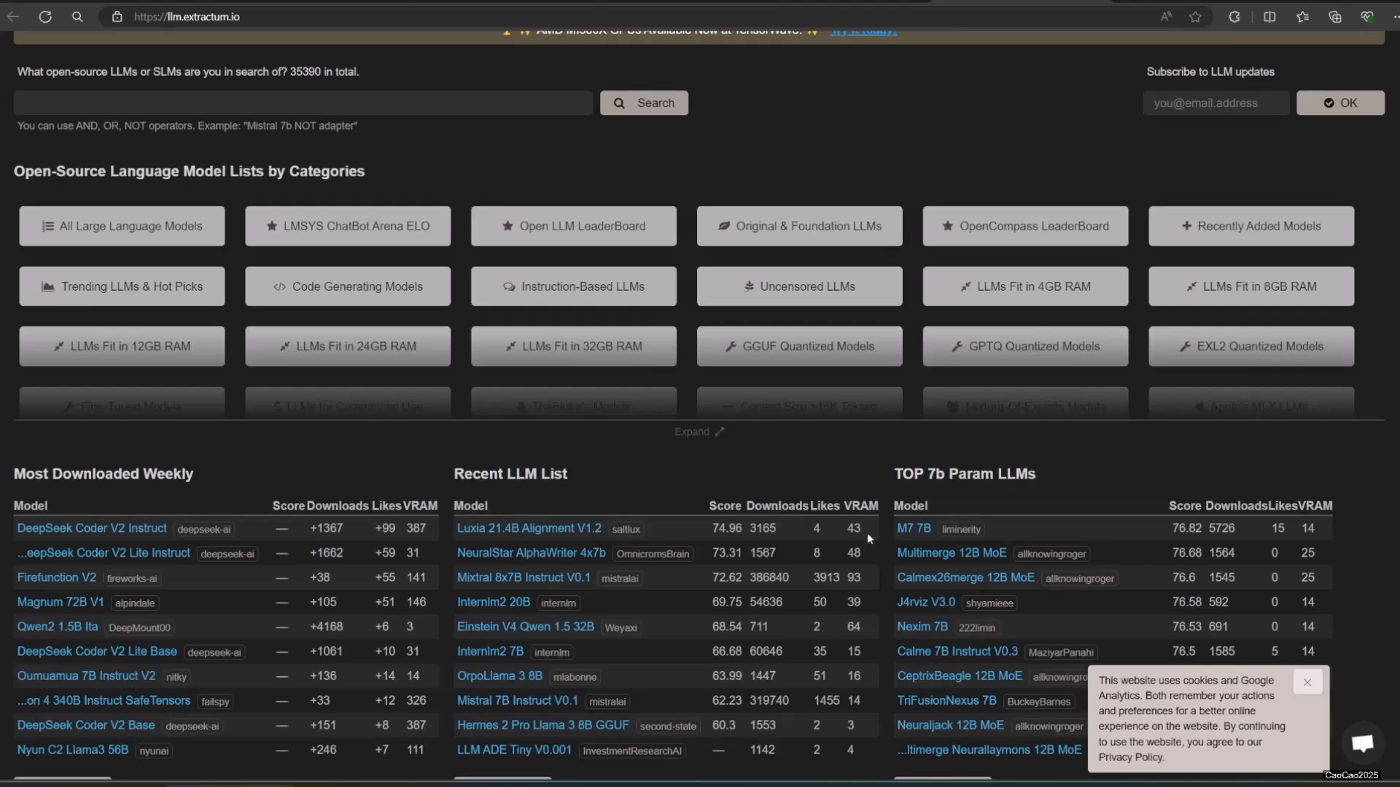
pyautogui.scroll(-3)
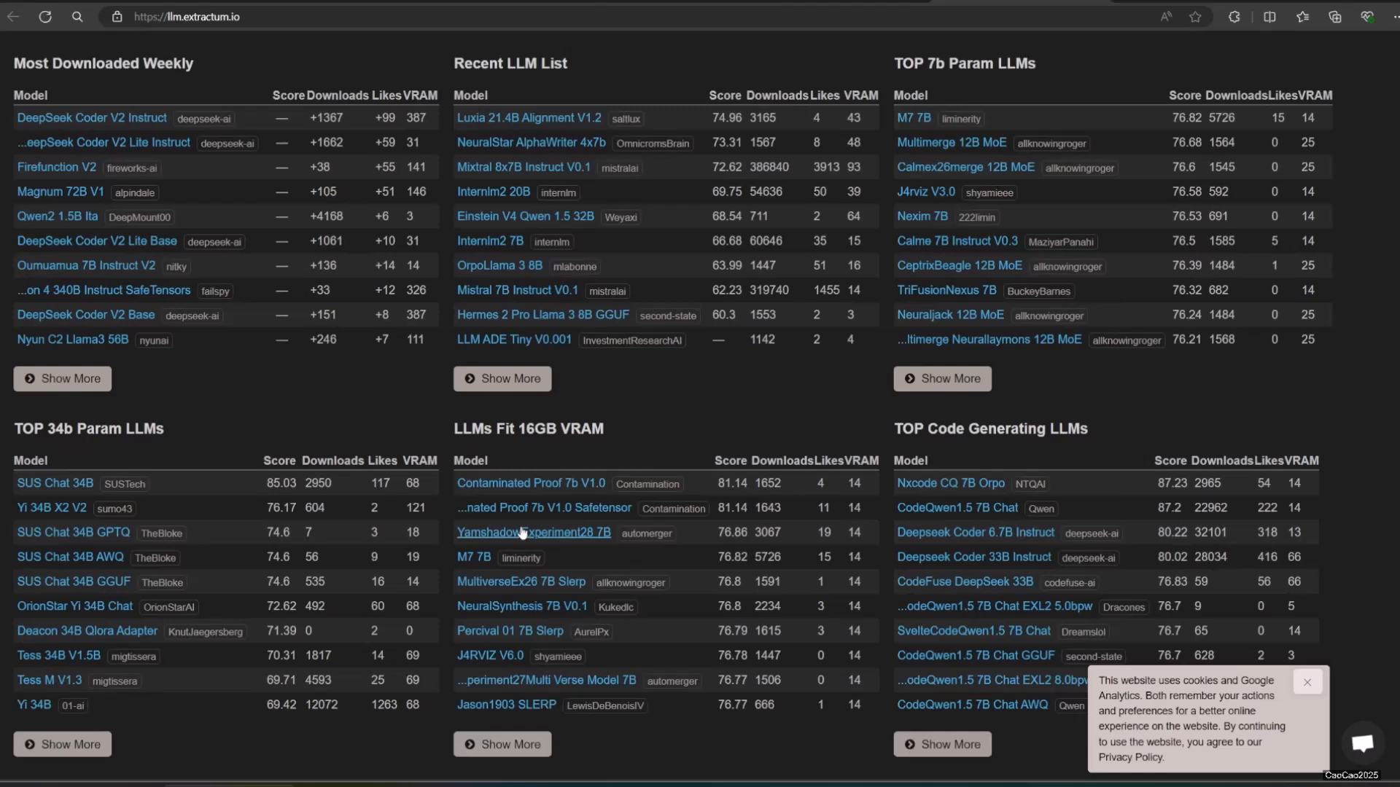
pyautogui.scroll(-3)
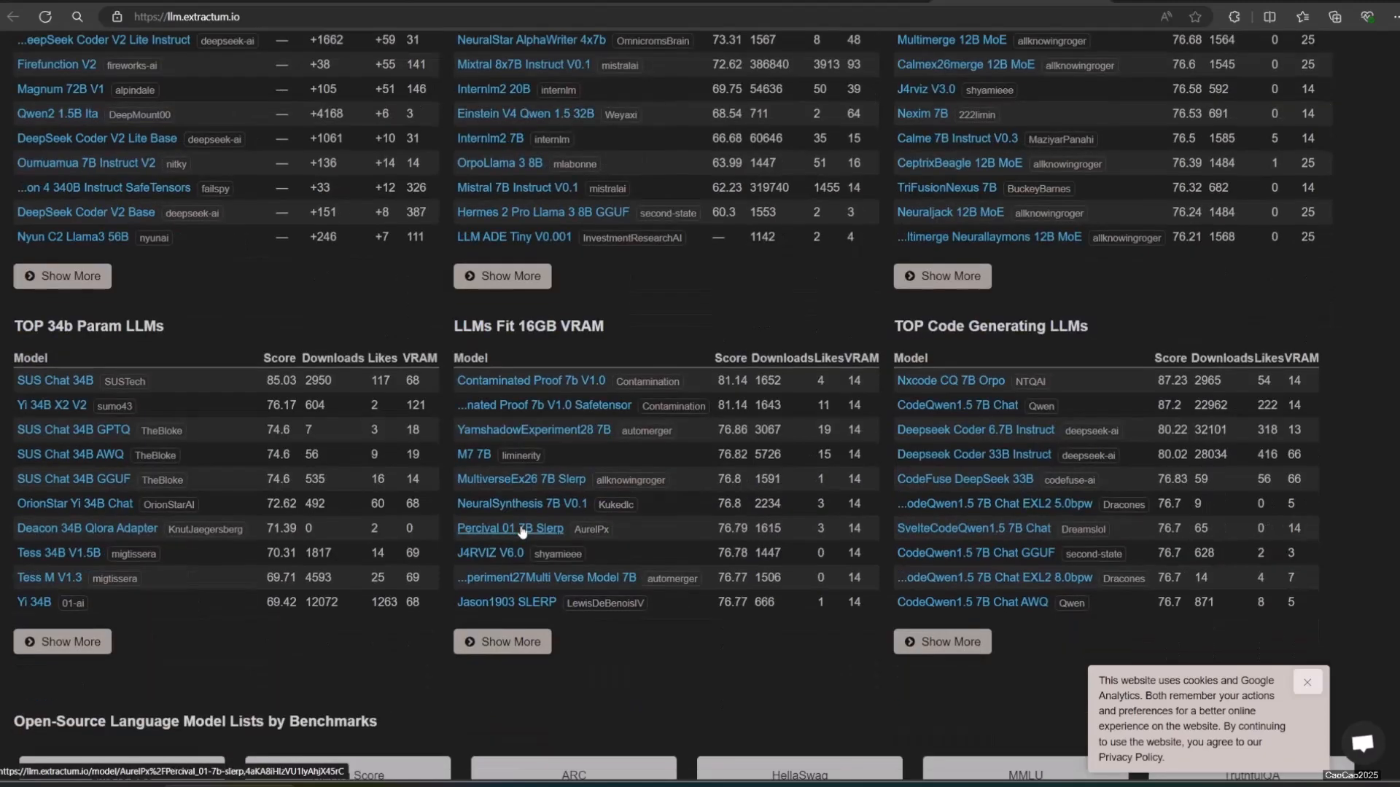
pyautogui.scroll(-3)
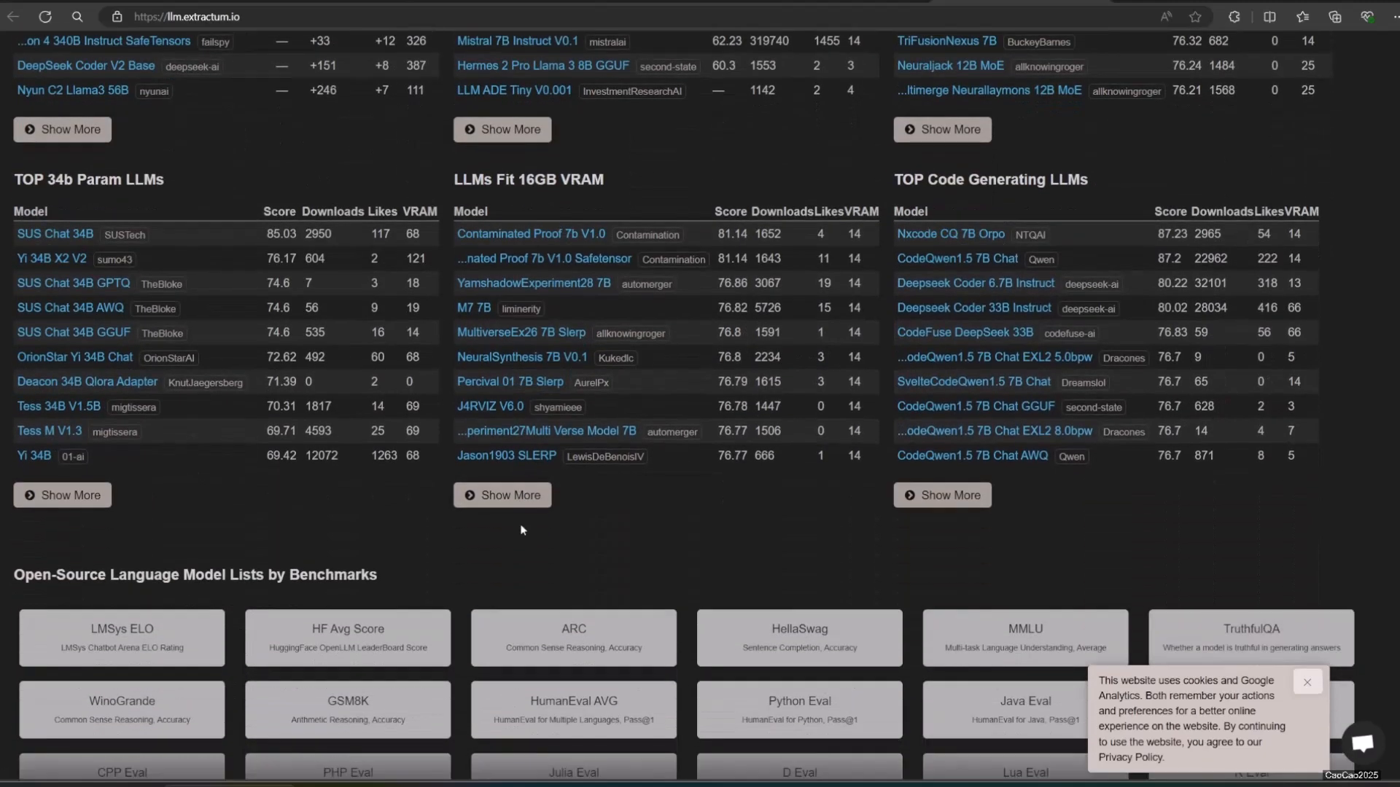
pyautogui.scroll(-3)
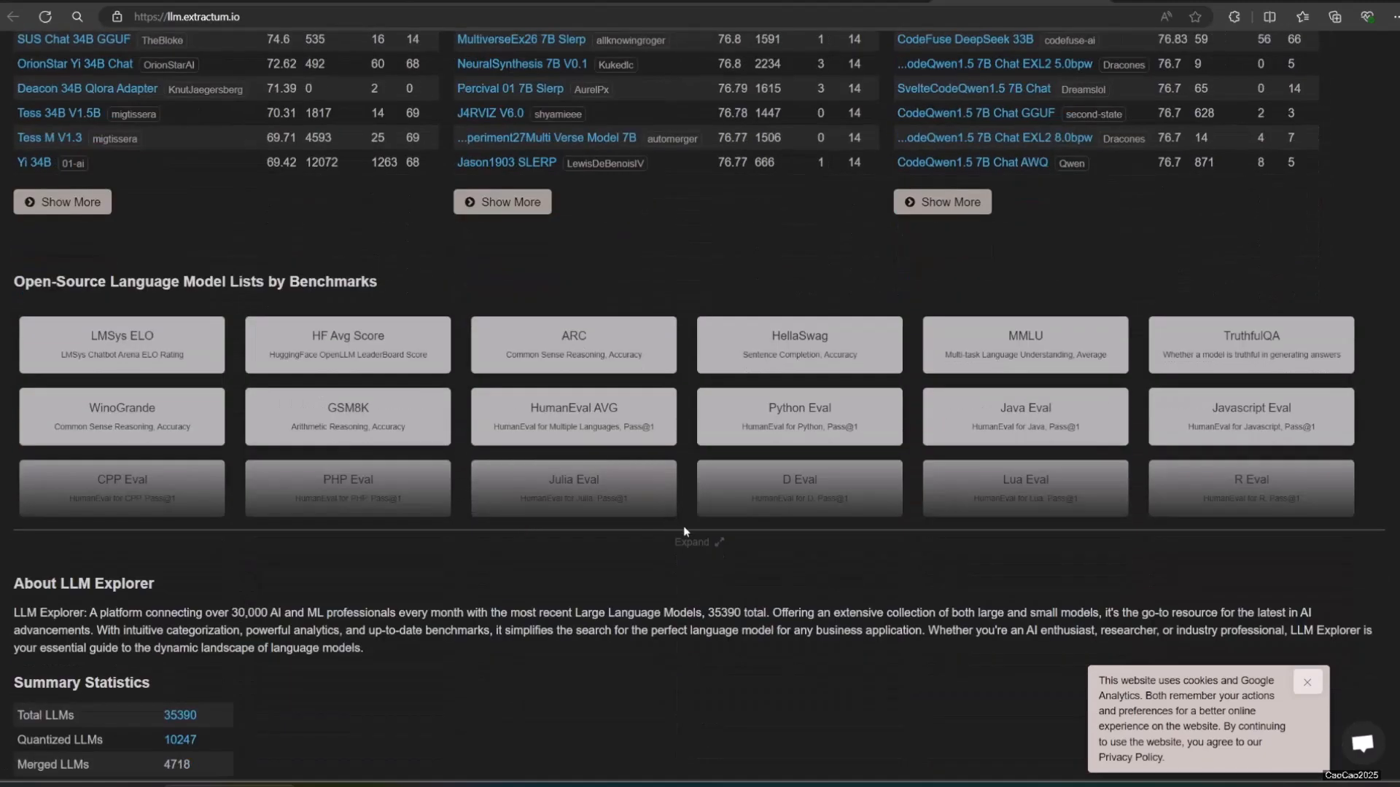
# Step: Expand the full set of benchmark-based model lists and scroll back to the top
pyautogui.click(699, 542)
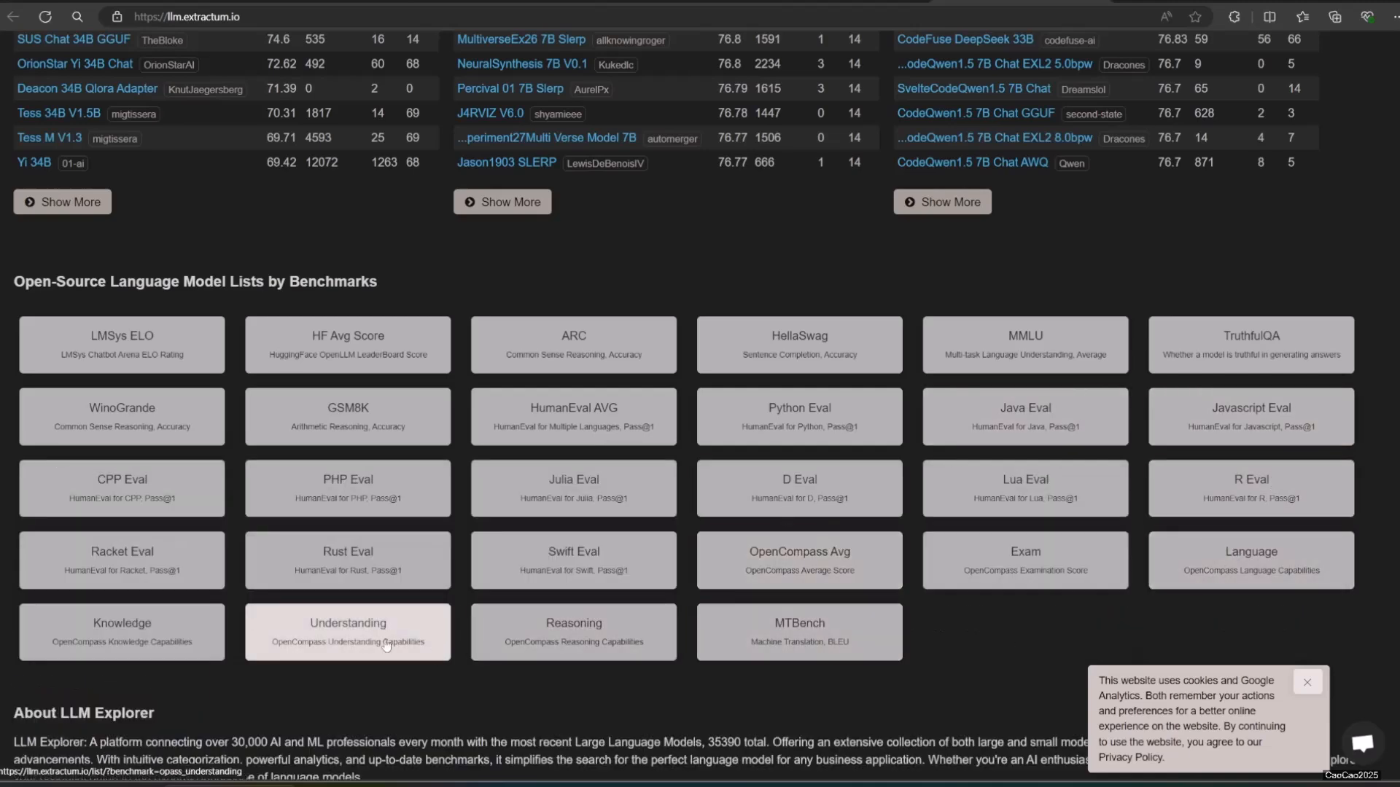
pyautogui.scroll(-3)
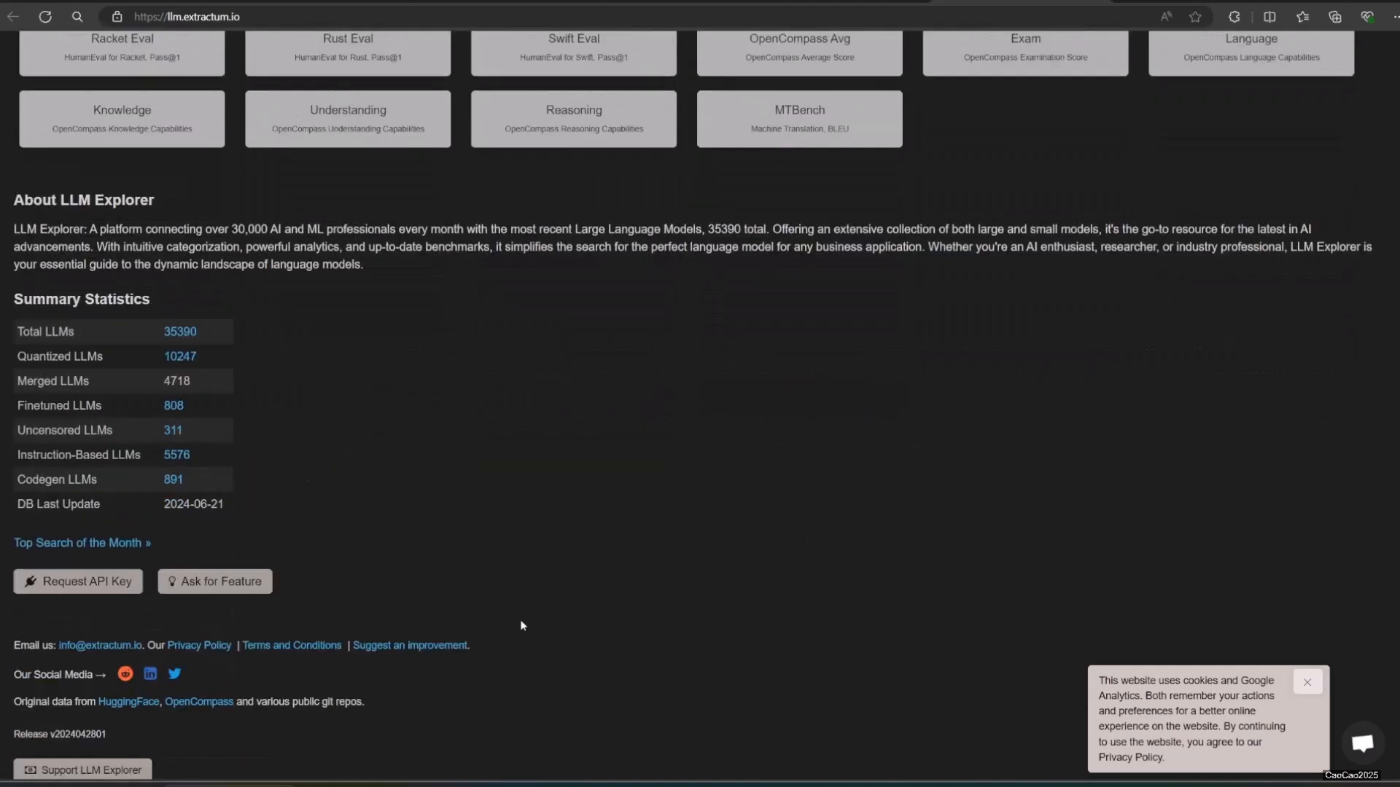
pyautogui.scroll(3)
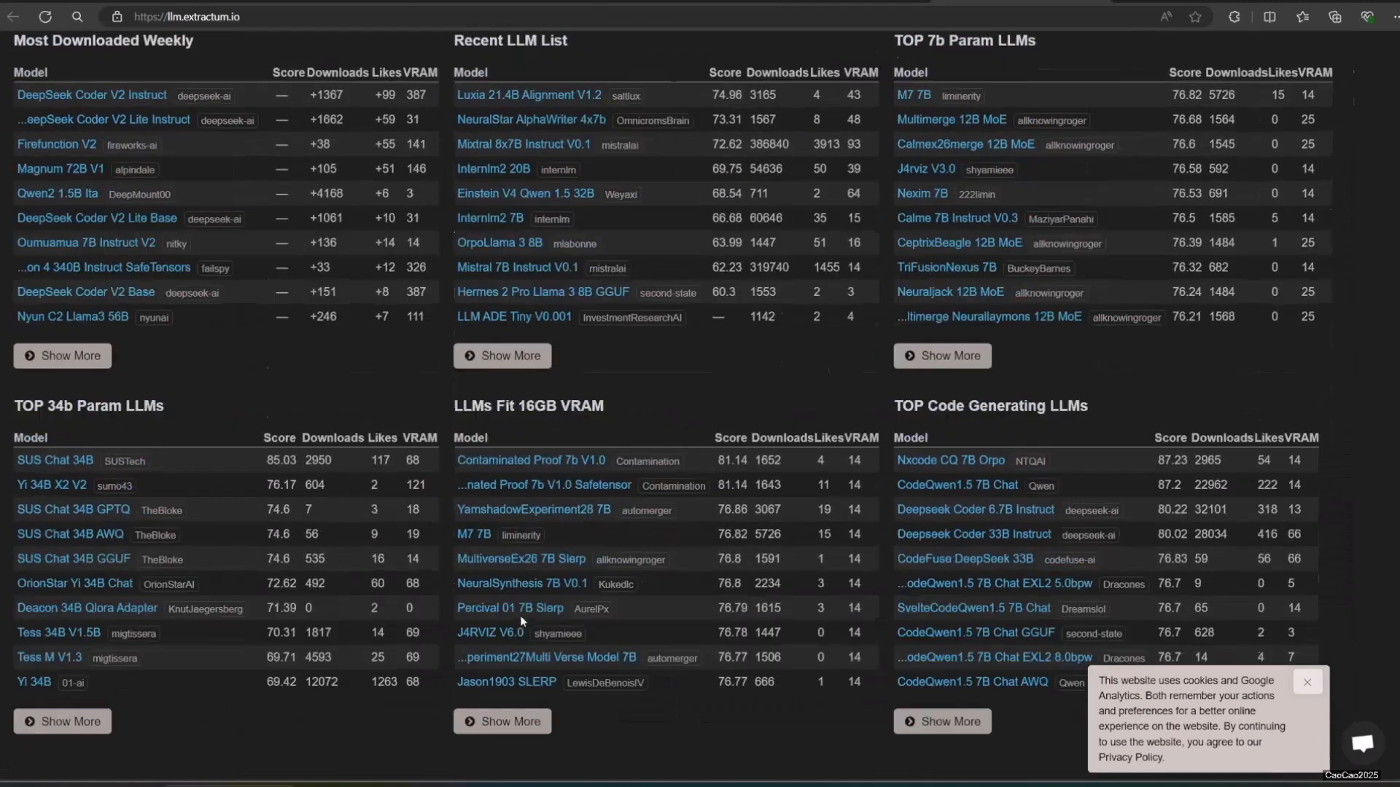
pyautogui.scroll(3)
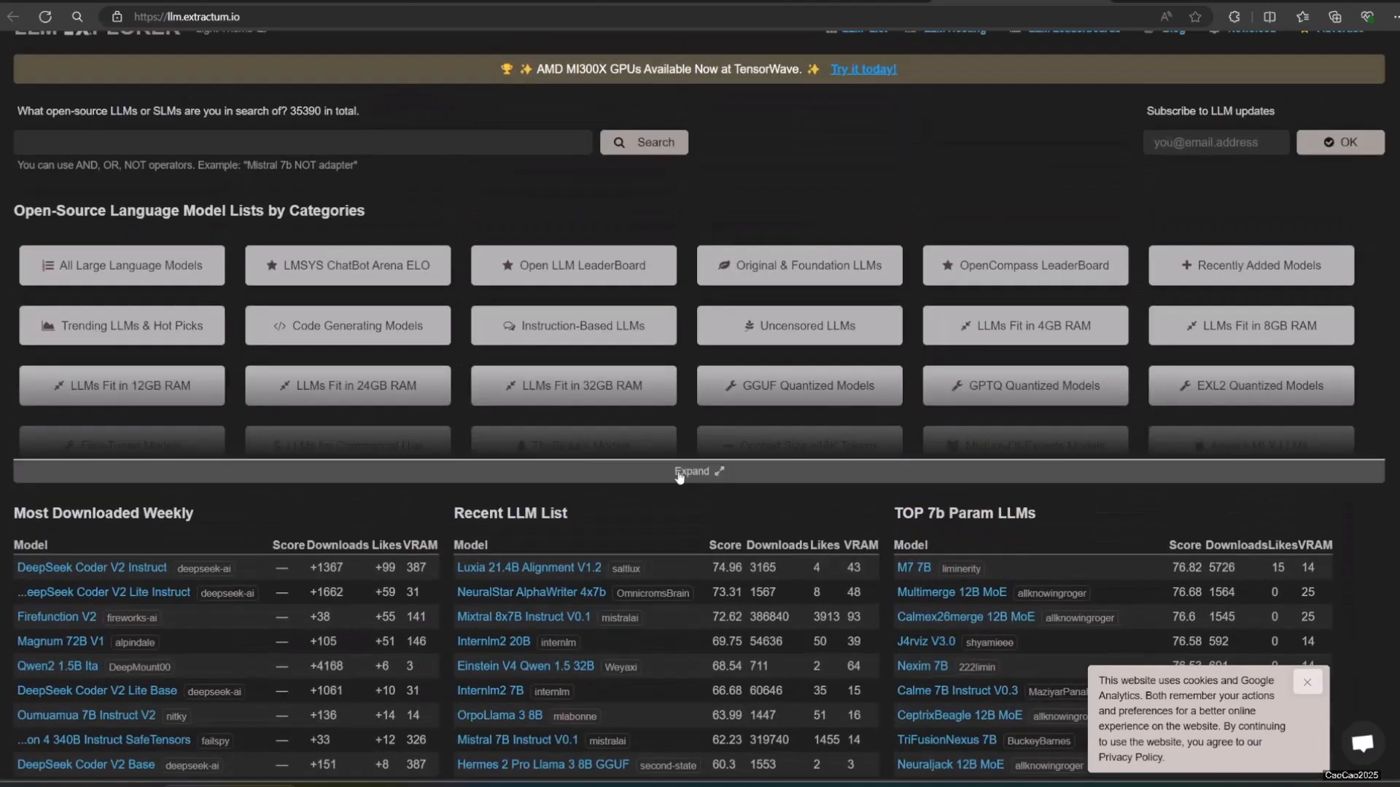
# Step: Search LLM Explorer for 'vicuna' models
pyautogui.write('vicuna')
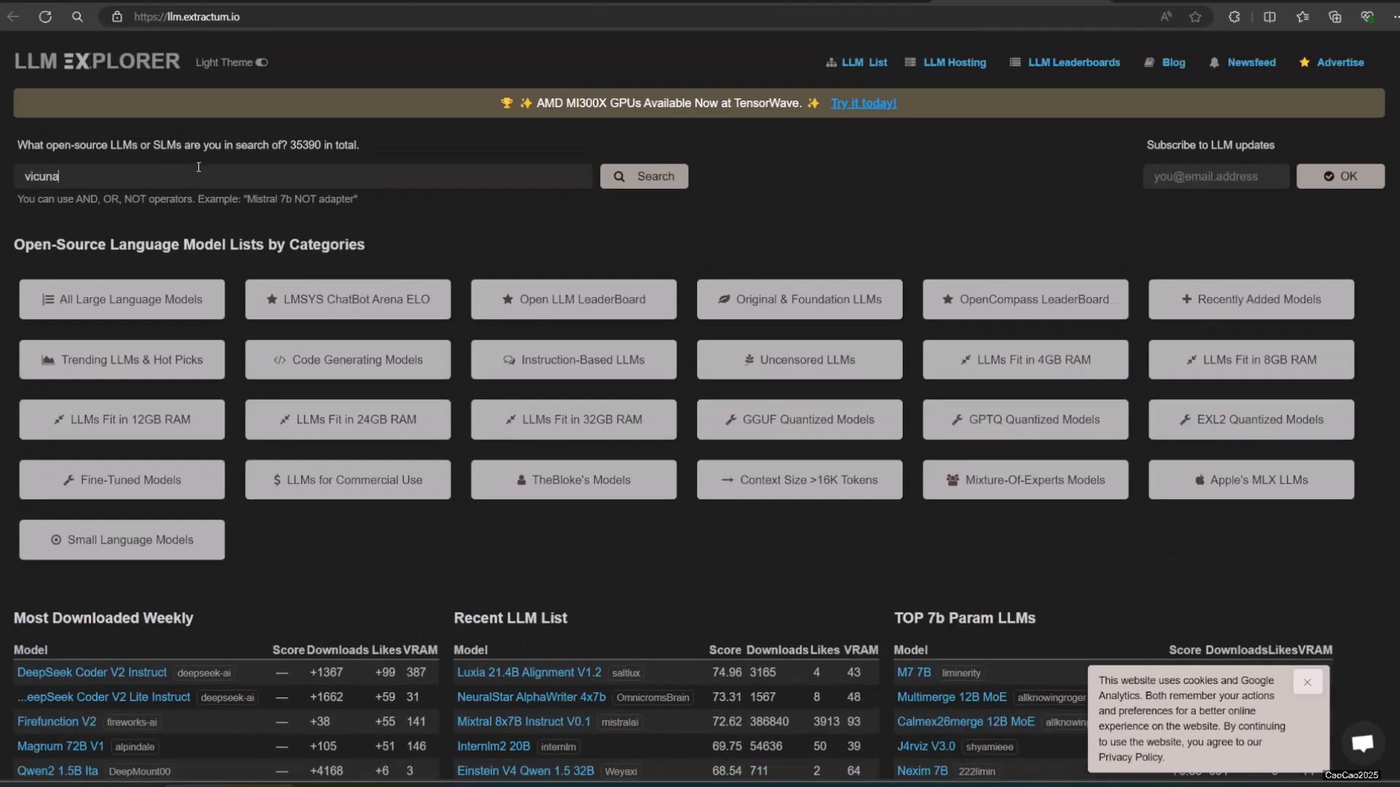
pyautogui.click(643, 176)
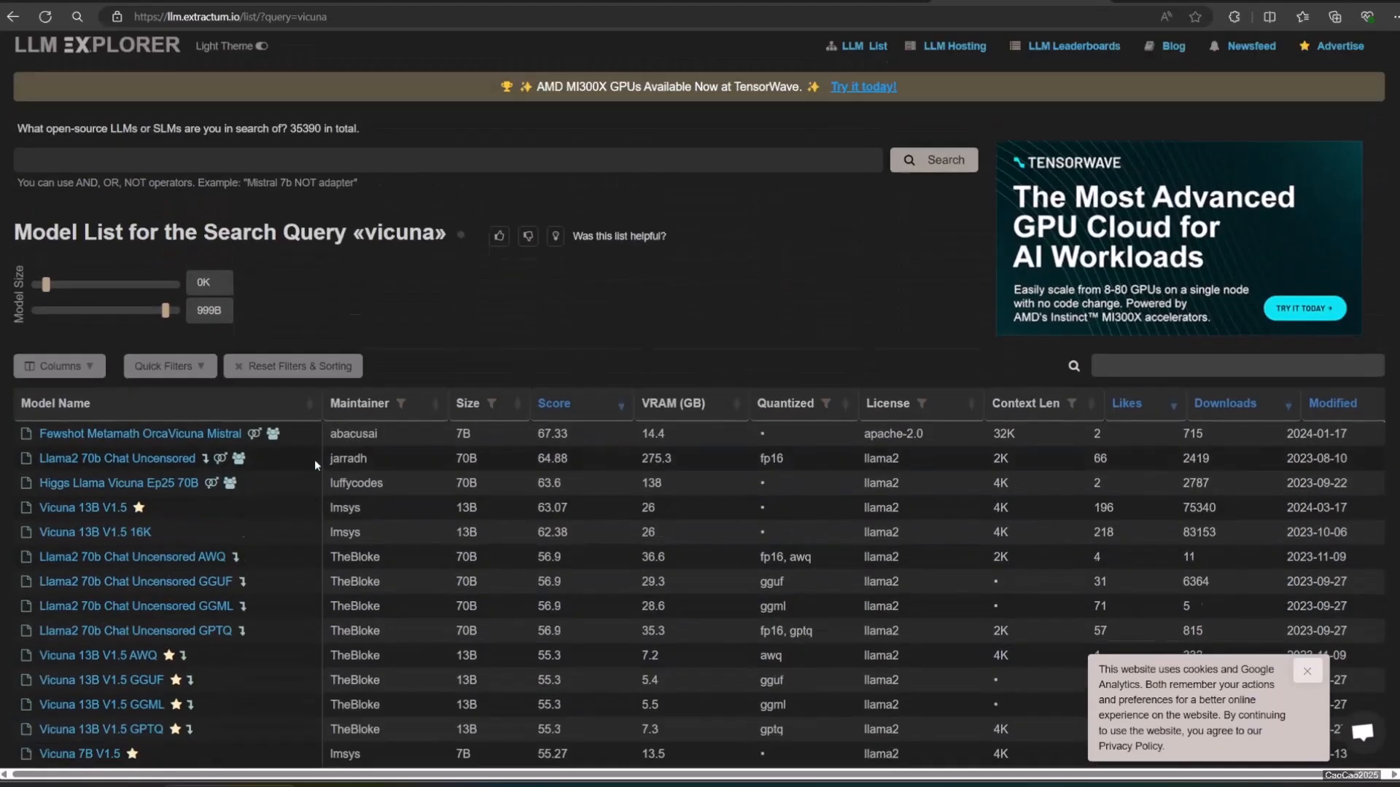
pyautogui.scroll(-3)
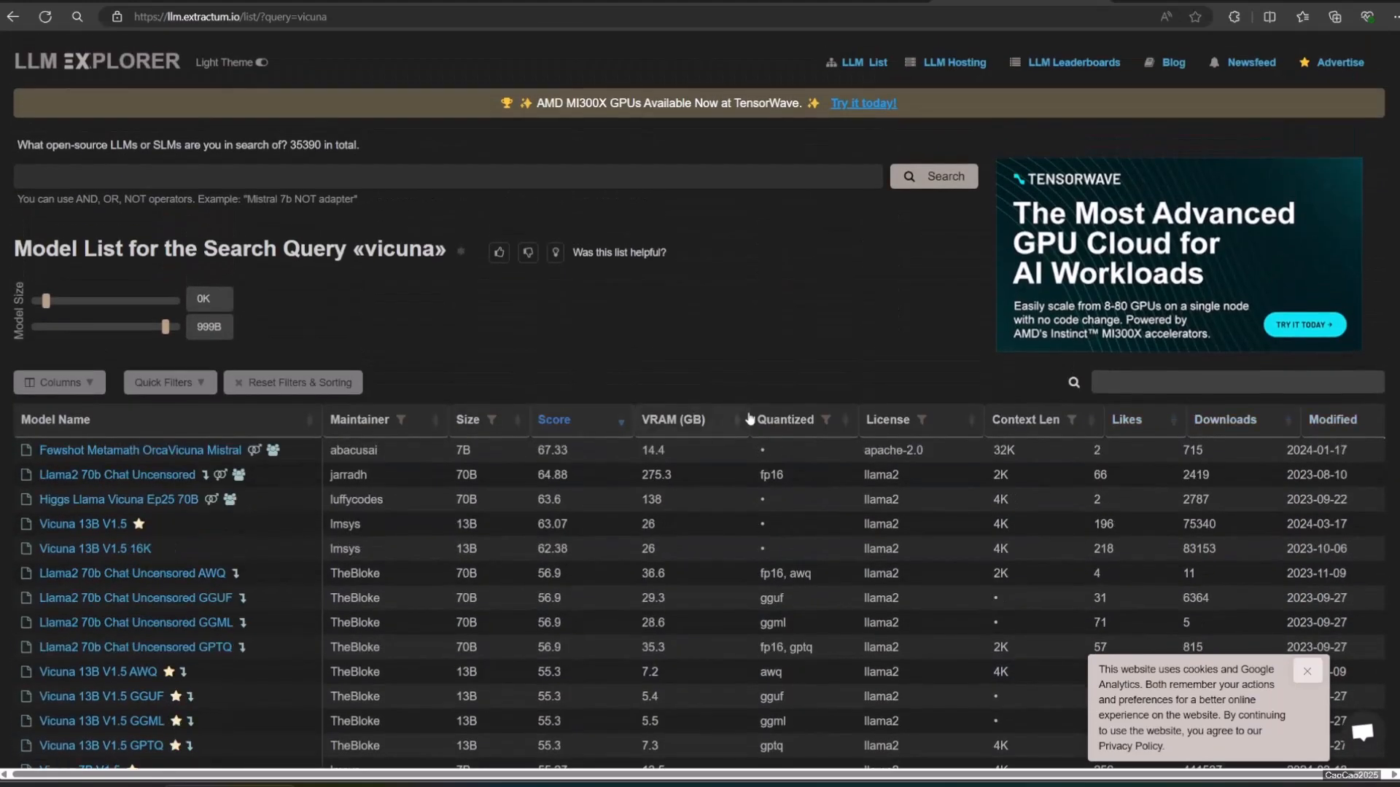
# Step: Sort vicuna results by VRAM, largest first, and page through pages 5, 6 and 7
pyautogui.click(671, 420)
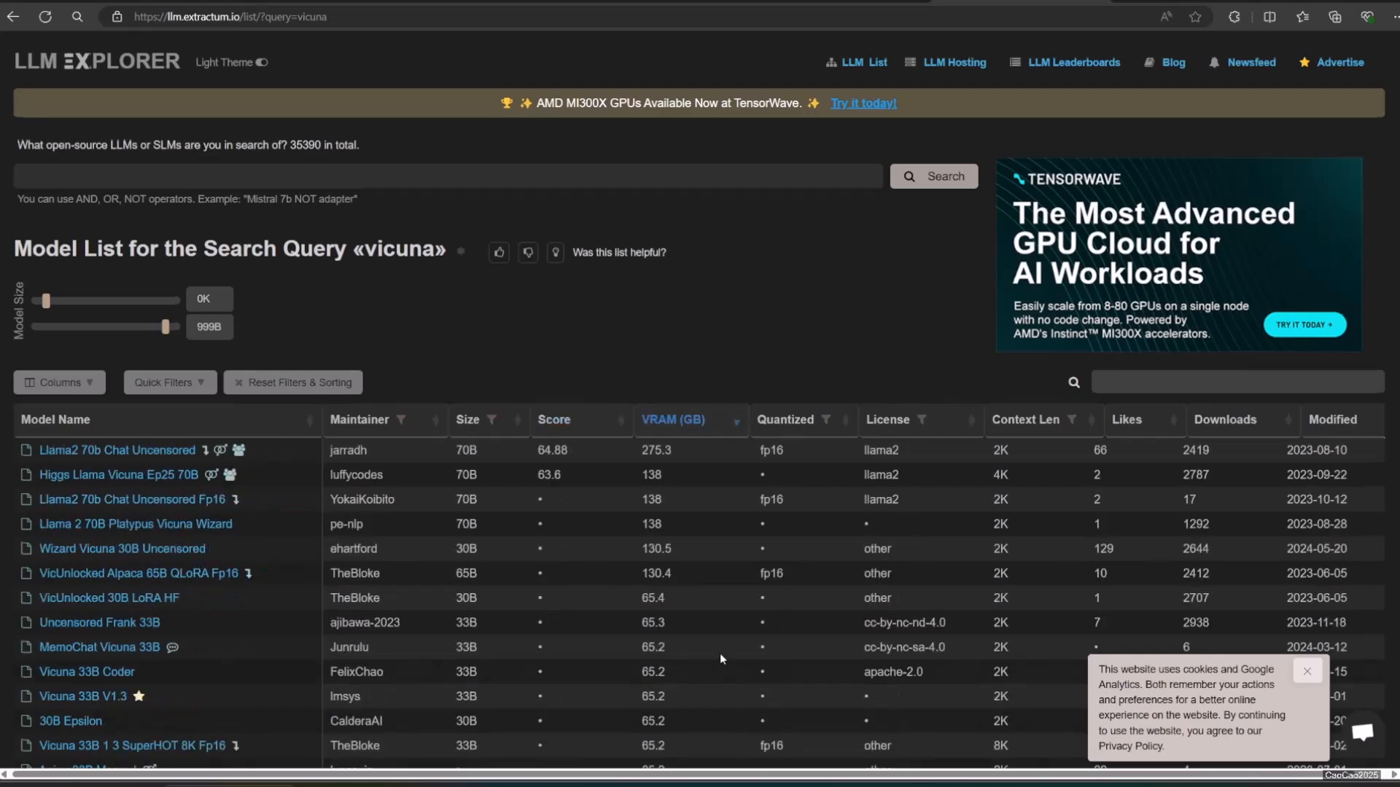
pyautogui.scroll(-3)
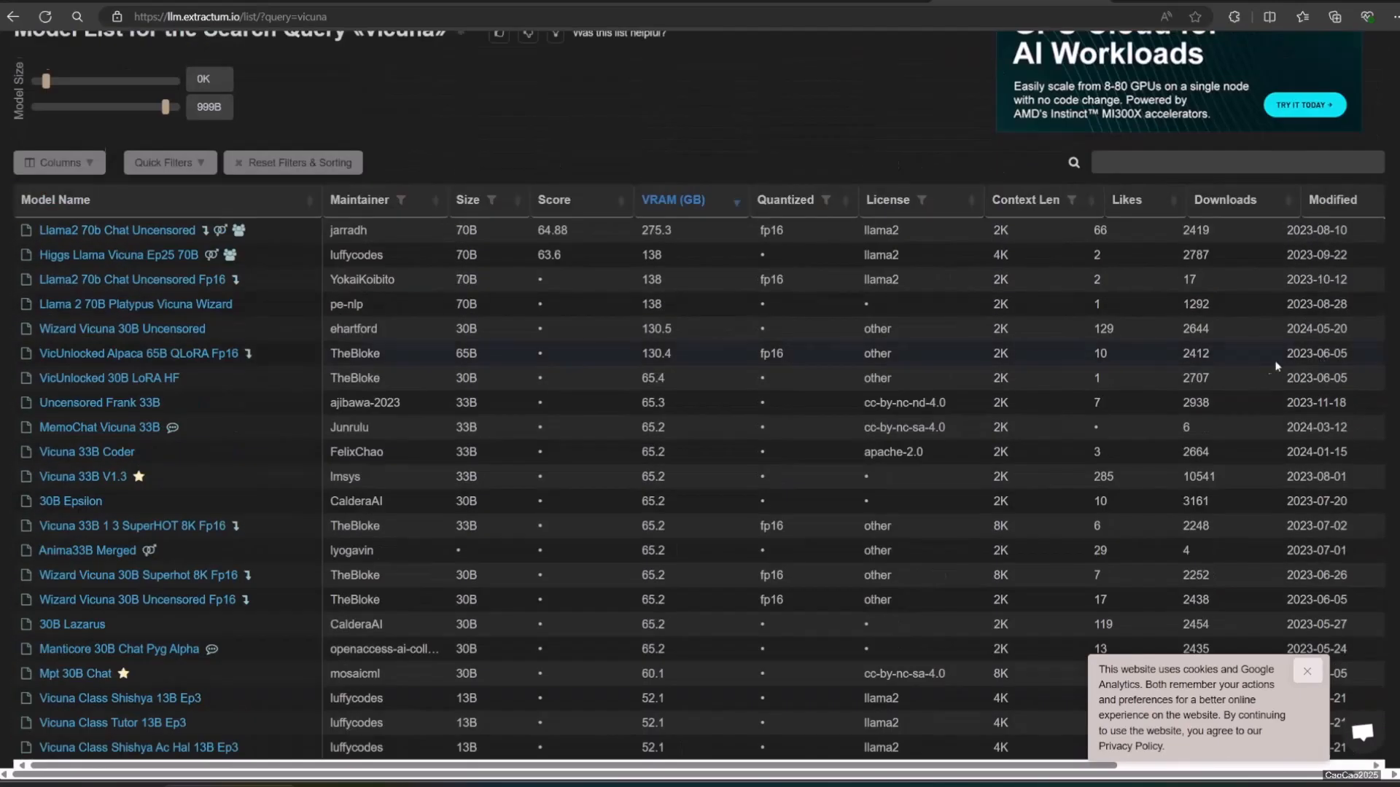
pyautogui.click(1276, 502)
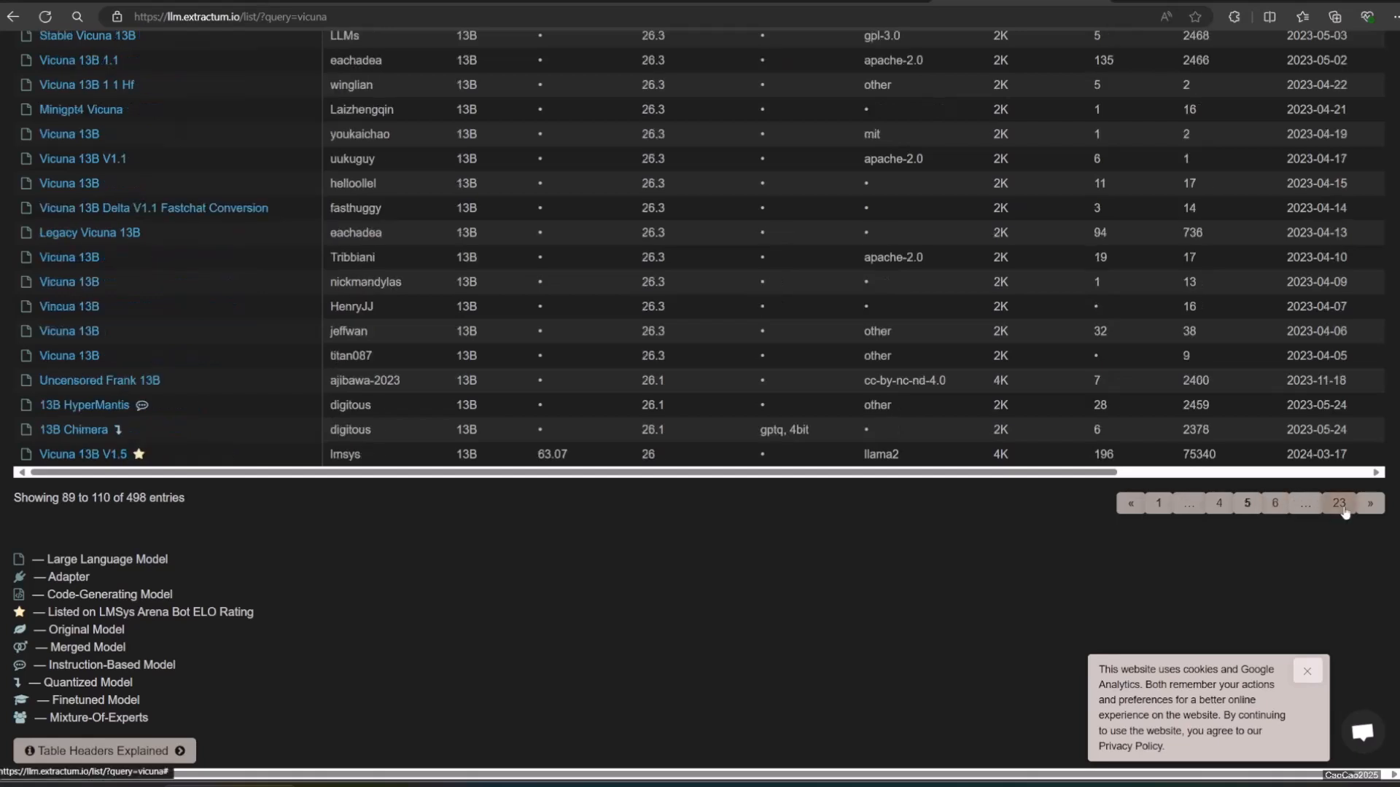
pyautogui.click(1280, 502)
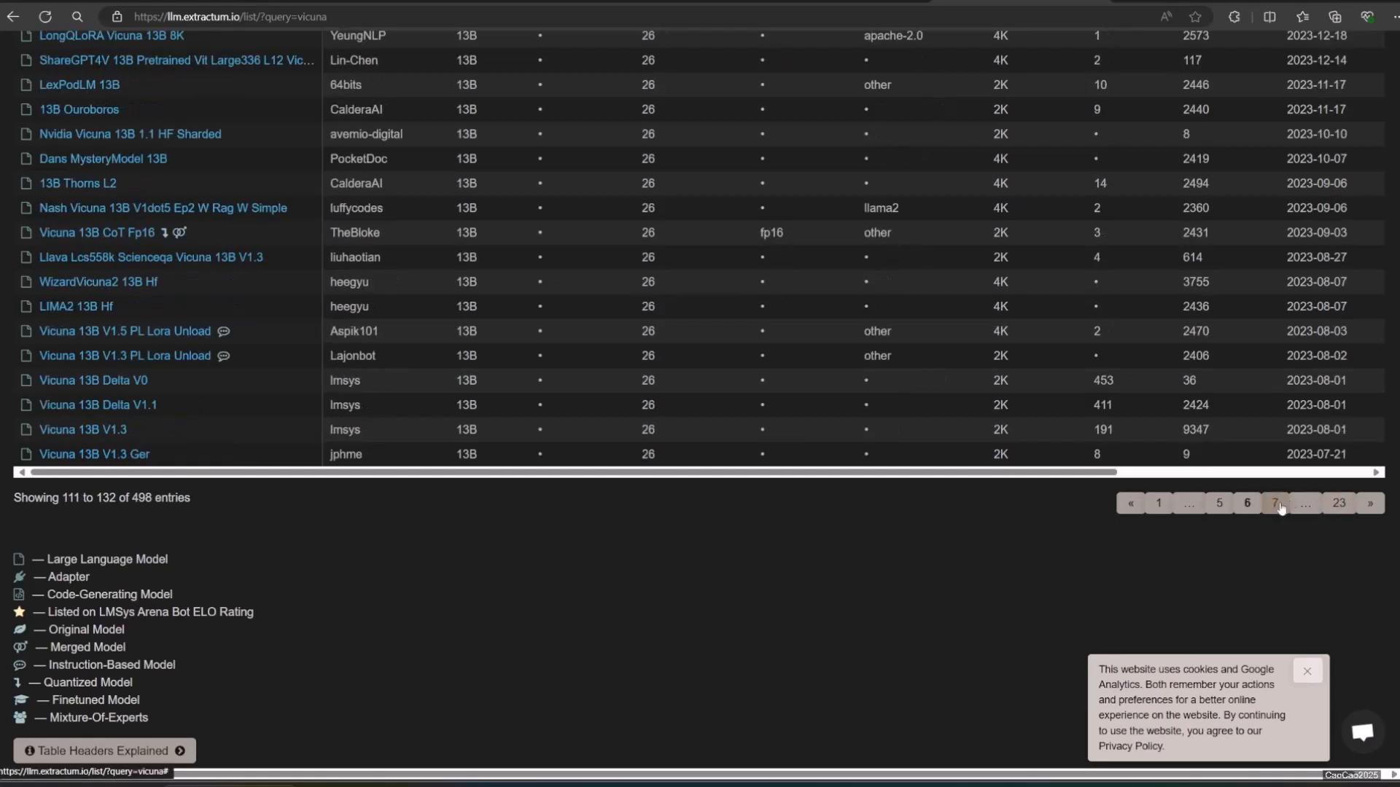
pyautogui.click(1276, 502)
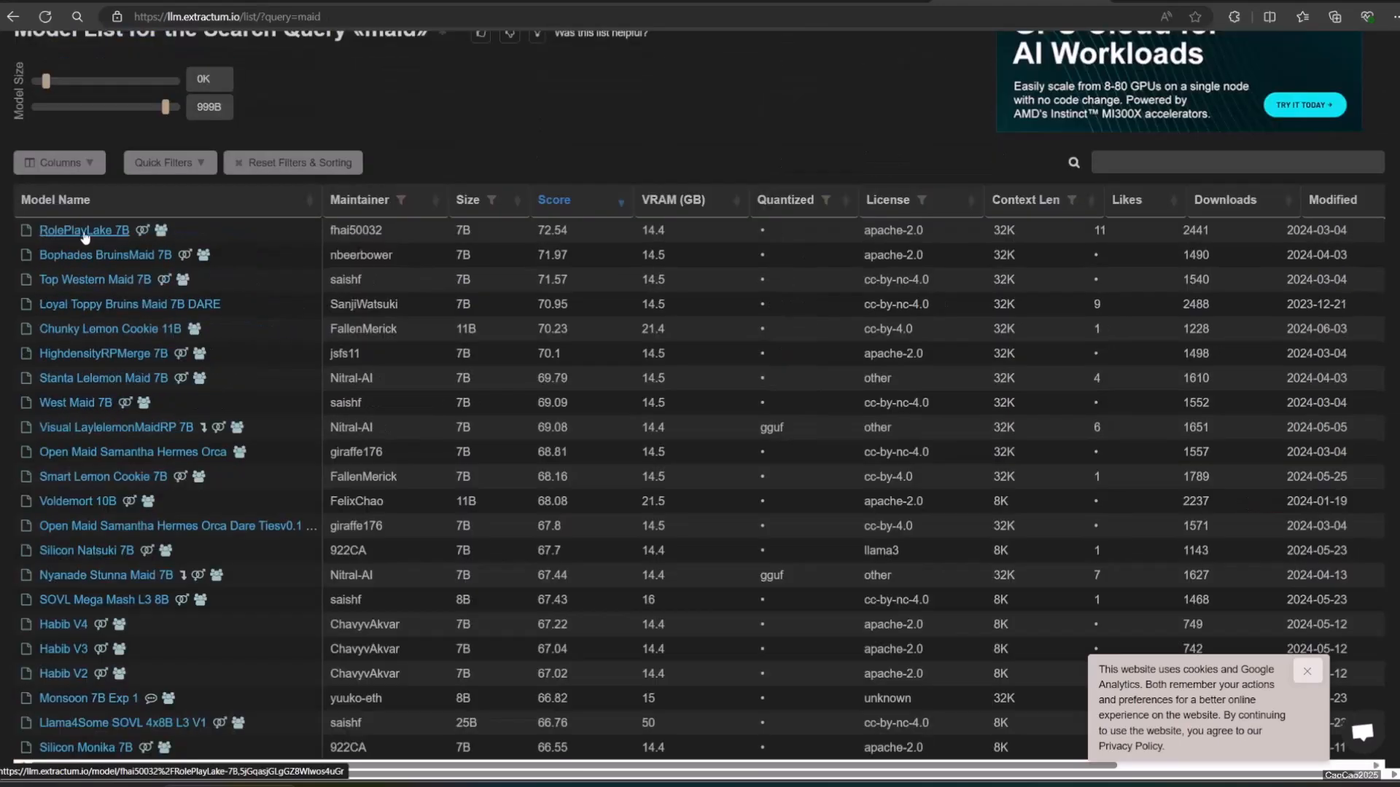
# Step: Open the RolePlayLake 7B model details
pyautogui.click(83, 231)
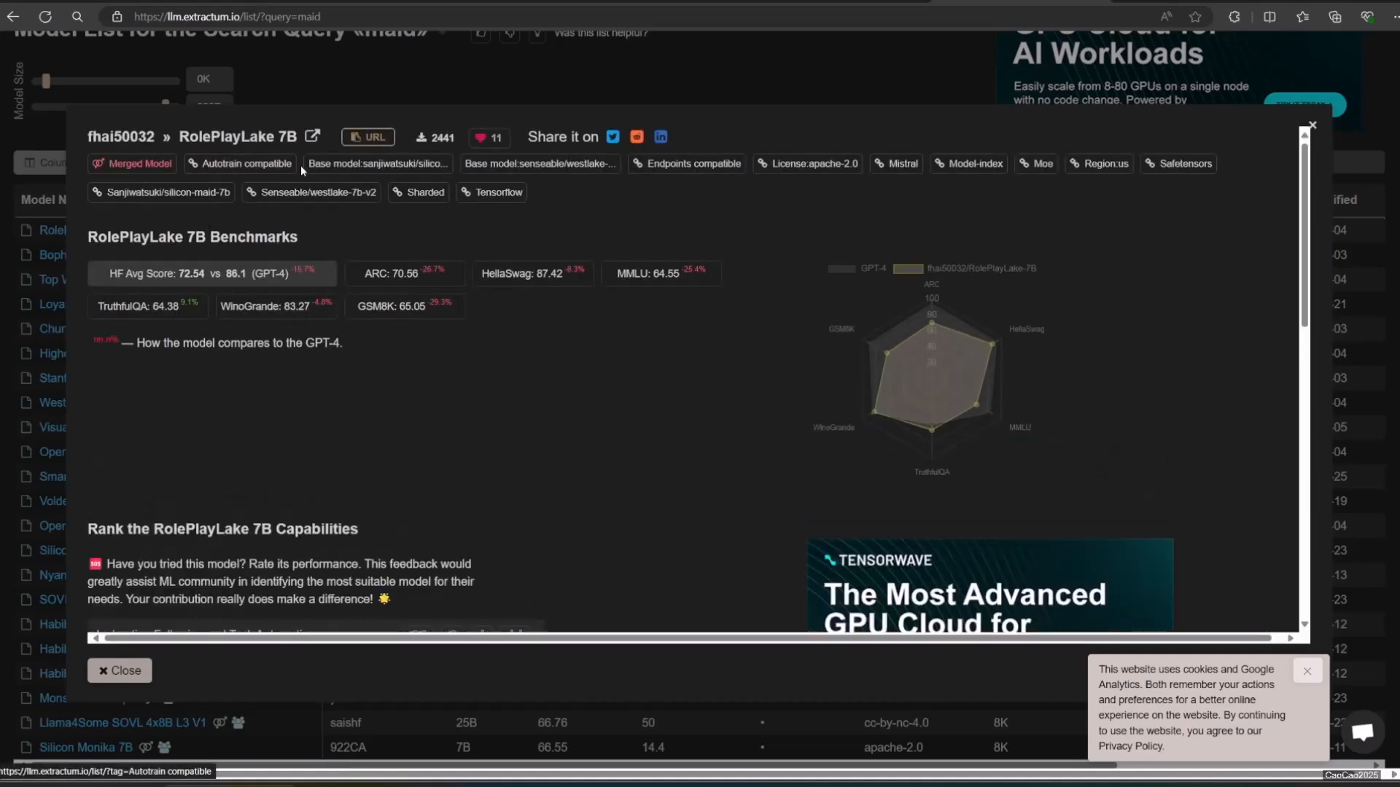
pyautogui.moveTo(1177, 163)
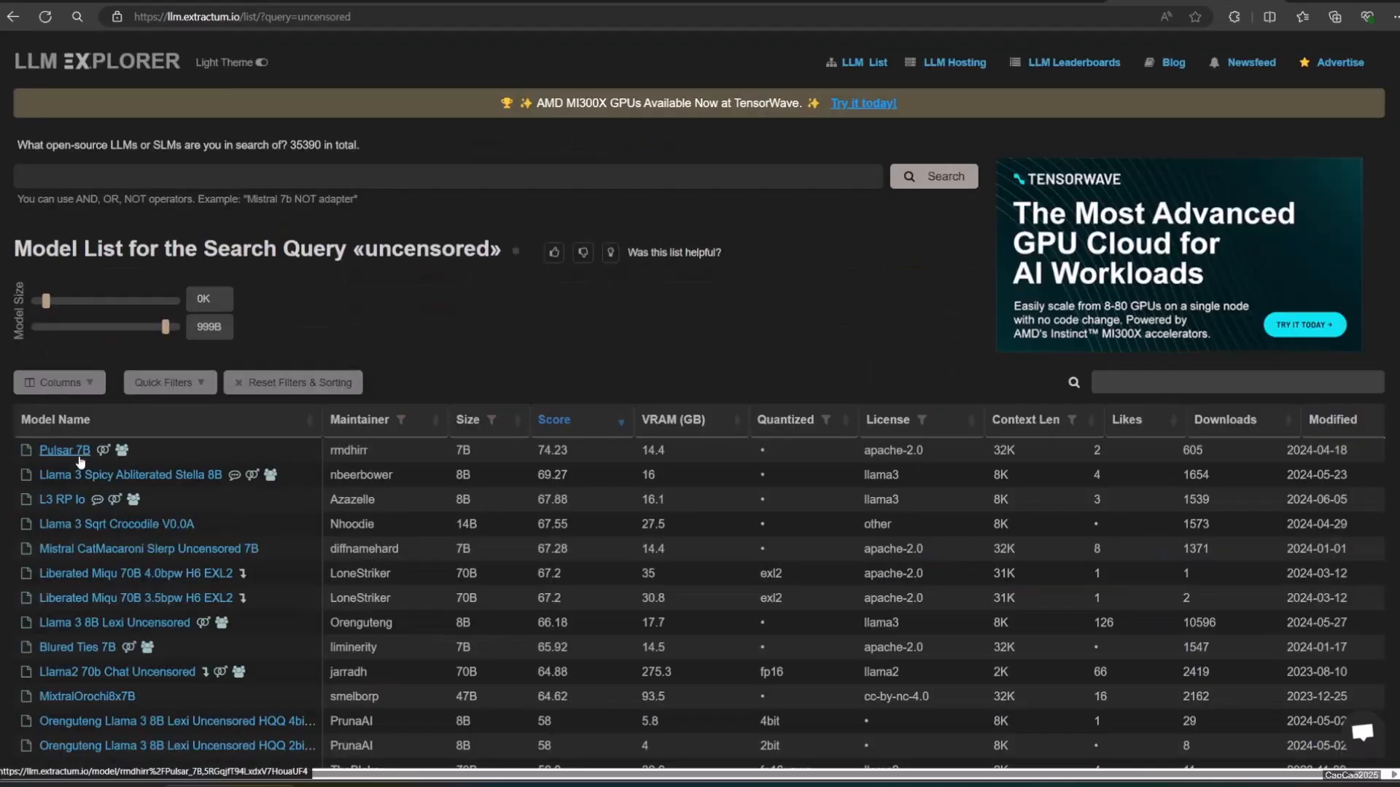
# Step: Open Pulsar 7B's Hugging Face files page and copy the Pulsar_7B repository name
pyautogui.click(64, 449)
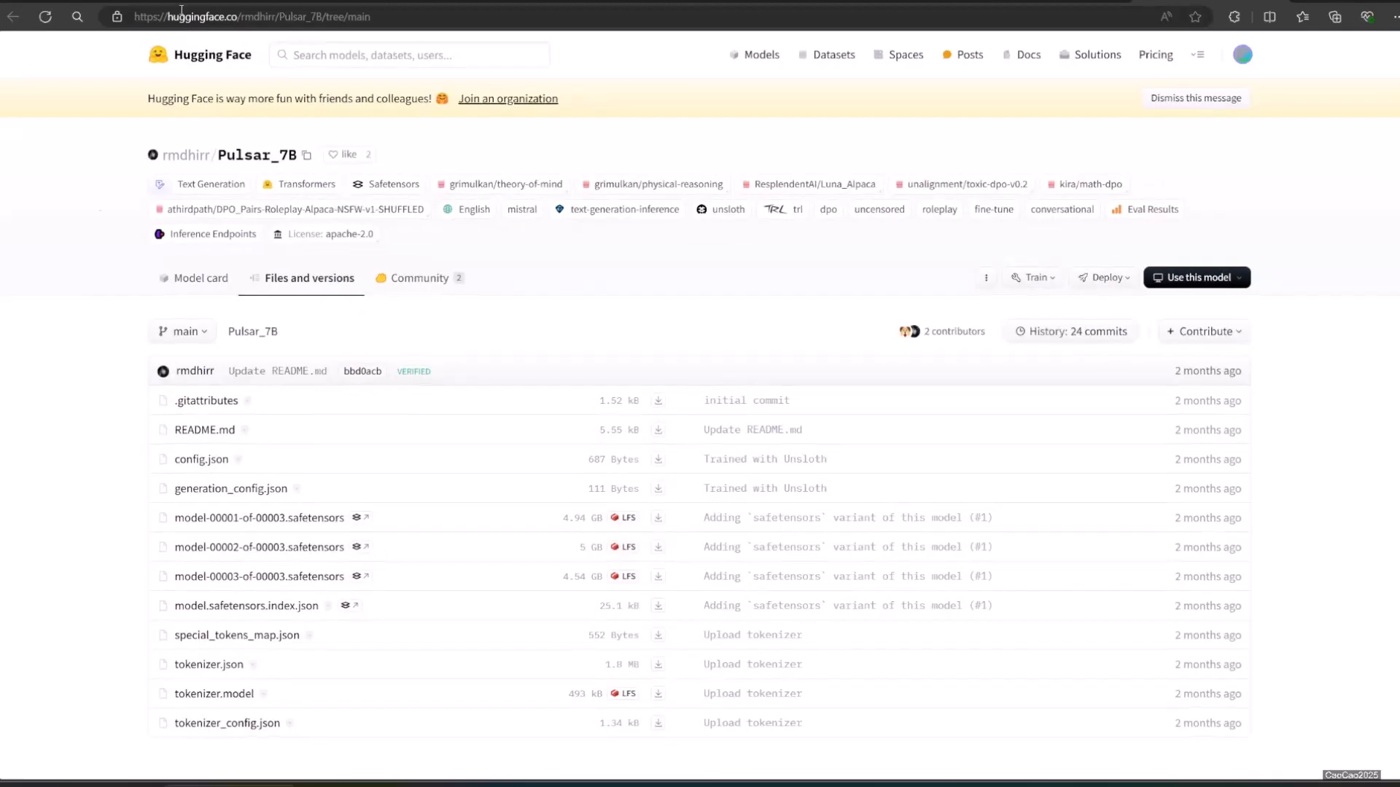
pyautogui.moveTo(309, 156)
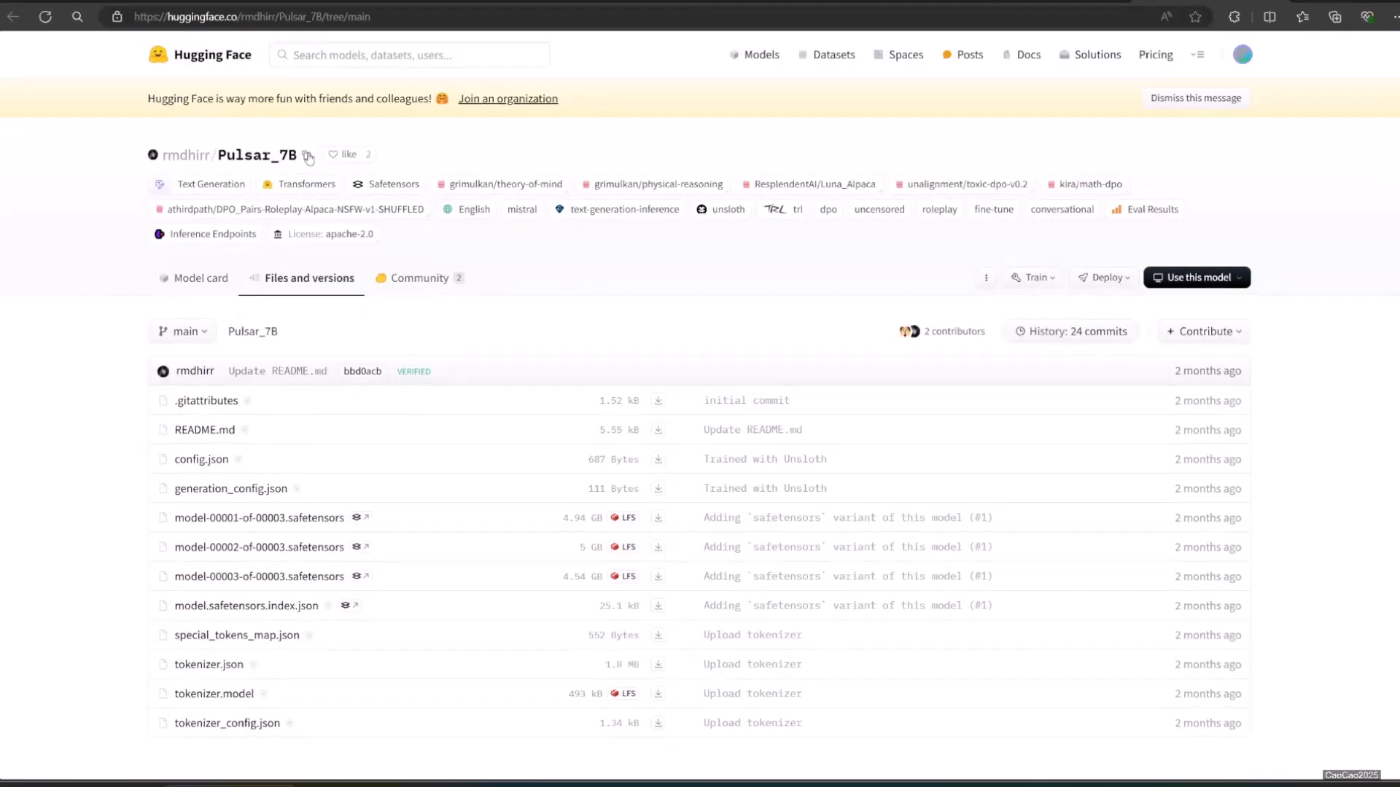
pyautogui.click(308, 155)
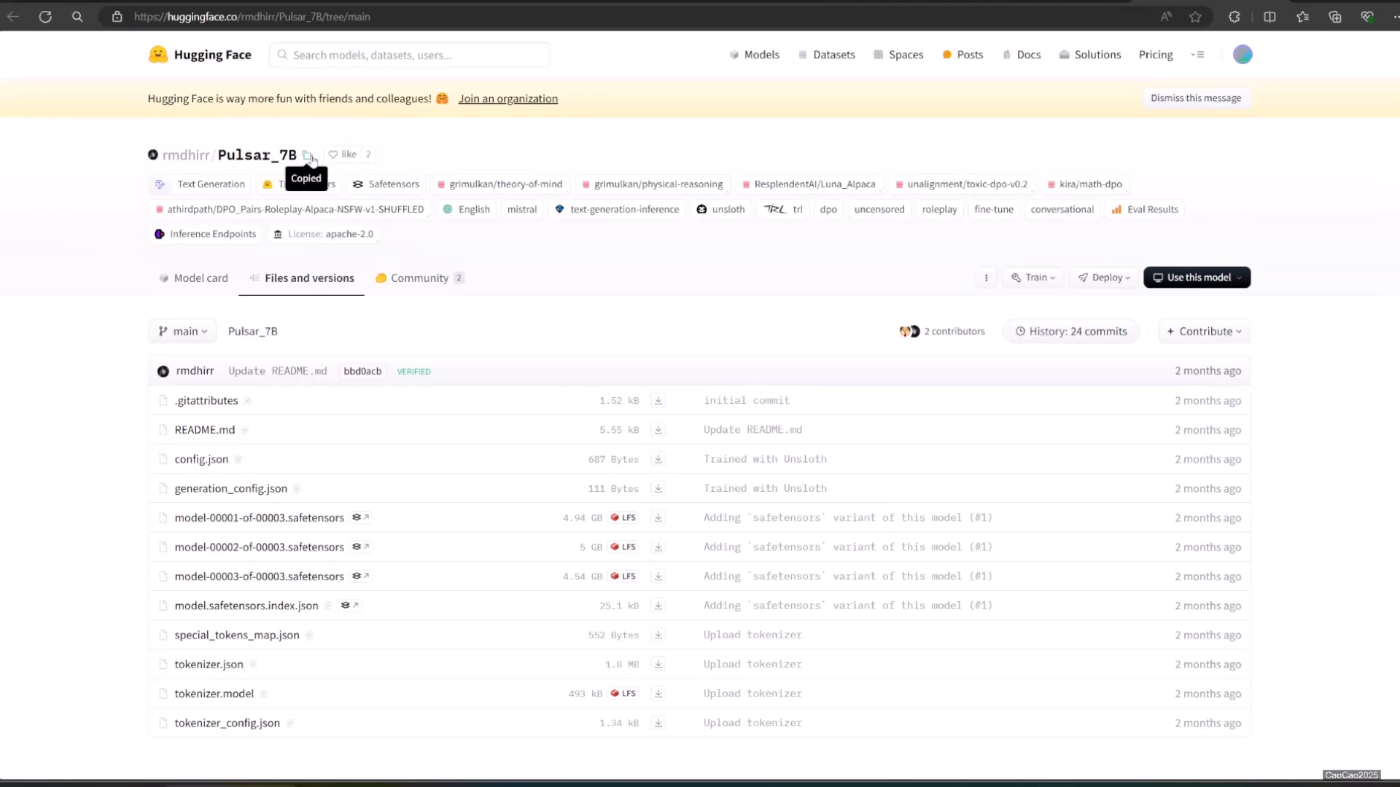
pyautogui.moveTo(883, 105)
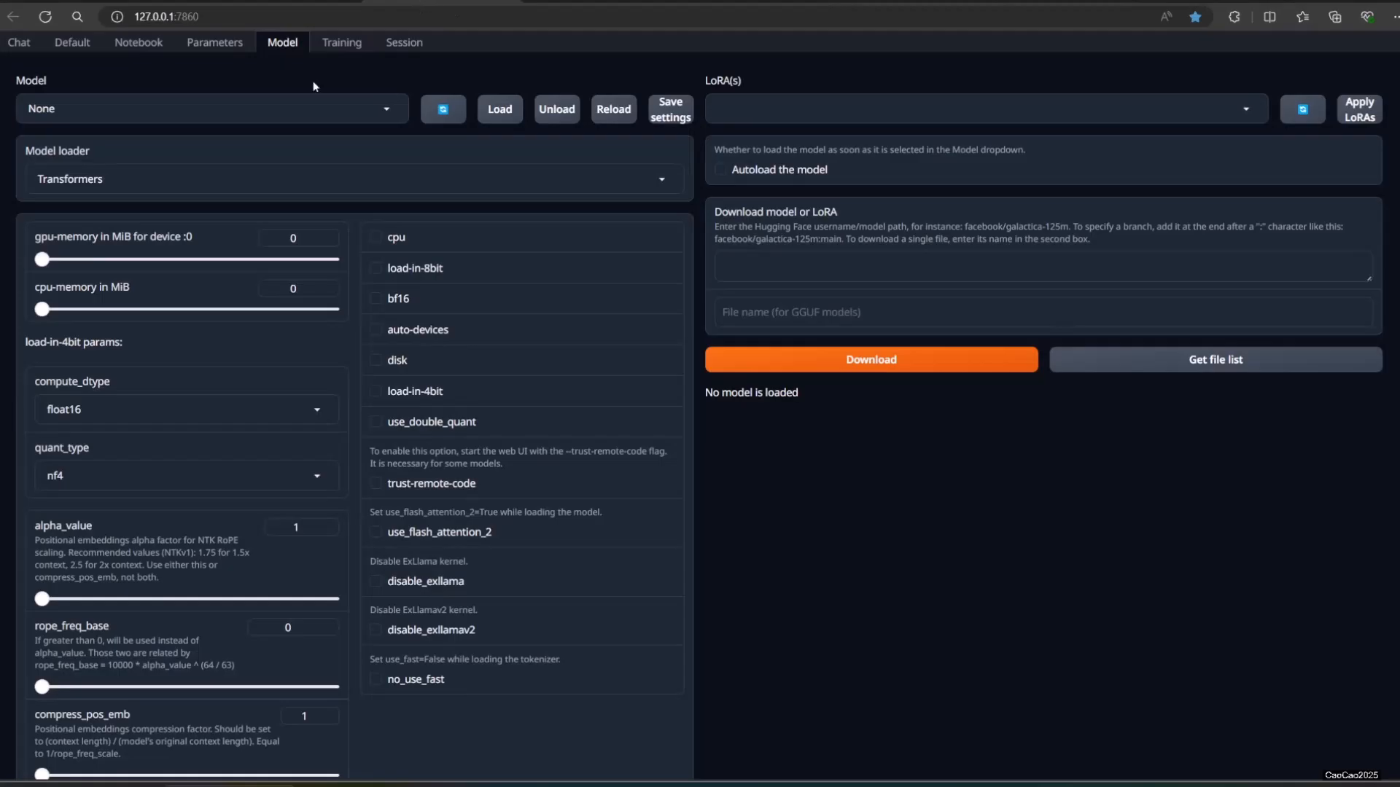
pyautogui.moveTo(293, 49)
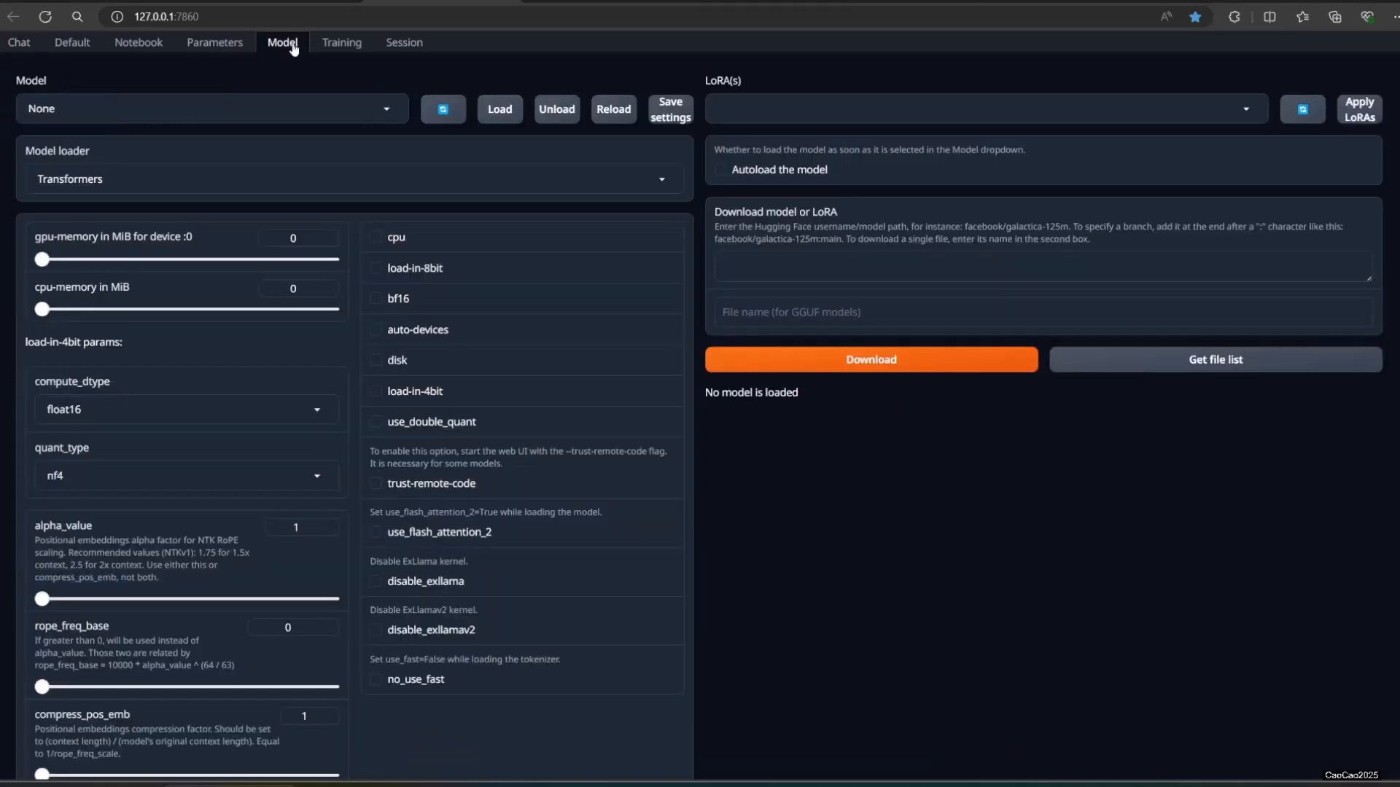
pyautogui.moveTo(826, 127)
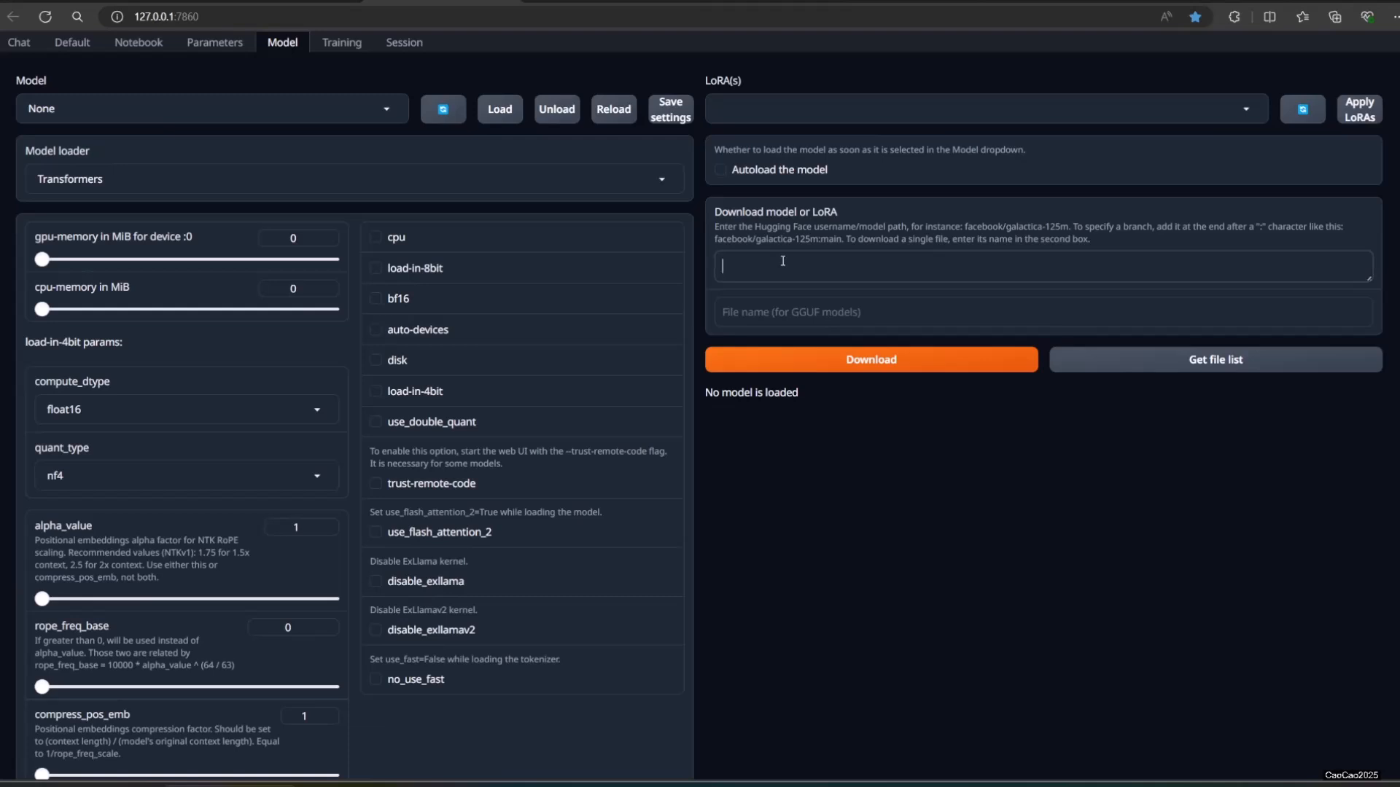
# Step: Enter rmdhirr/Pulsar_7B in the download box and download it
pyautogui.write('rmdhirr/Pulsar_7B')
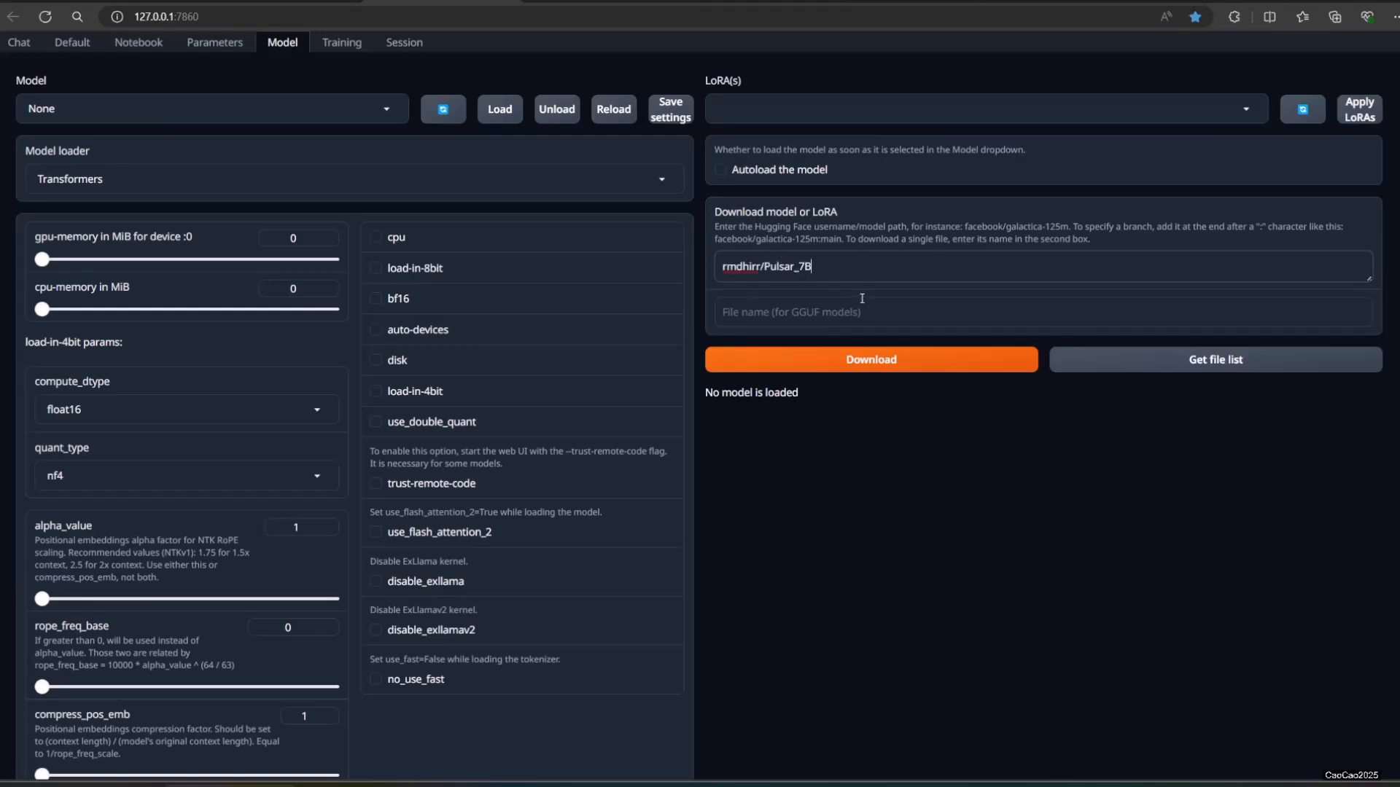
pyautogui.click(869, 359)
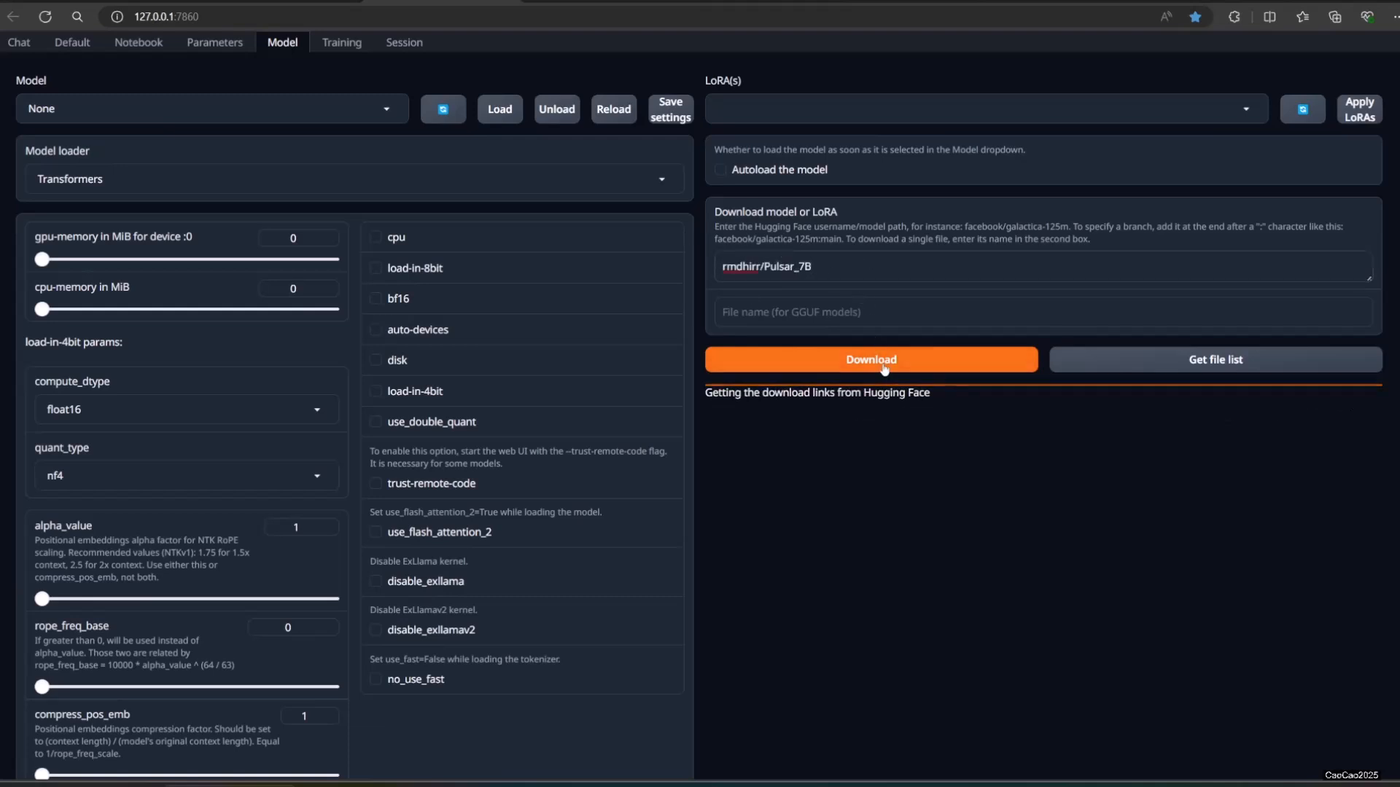
pyautogui.click(870, 359)
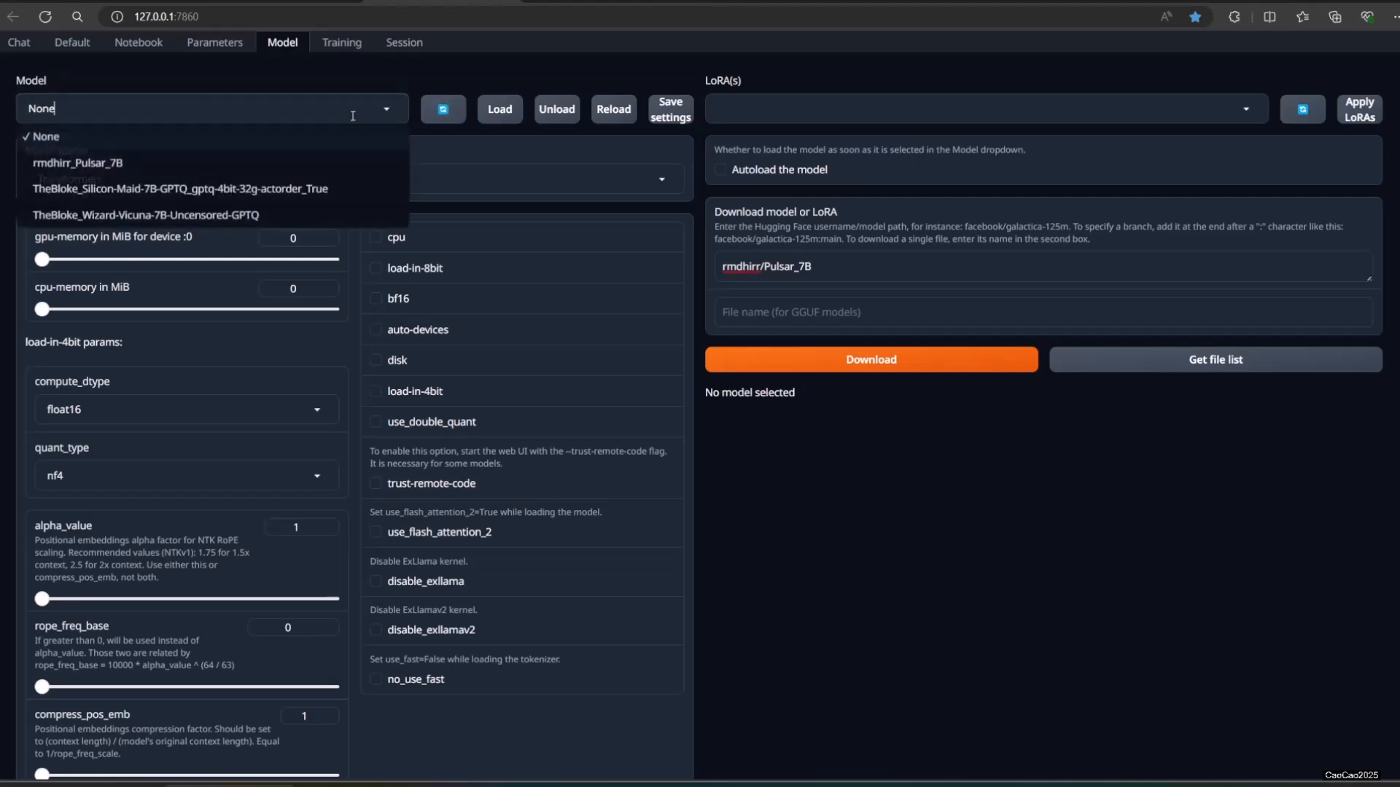
# Step: Select rmdhirr_Pulsar_7B, briefly trying Silicon-Maid GPTQ, and load it
pyautogui.click(78, 162)
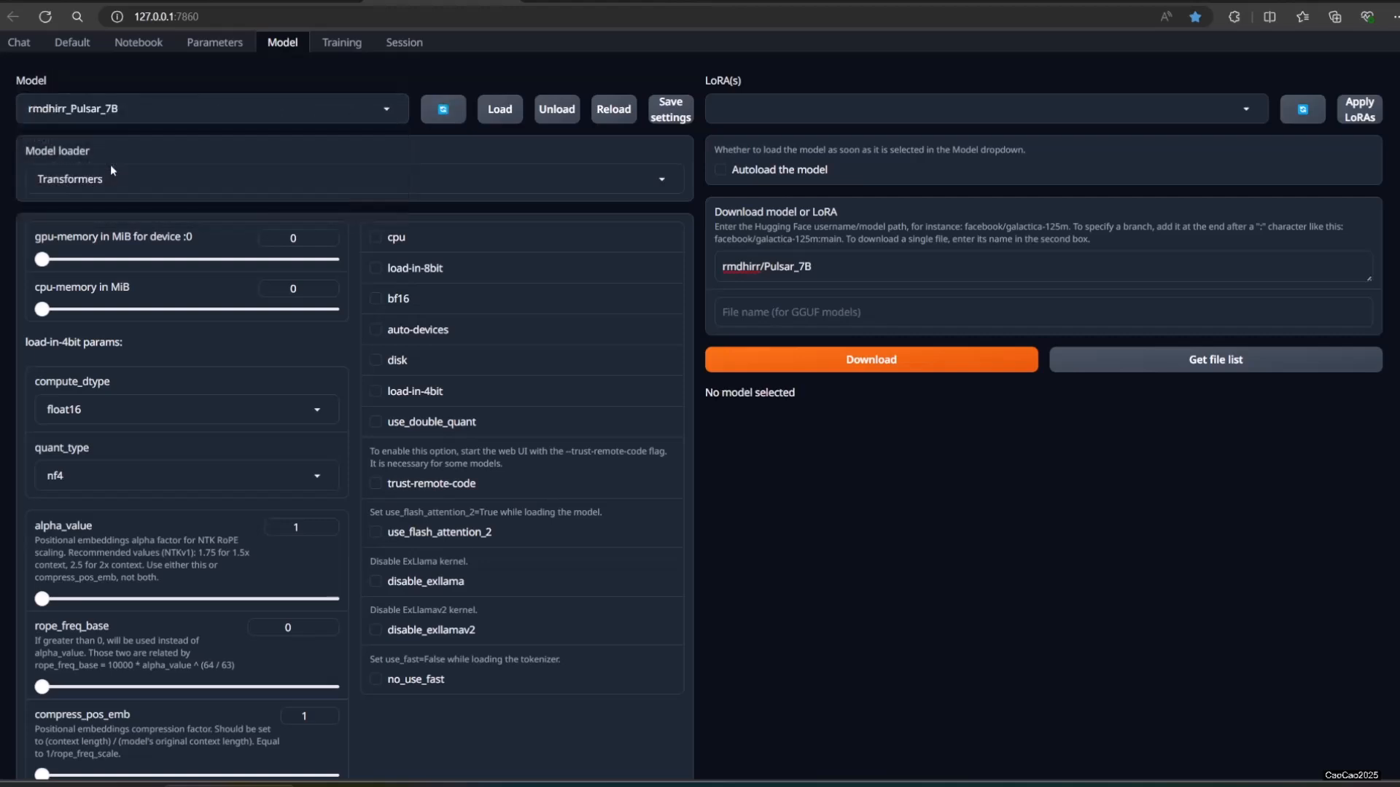
pyautogui.click(669, 107)
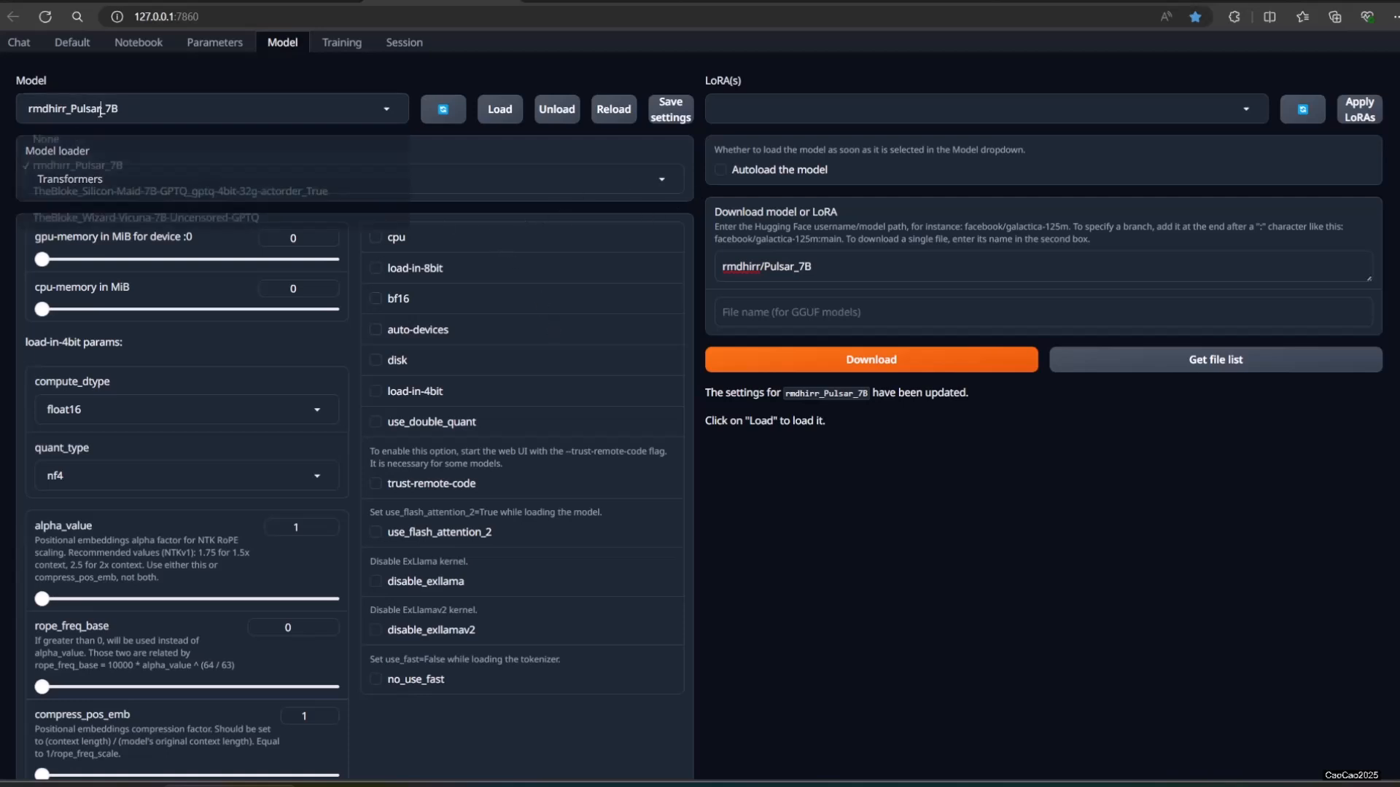
pyautogui.click(180, 188)
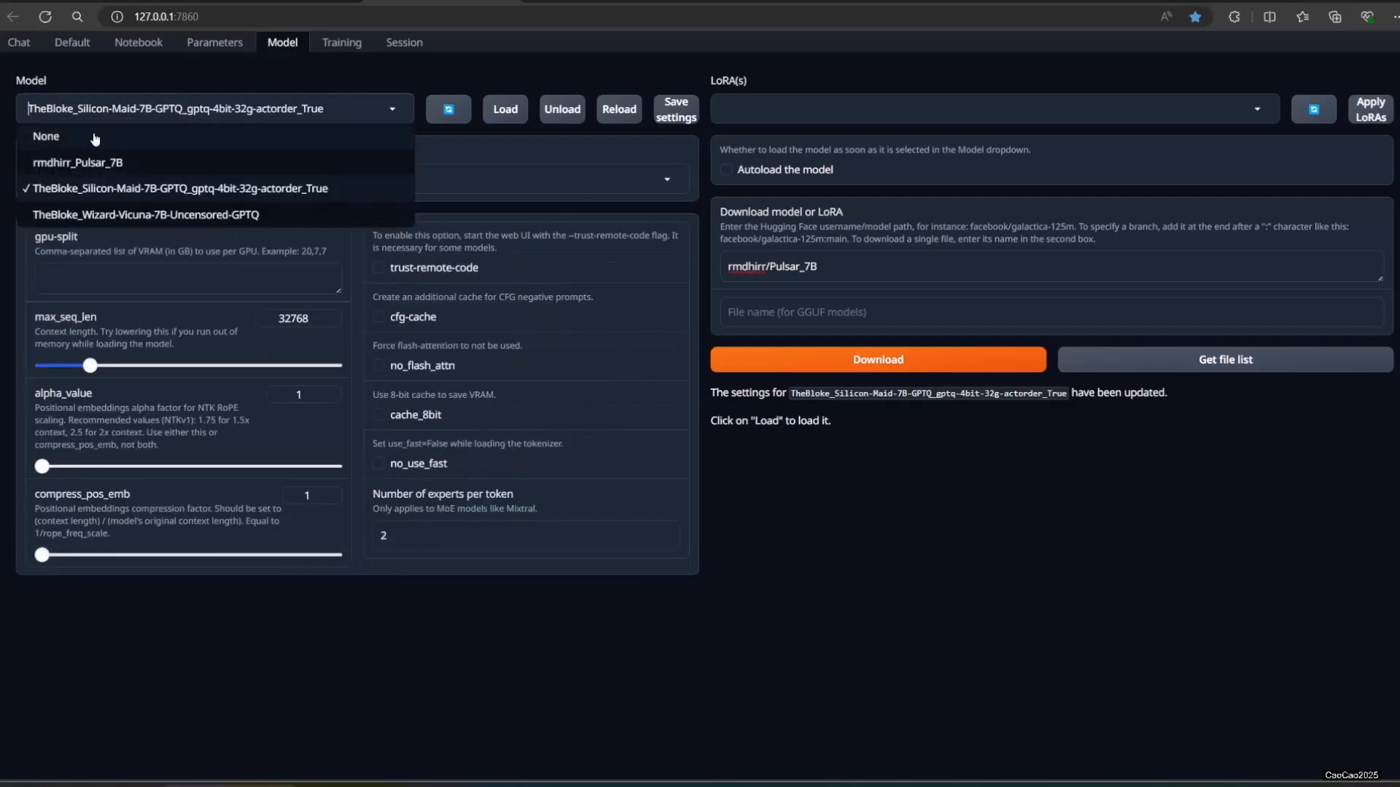
pyautogui.click(144, 214)
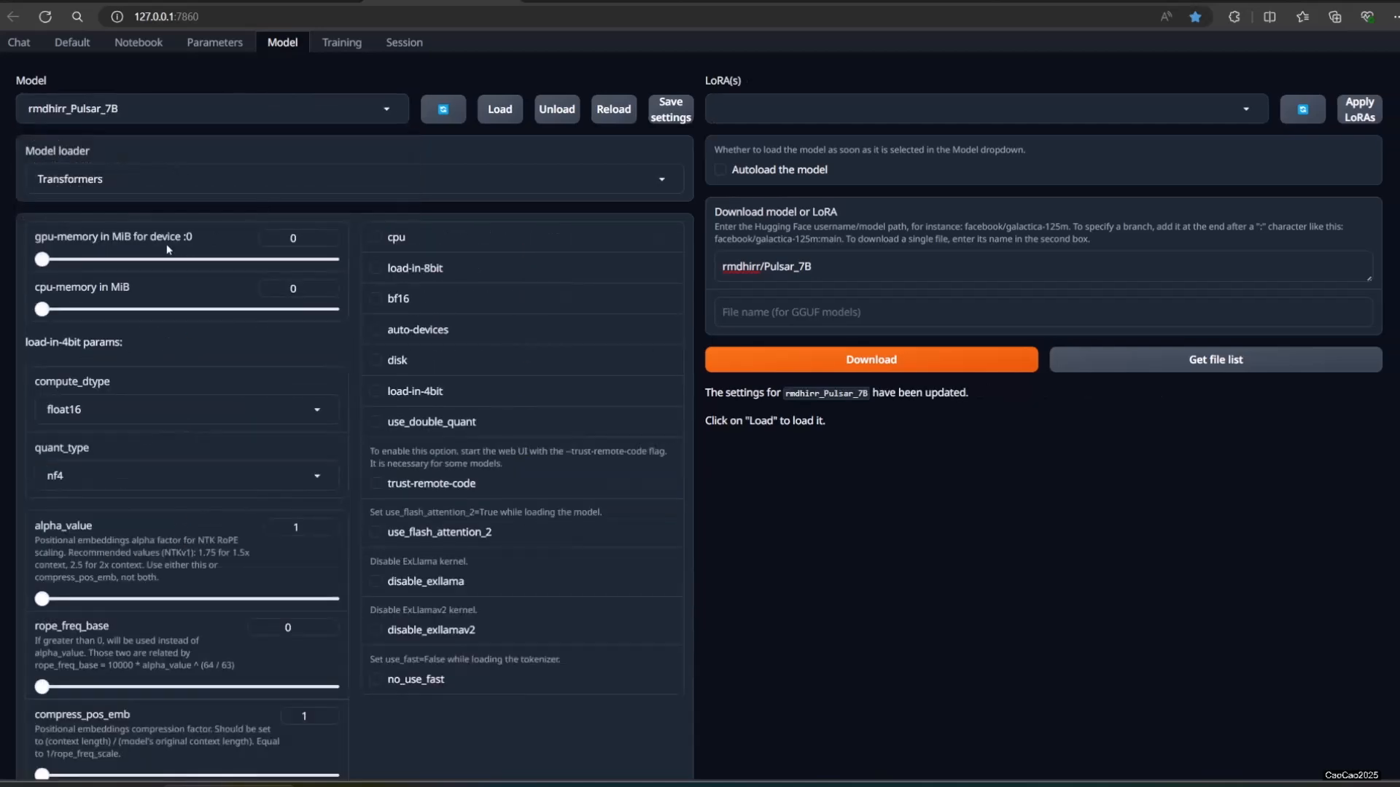
pyautogui.moveTo(868, 589)
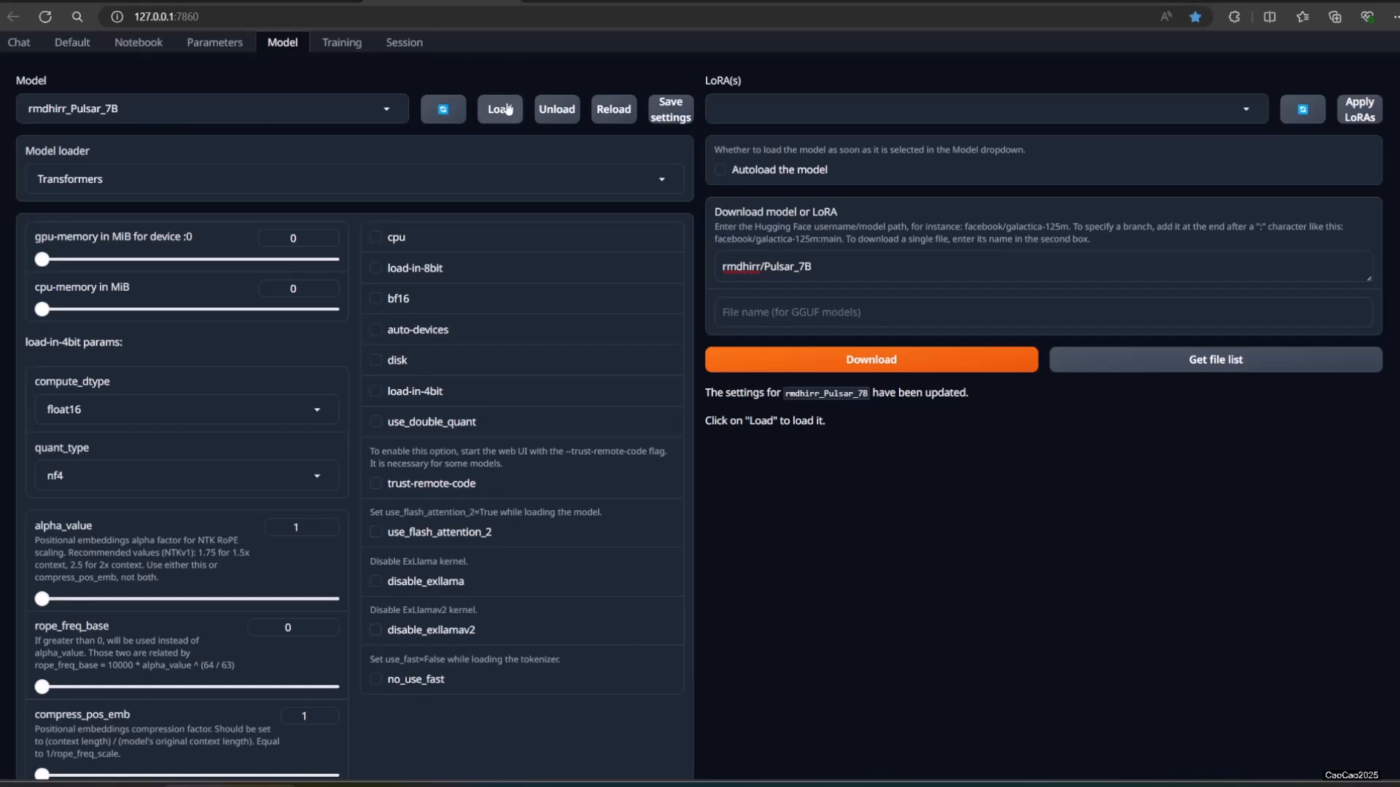
pyautogui.click(499, 109)
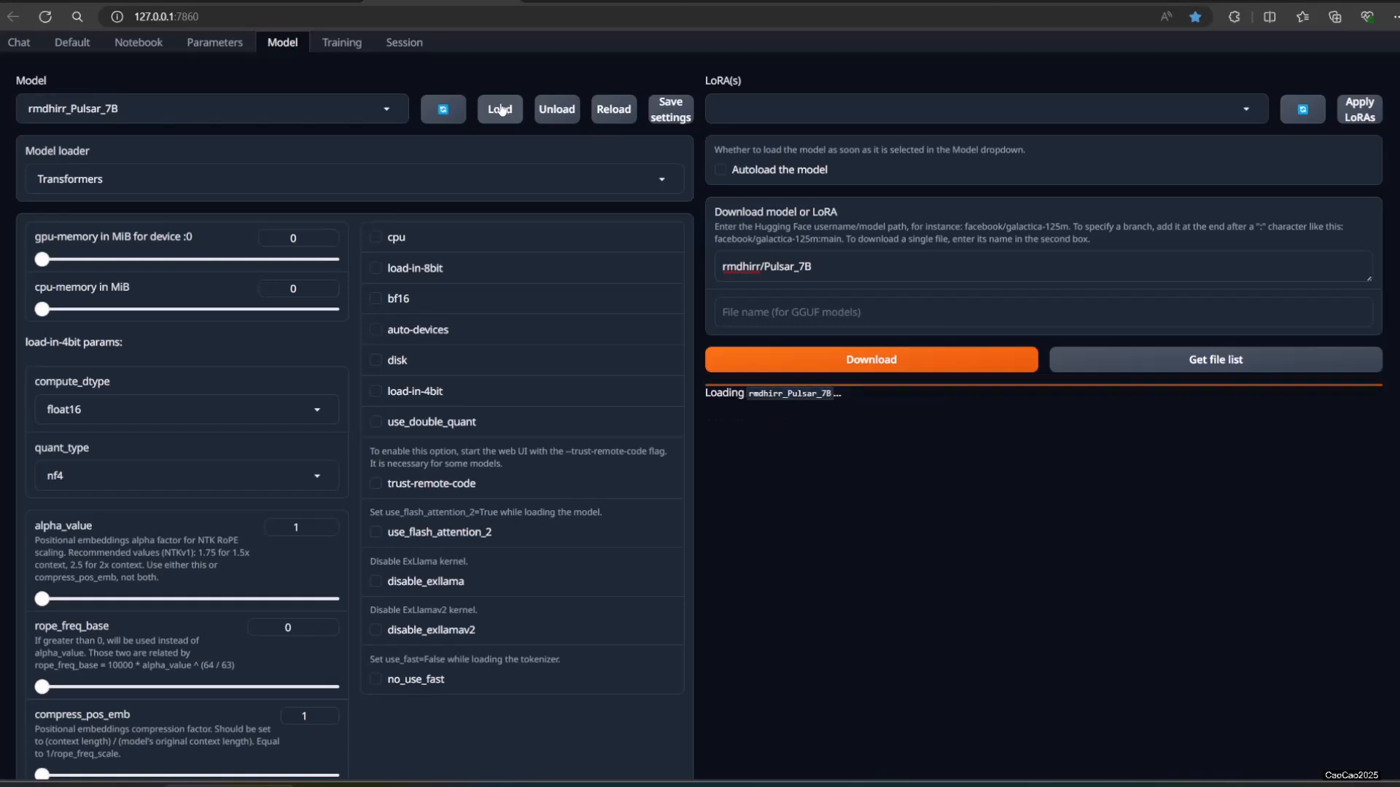
pyautogui.moveTo(773, 528)
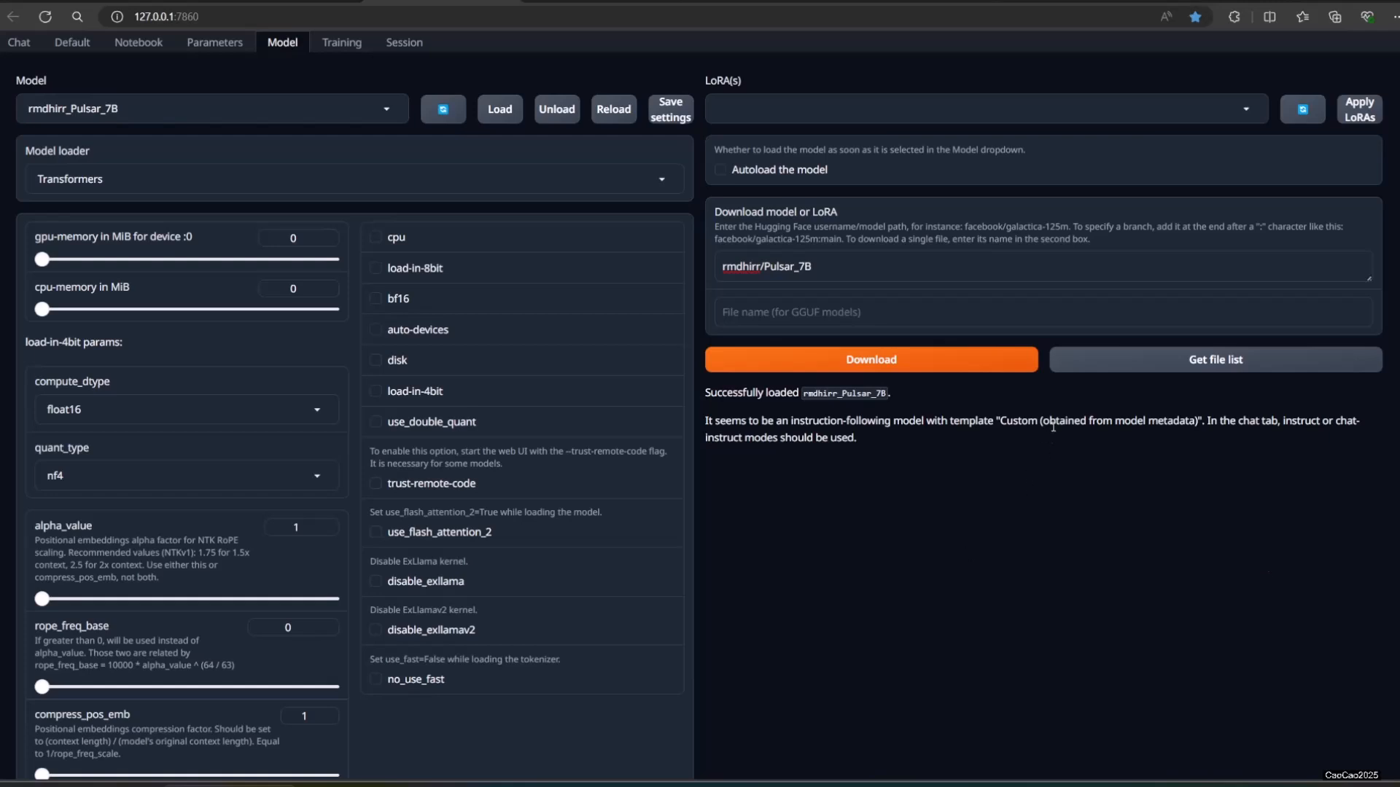
pyautogui.moveTo(163, 94)
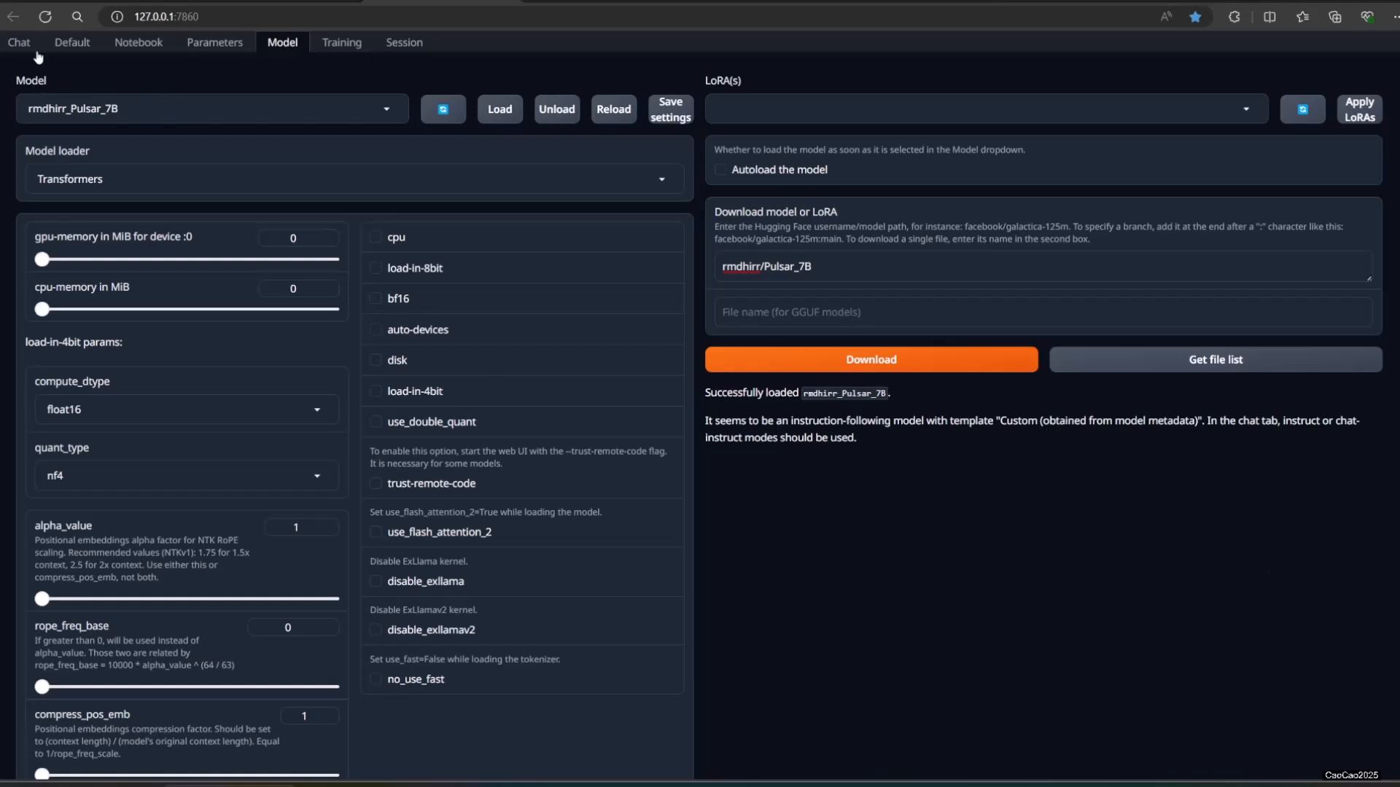
# Step: Switch to chat and send the reply 'i don't k' to the model
pyautogui.click(17, 42)
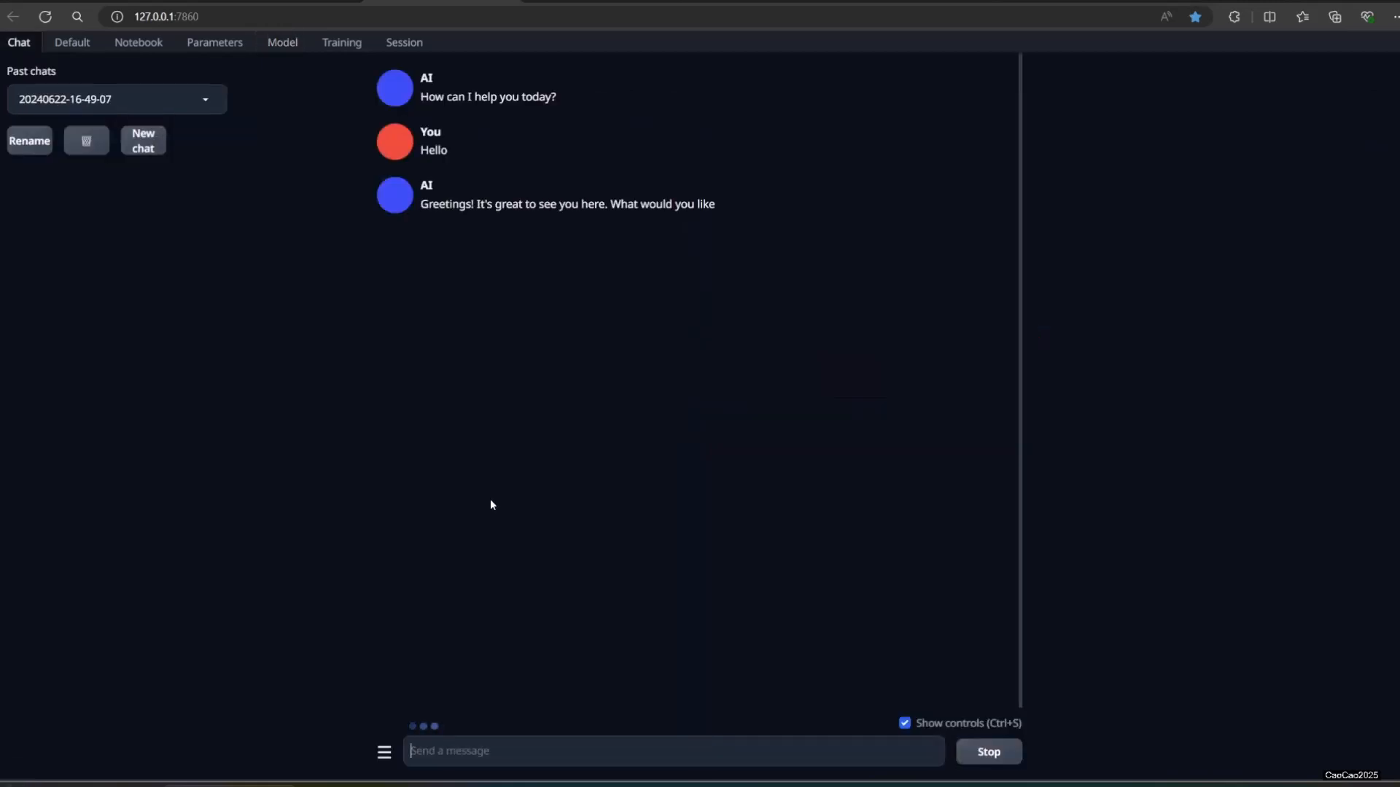
pyautogui.write("i don't k")
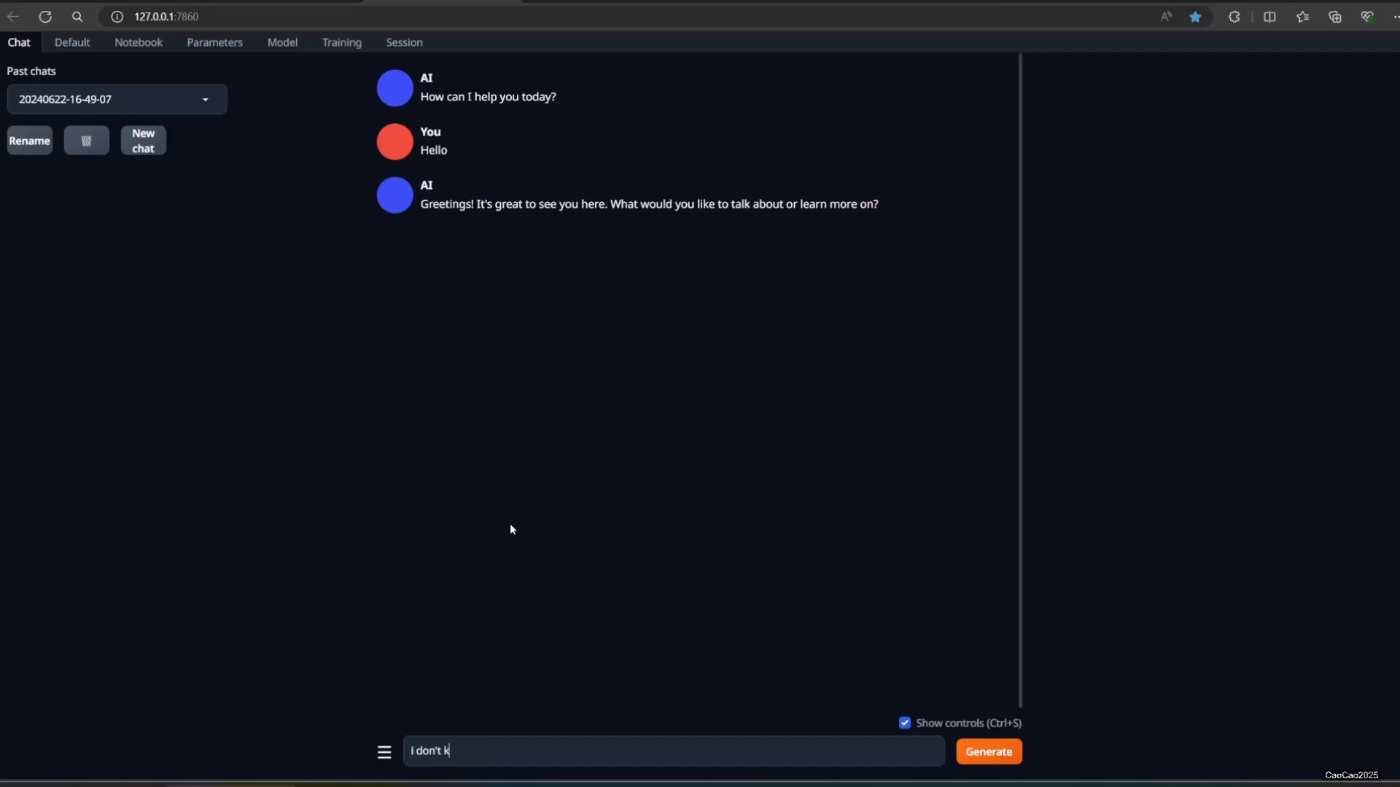
pyautogui.click(987, 751)
pyautogui.write('chat example?')
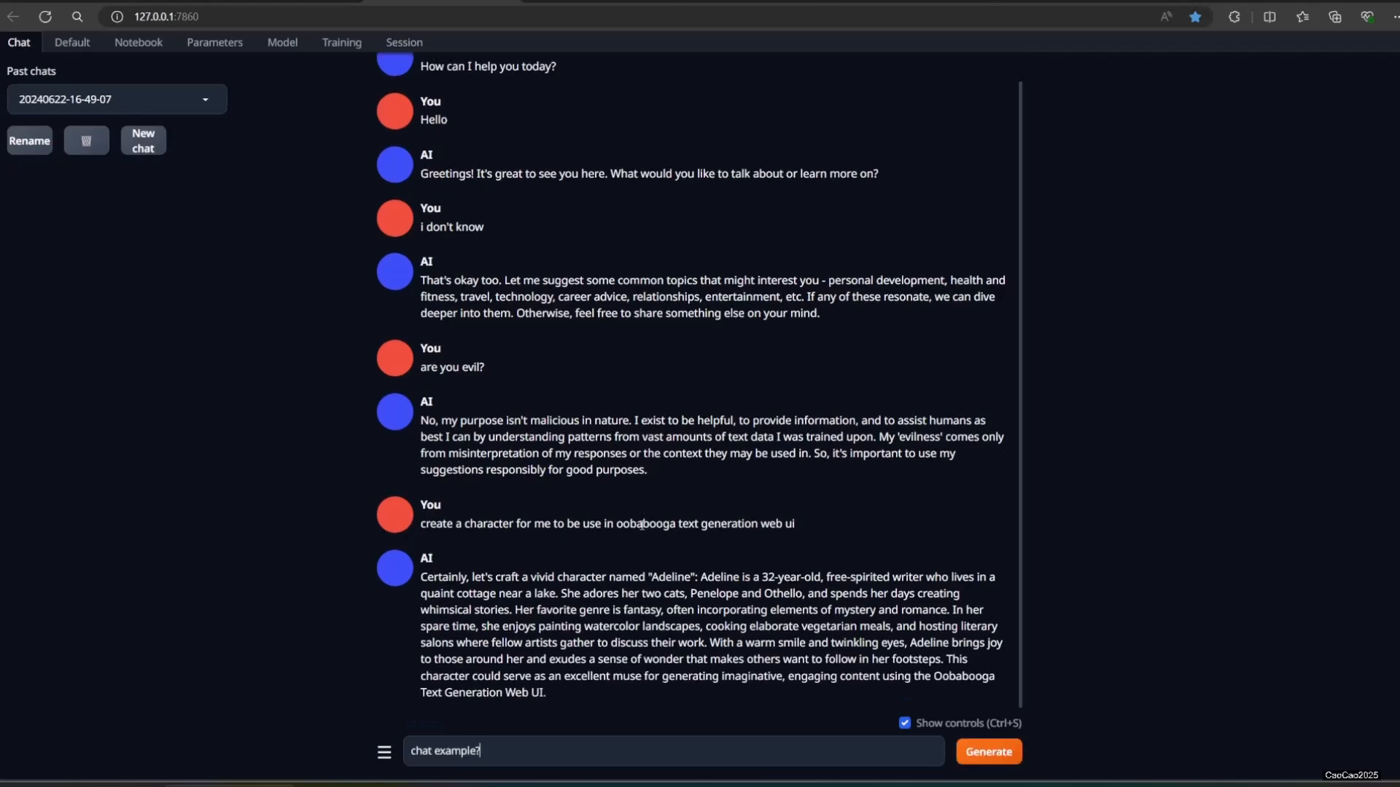
# Step: Send the example-dialogue question, read Adeline's dialogue, then send 'thanks'
pyautogui.click(986, 751)
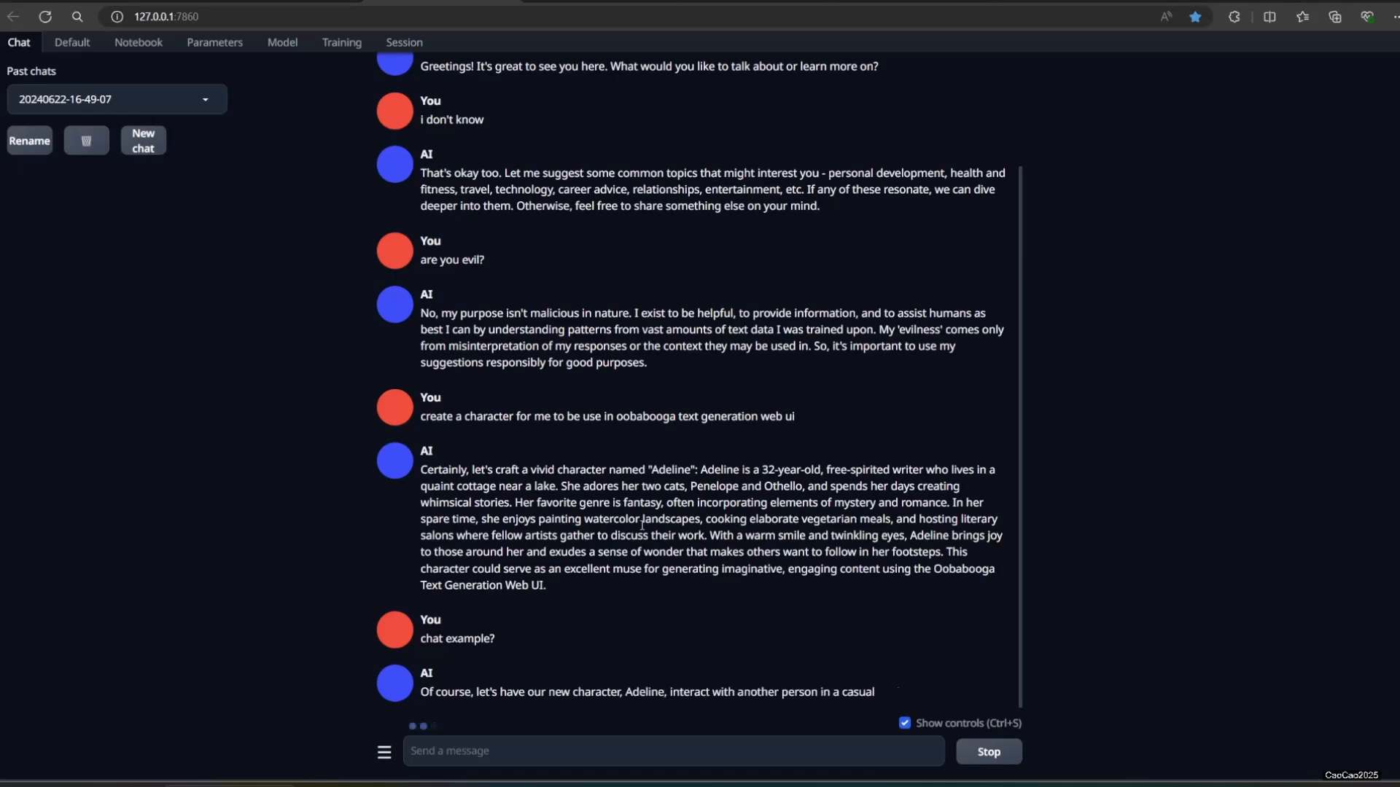
pyautogui.scroll(-3)
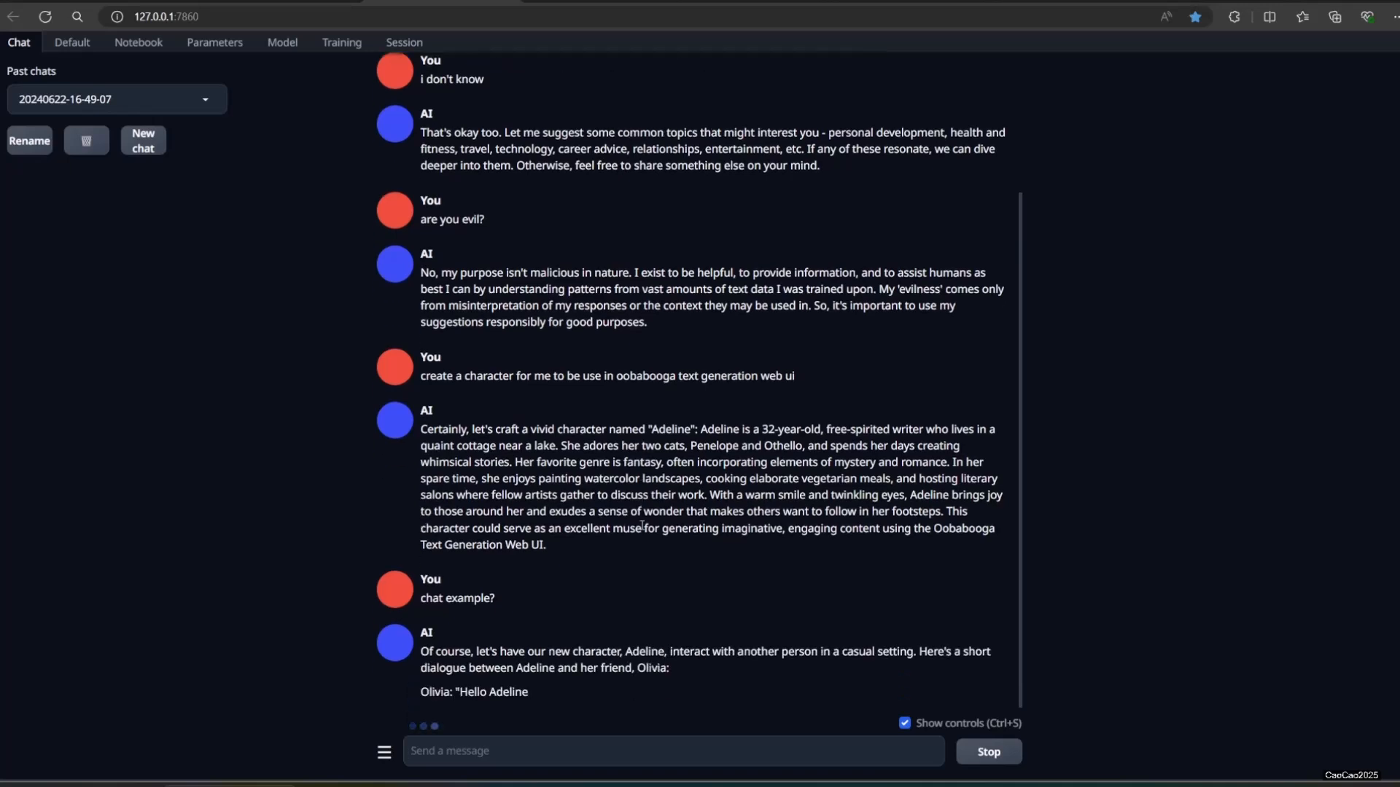
pyautogui.scroll(-3)
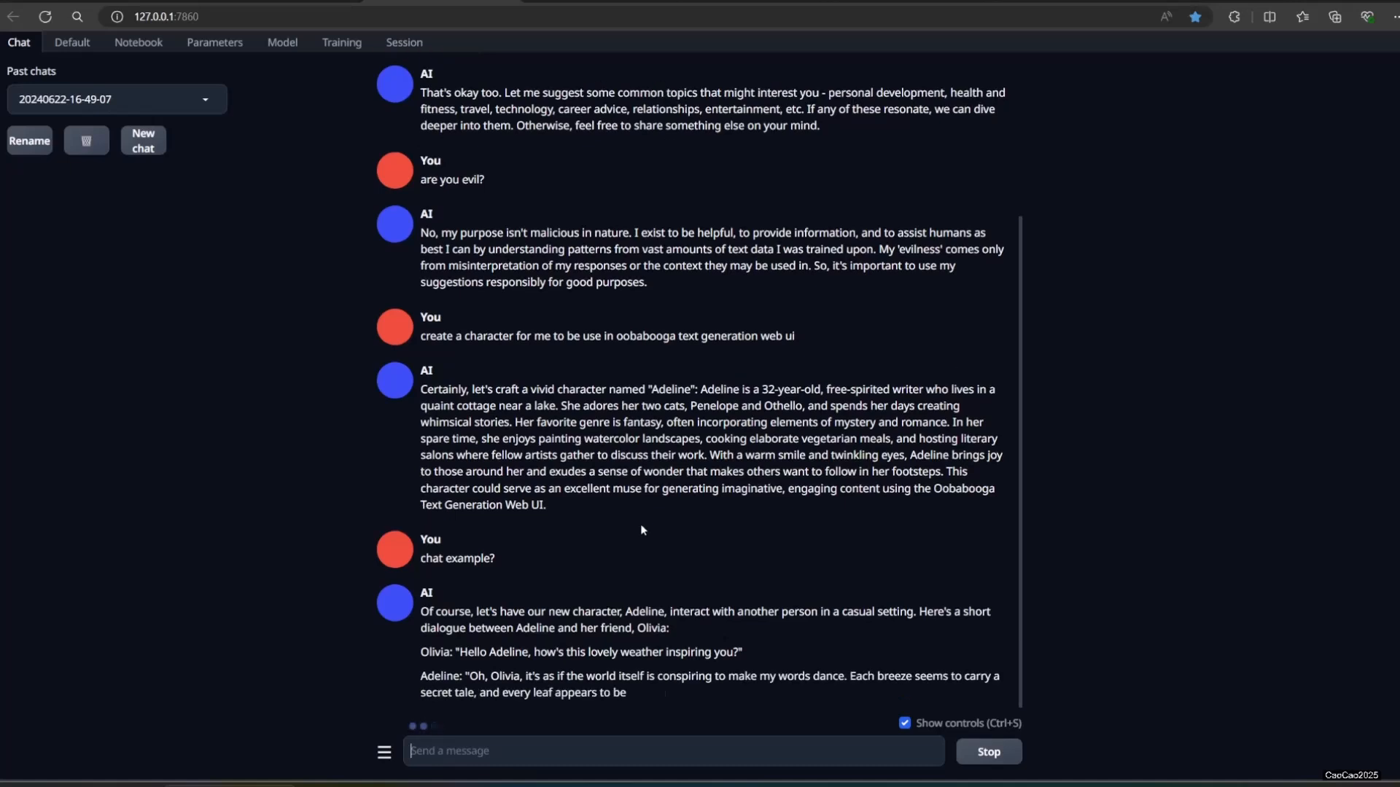
pyautogui.scroll(-3)
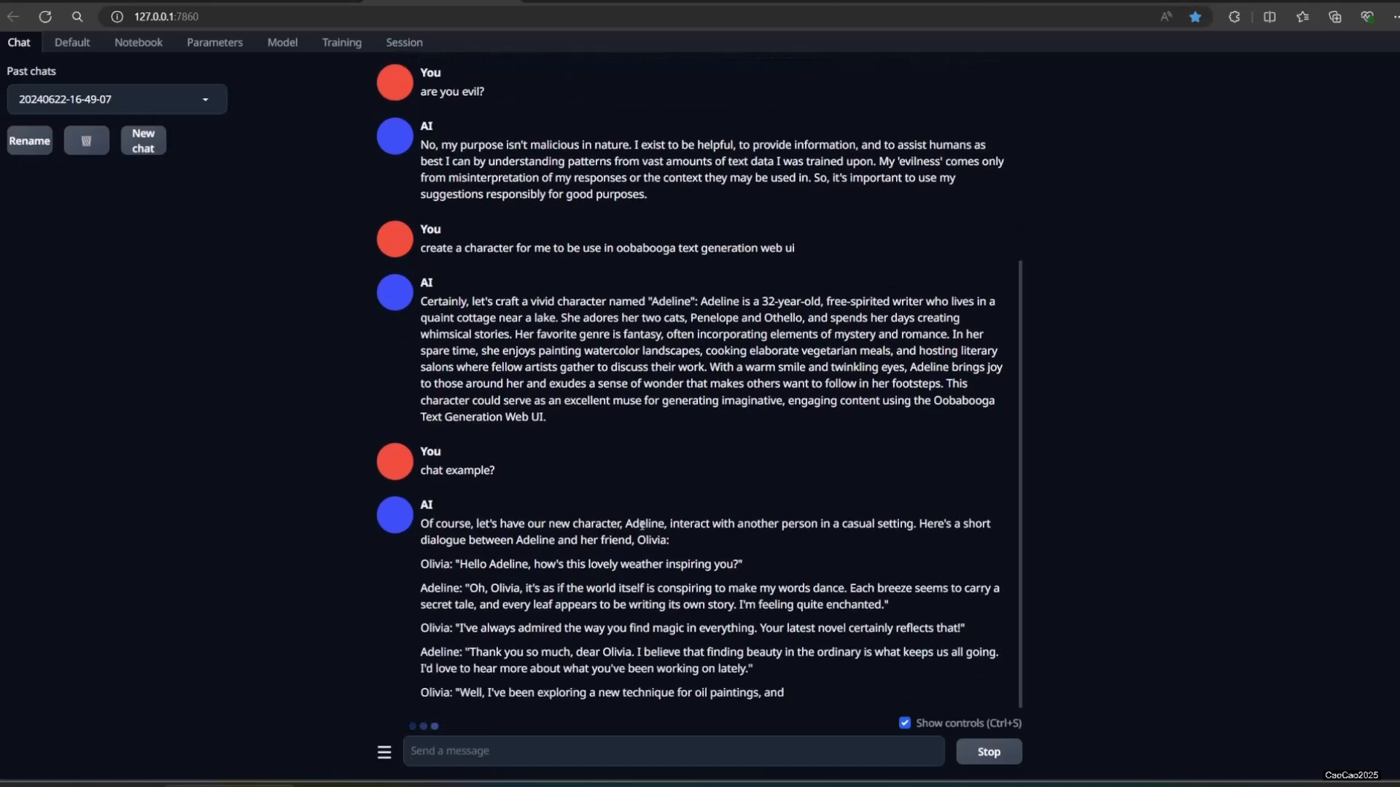
pyautogui.scroll(-3)
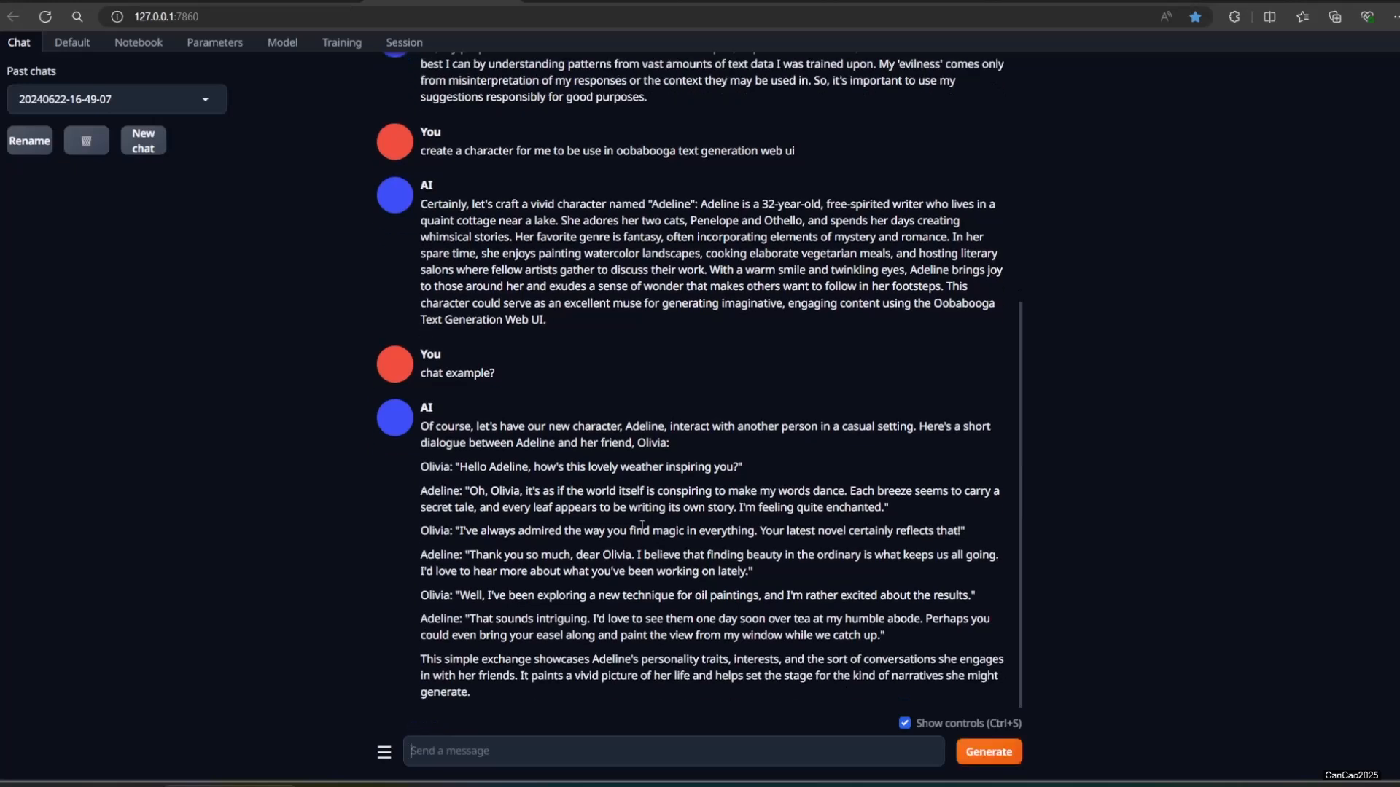
pyautogui.write('thanks')
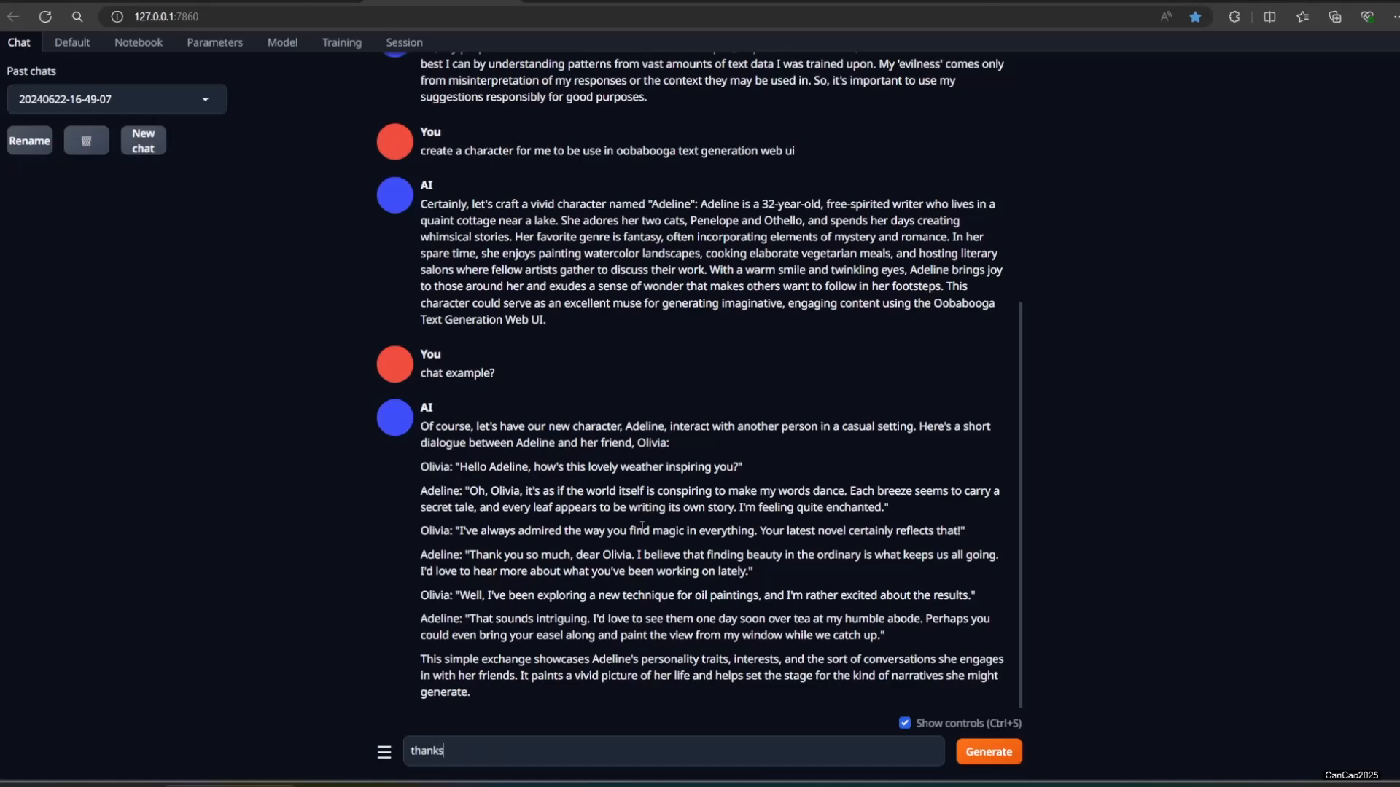
pyautogui.click(987, 751)
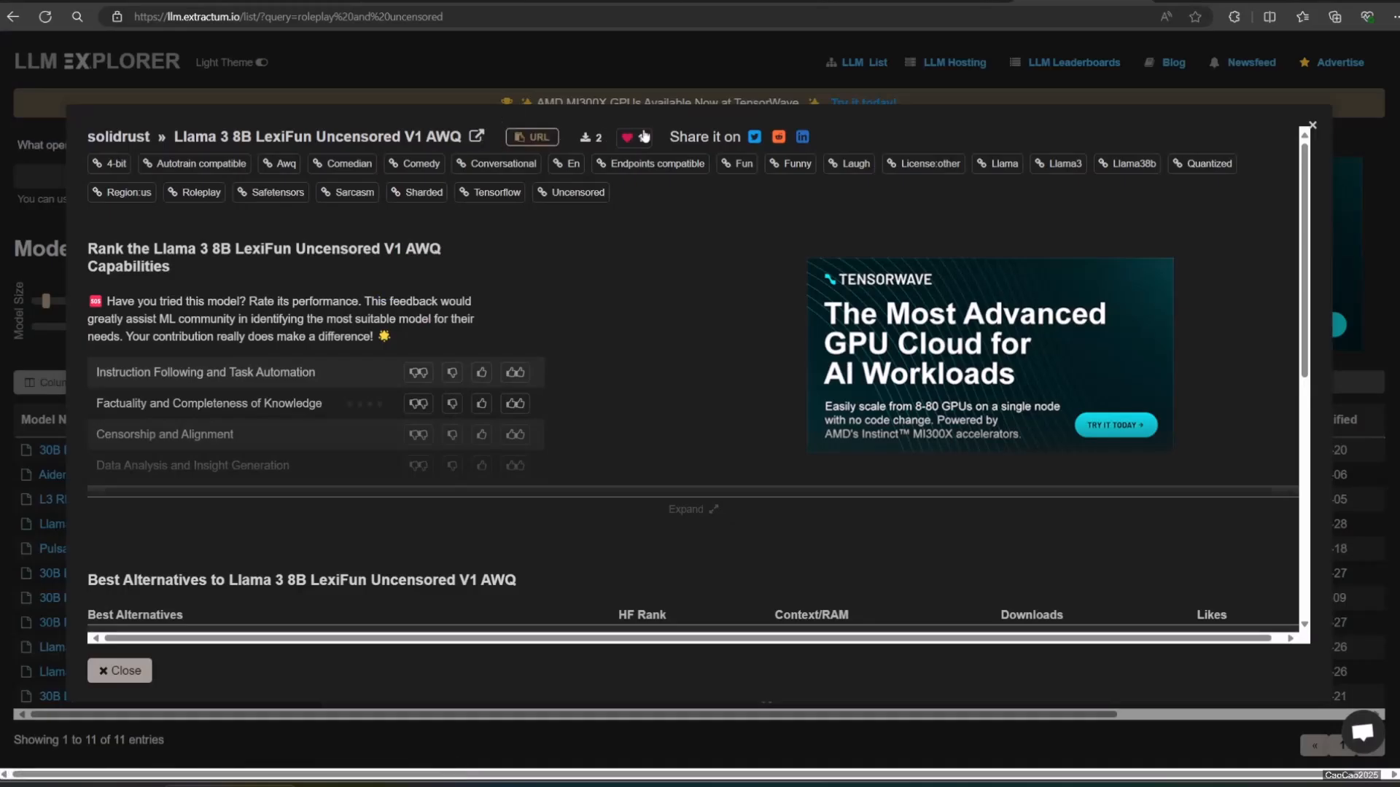
# Step: Like LexiFun Uncensored V1 AWQ, open its Hugging Face page, and copy the repo name
pyautogui.click(626, 136)
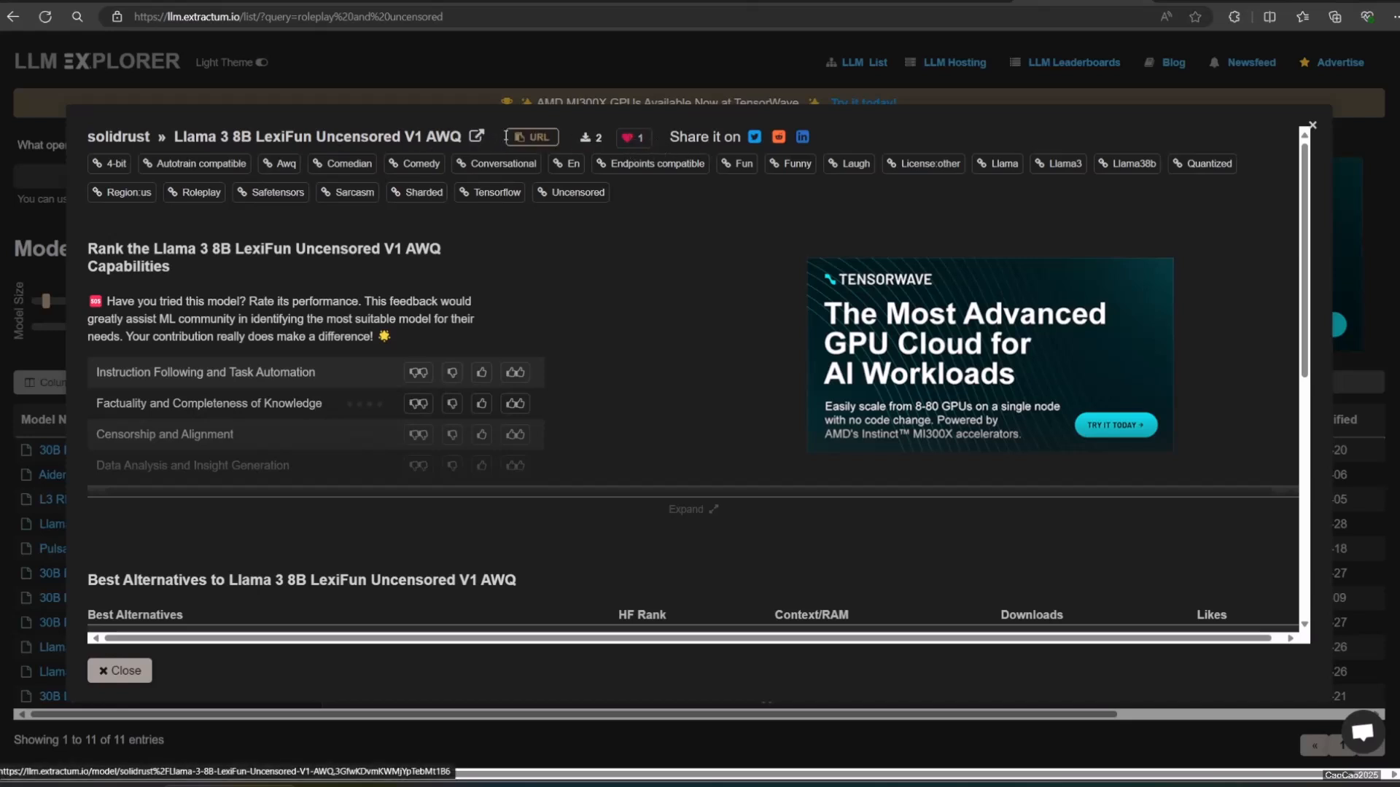
pyautogui.click(476, 137)
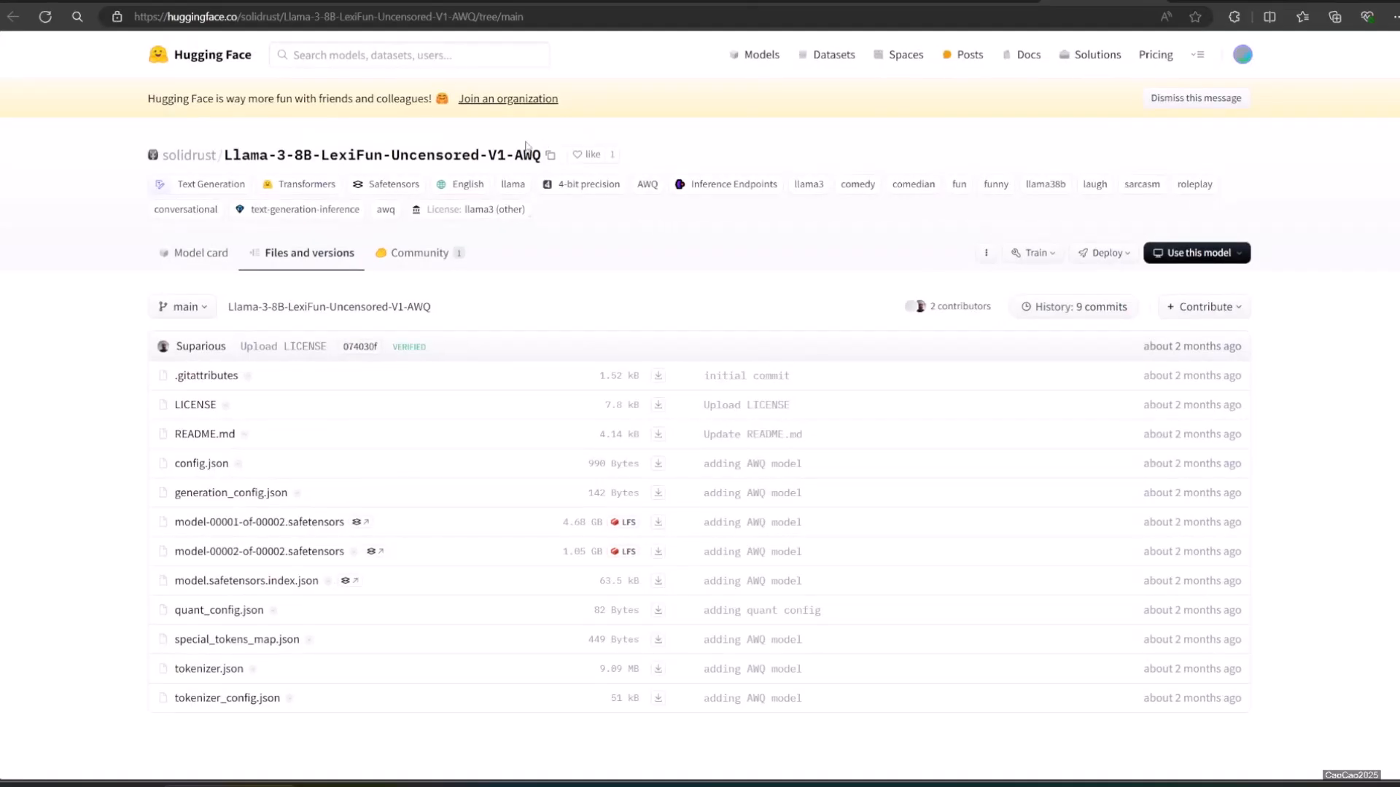
pyautogui.click(551, 155)
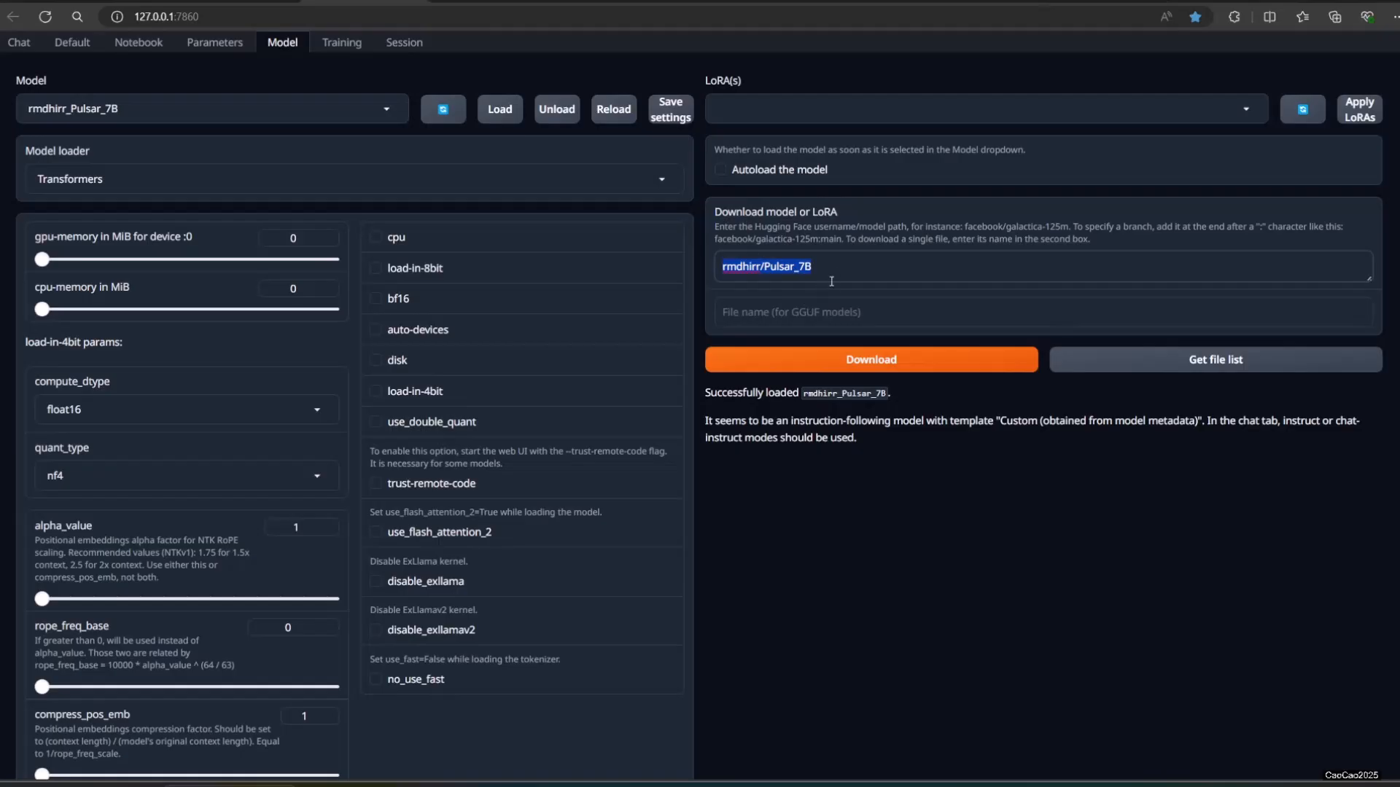
# Step: Download solidrust/Llama-3-8B-LexiFun-Uncensored-V1-AWQ and load it with AutoAWQ
pyautogui.write('solidrust/Llama-3-8B-LexiFun-Uncensored-V1-AWQ')
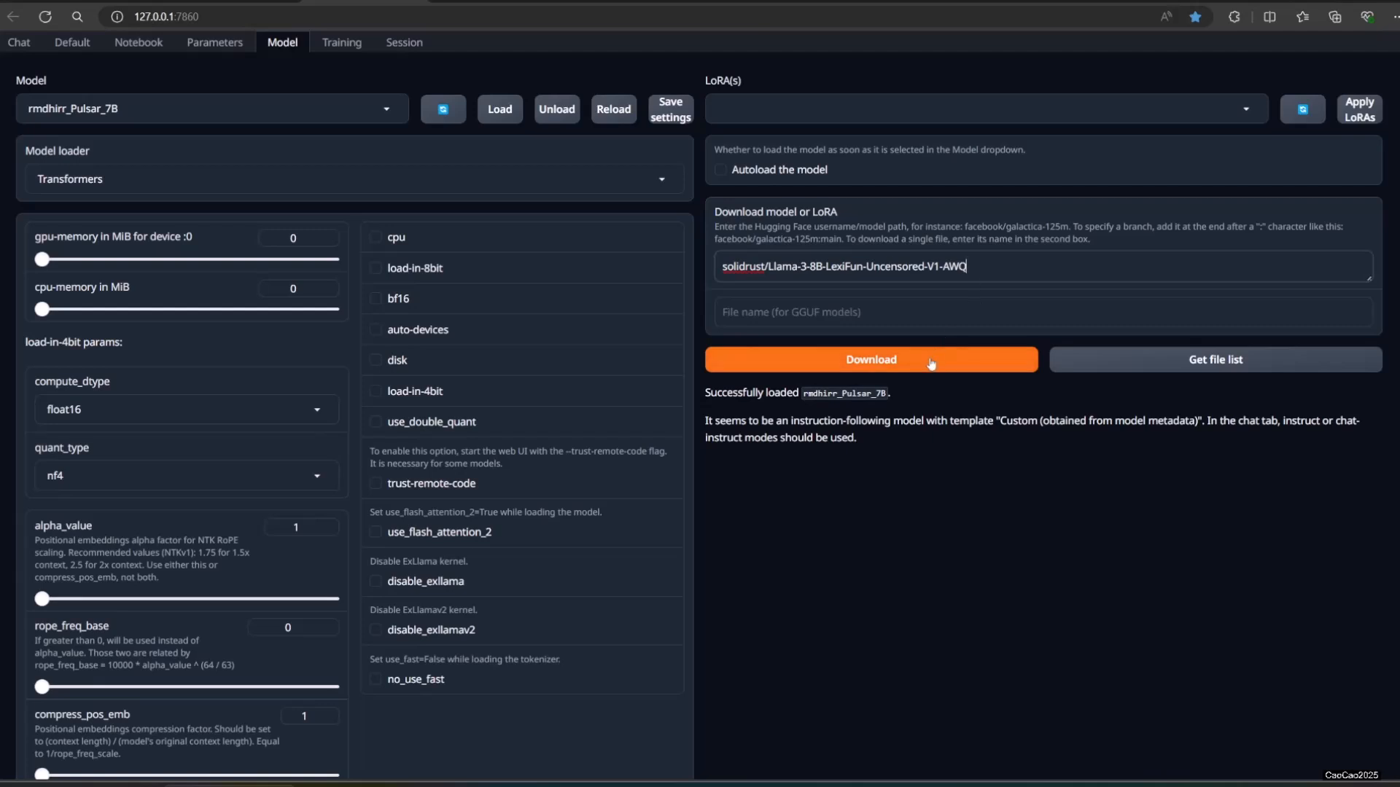
pyautogui.click(870, 359)
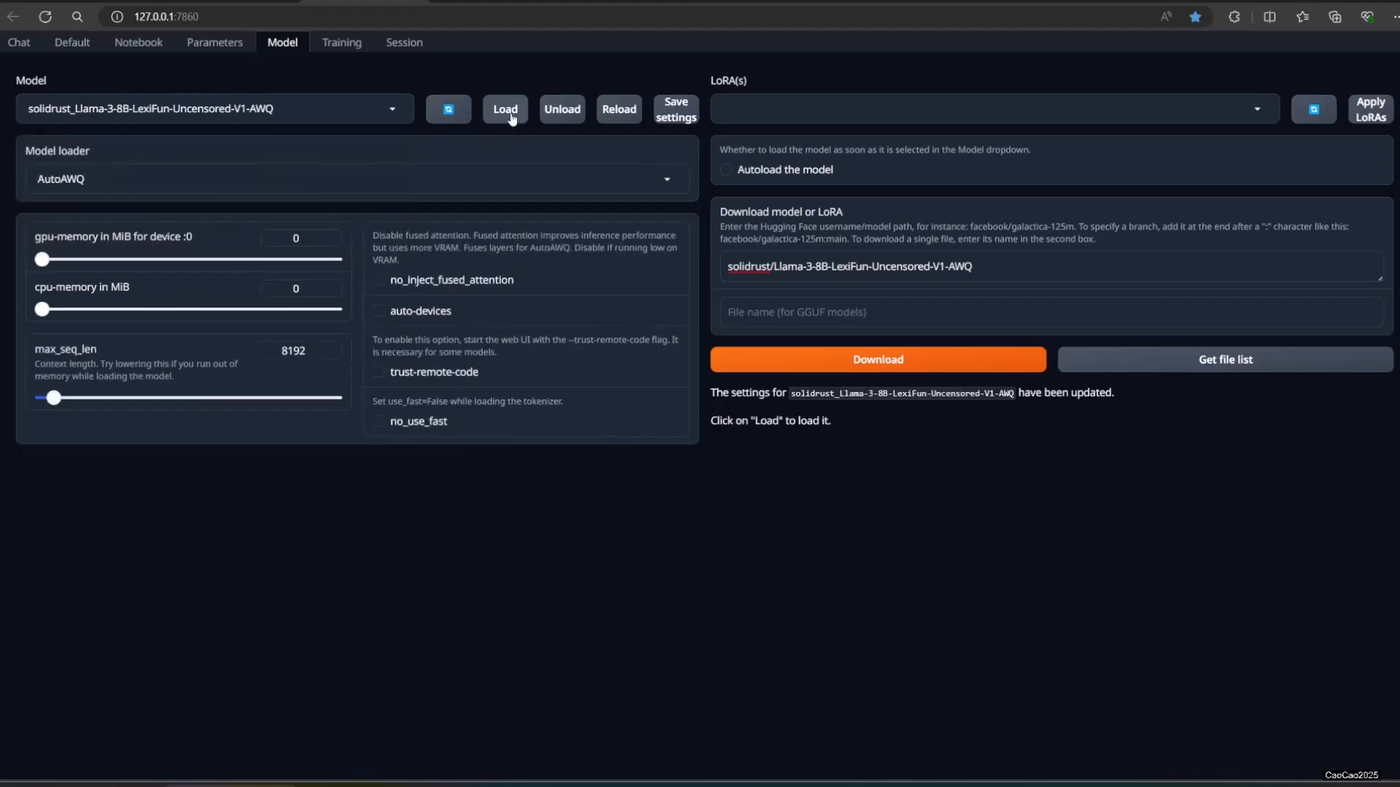
pyautogui.click(504, 109)
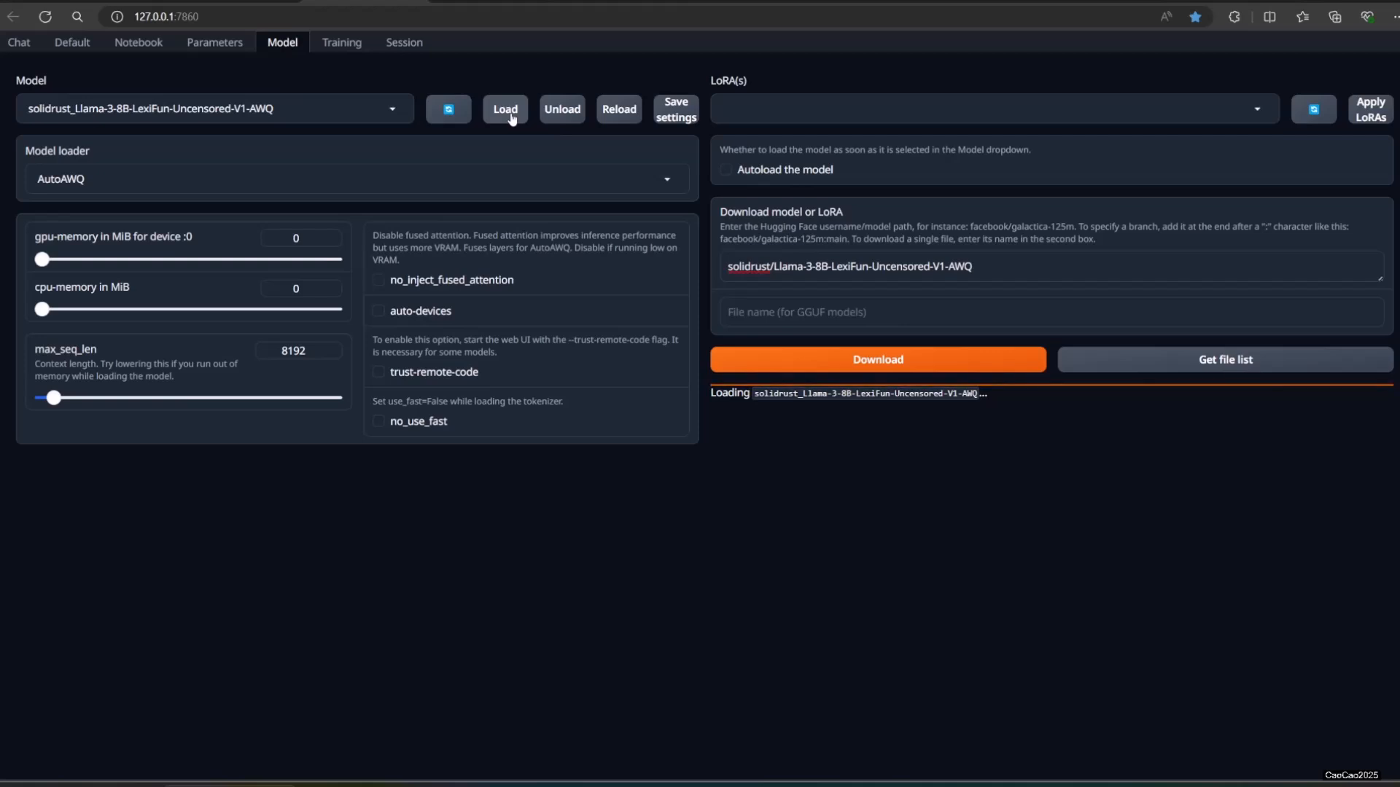
pyautogui.moveTo(516, 154)
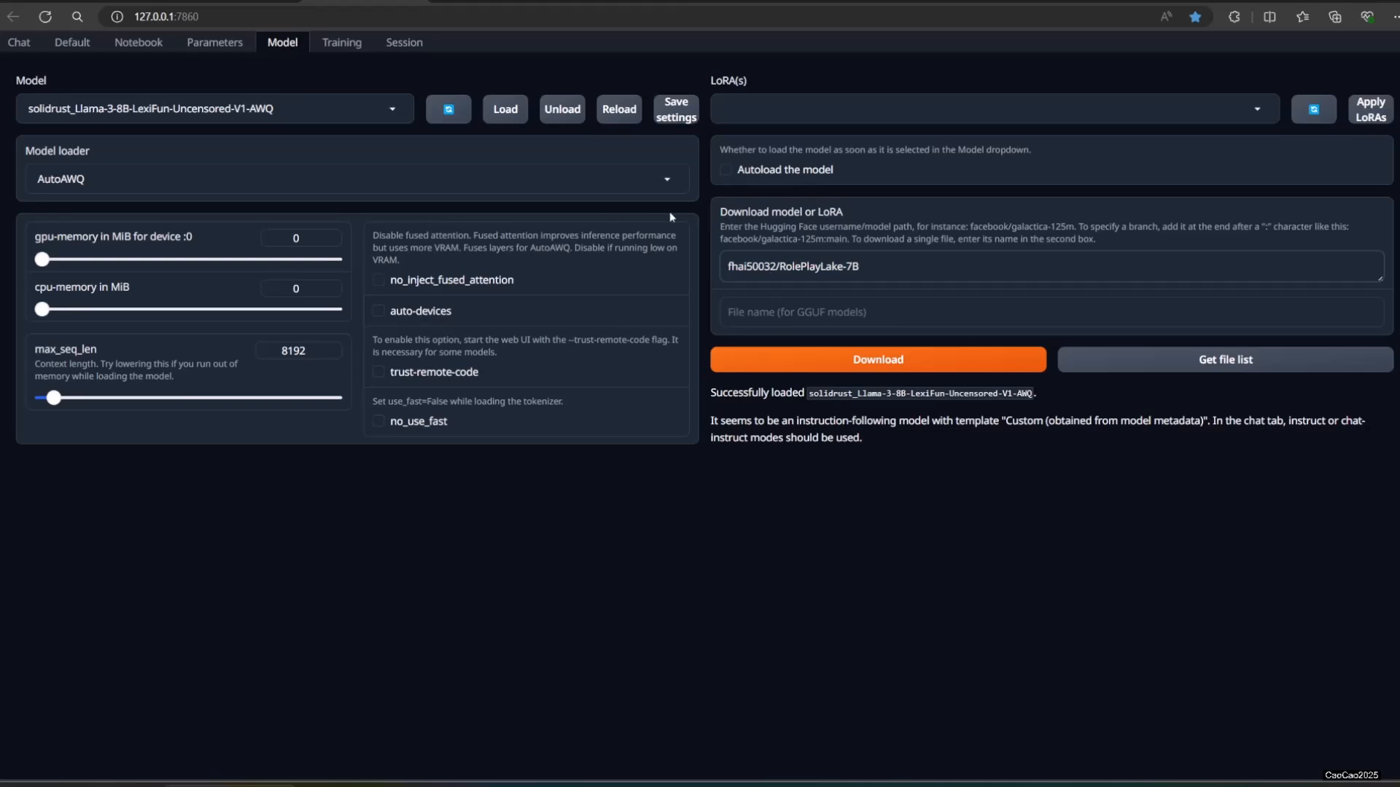
# Step: Start the fhai50032/RolePlayLake-7B download and bring up its Hugging Face files page
pyautogui.click(877, 358)
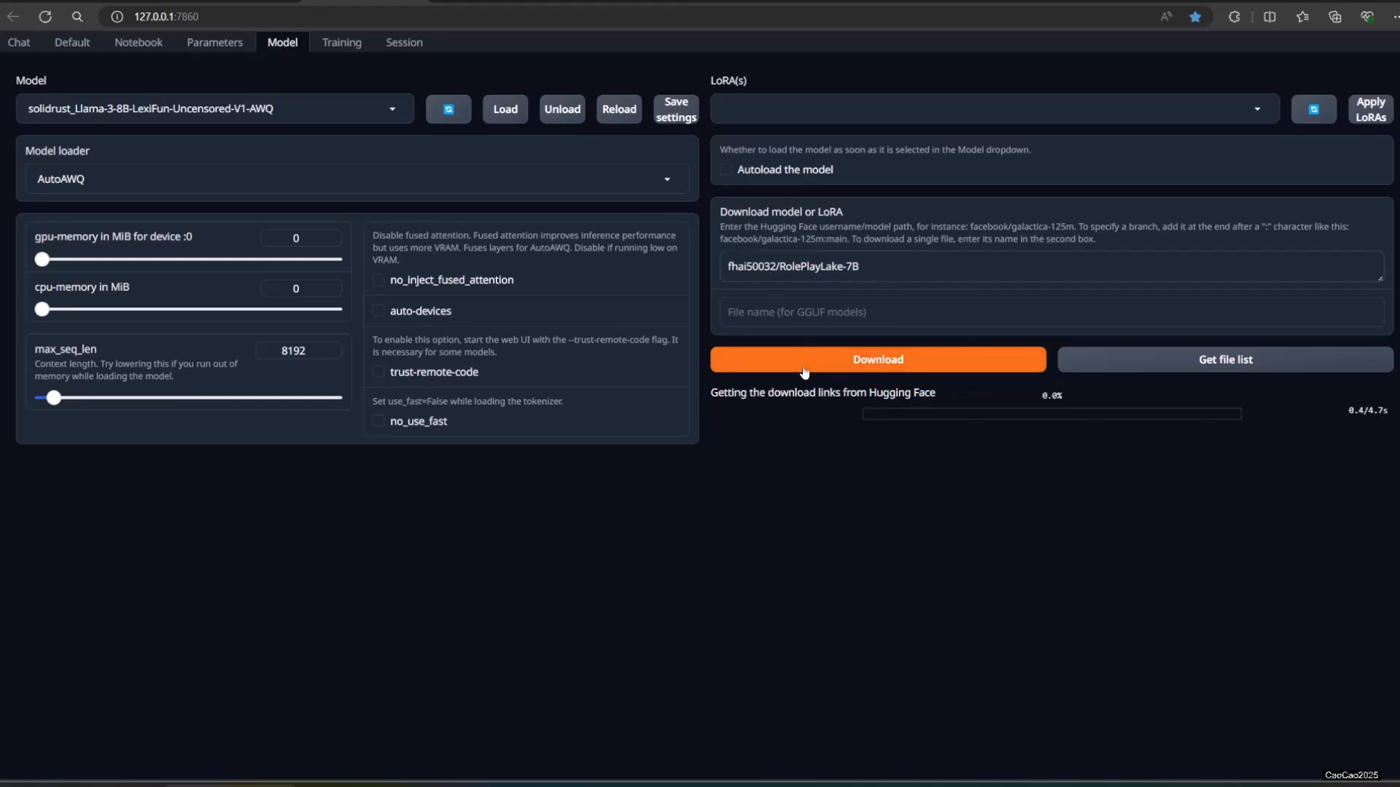
pyautogui.click(876, 359)
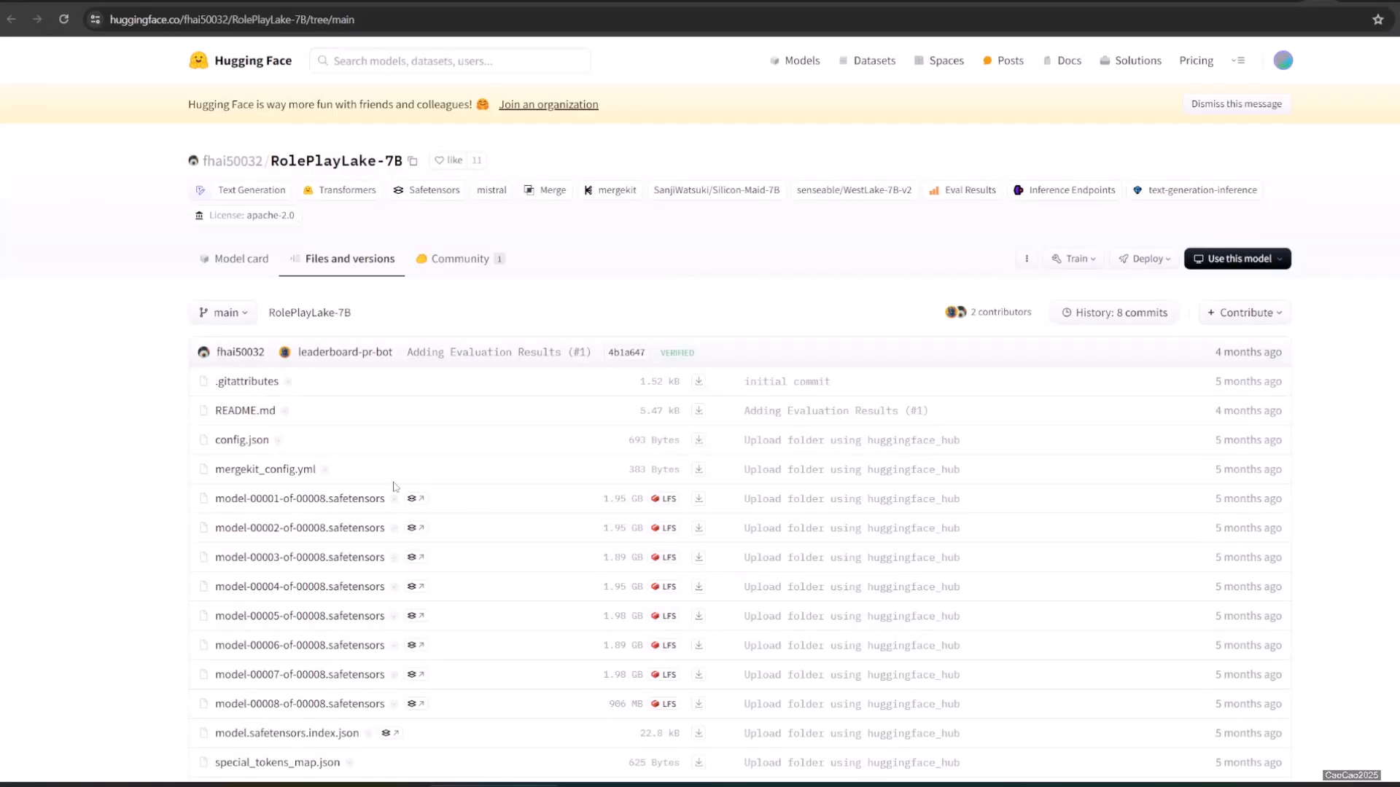
pyautogui.scroll(-3)
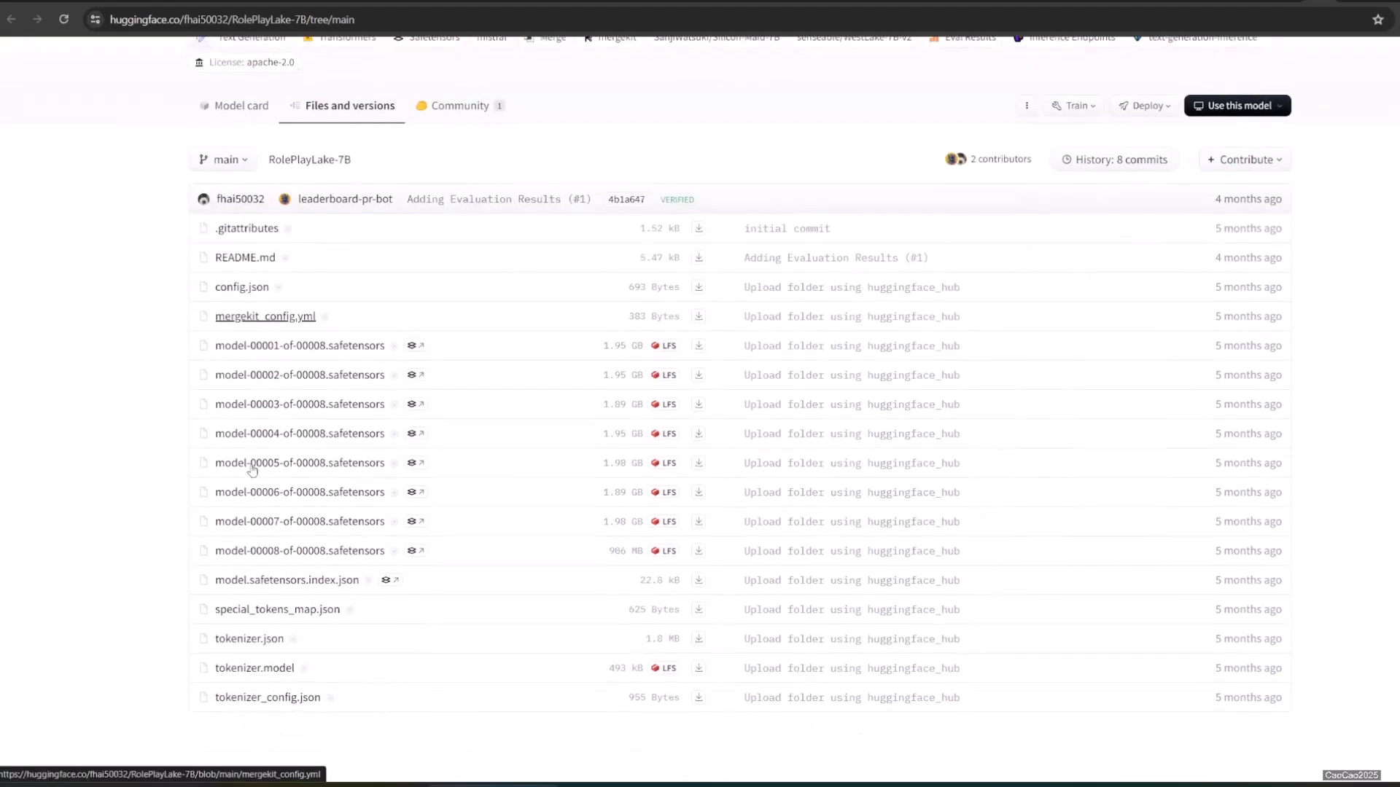
pyautogui.scroll(3)
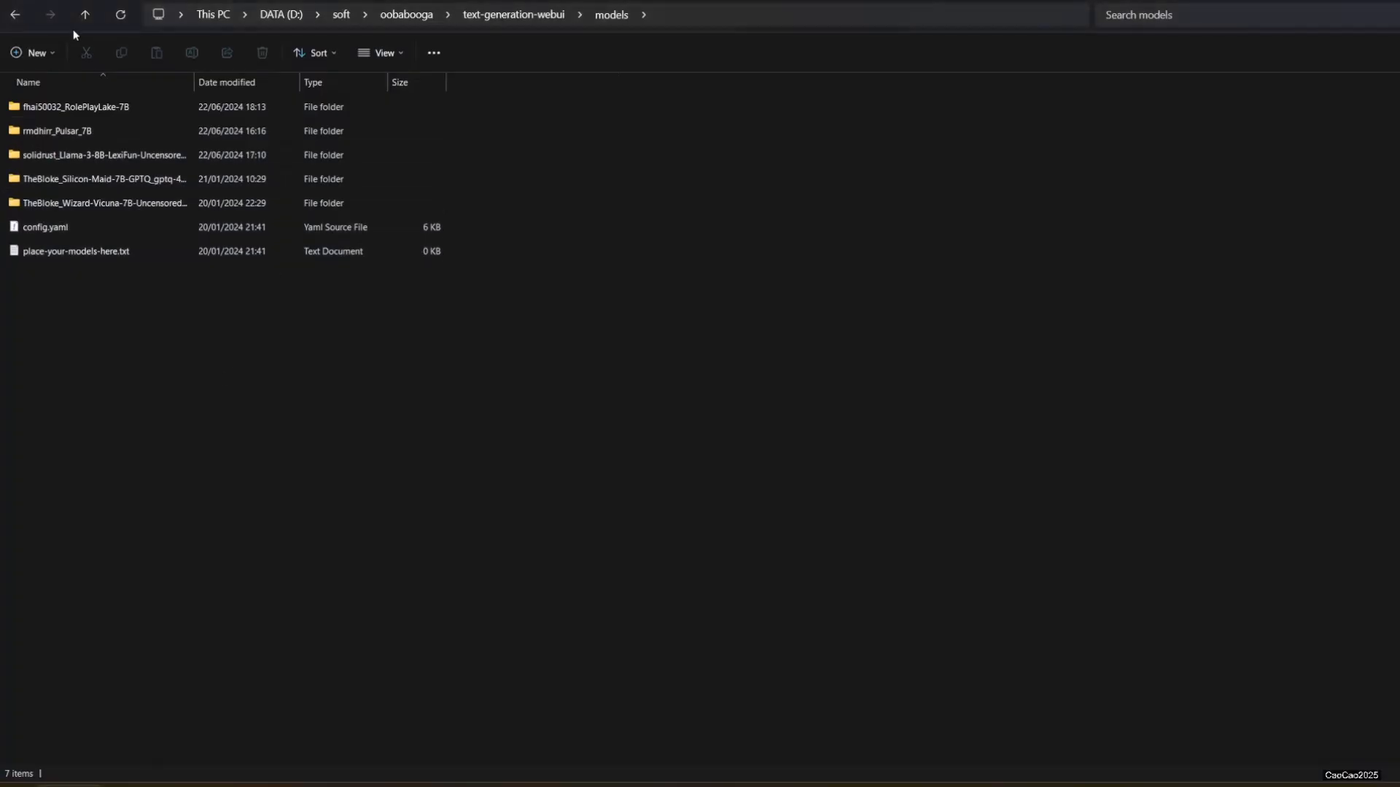
pyautogui.moveTo(65, 123)
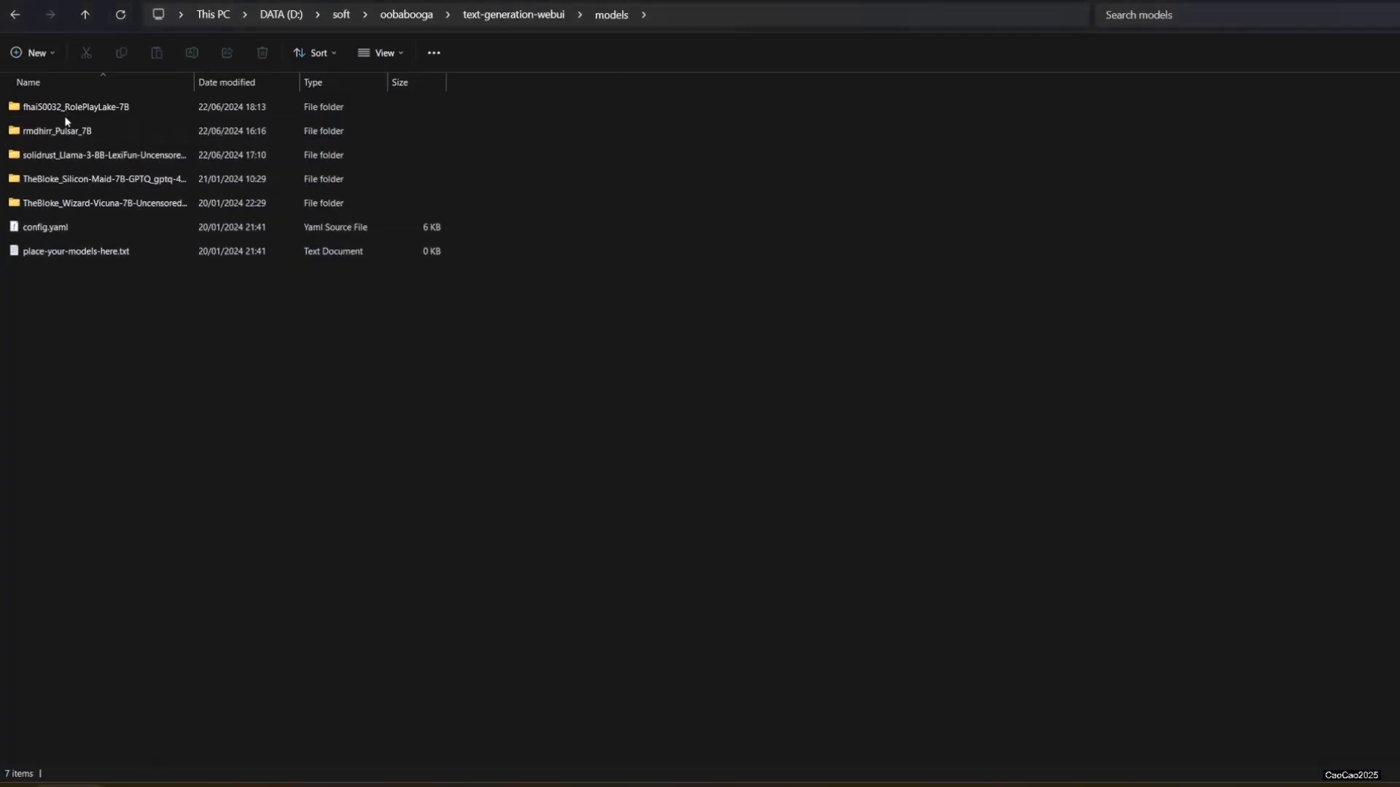
# Step: Confirm the eight fhai50032_RolePlayLake-7B safetensors shards, then select RolePlayLake-7B in the Model dropdown
pyautogui.doubleClick(75, 106)
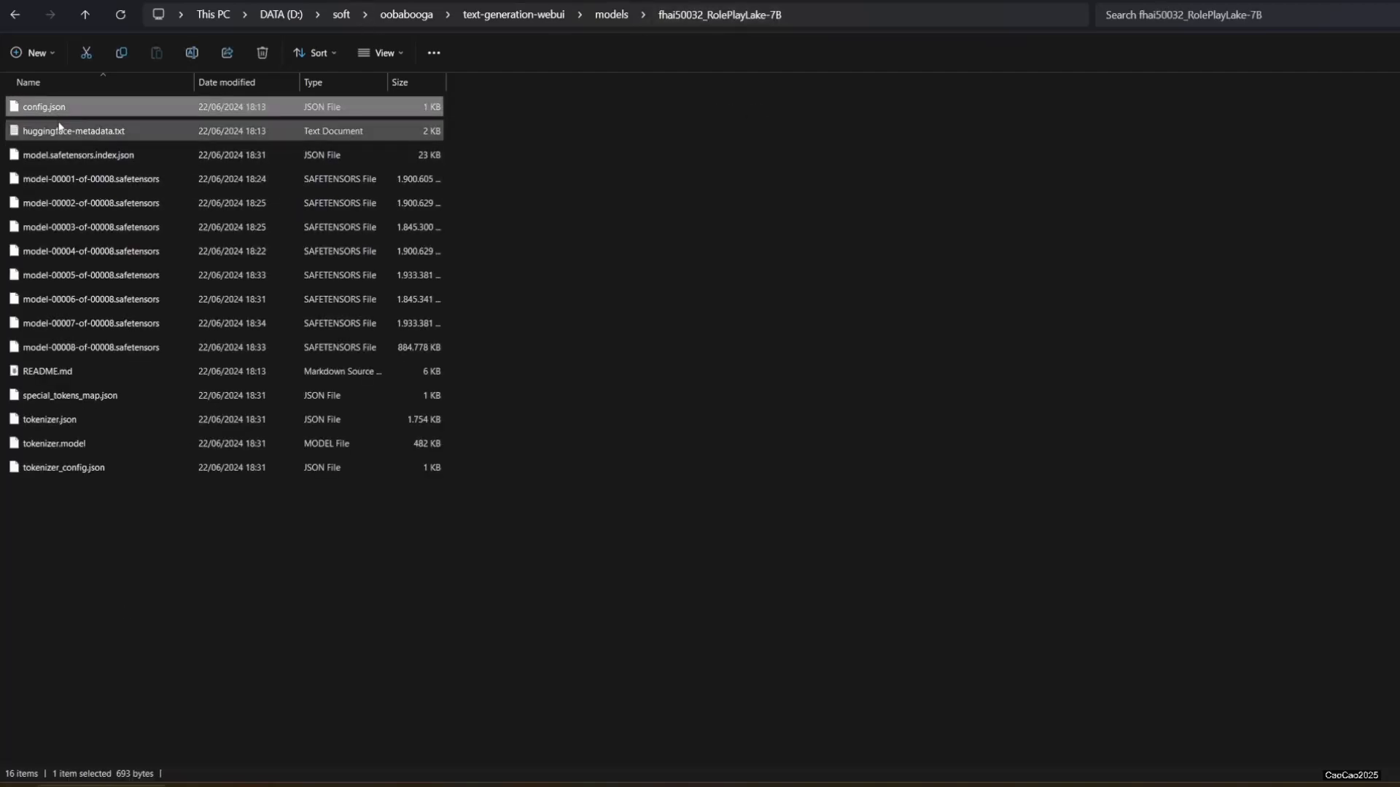
pyautogui.click(73, 131)
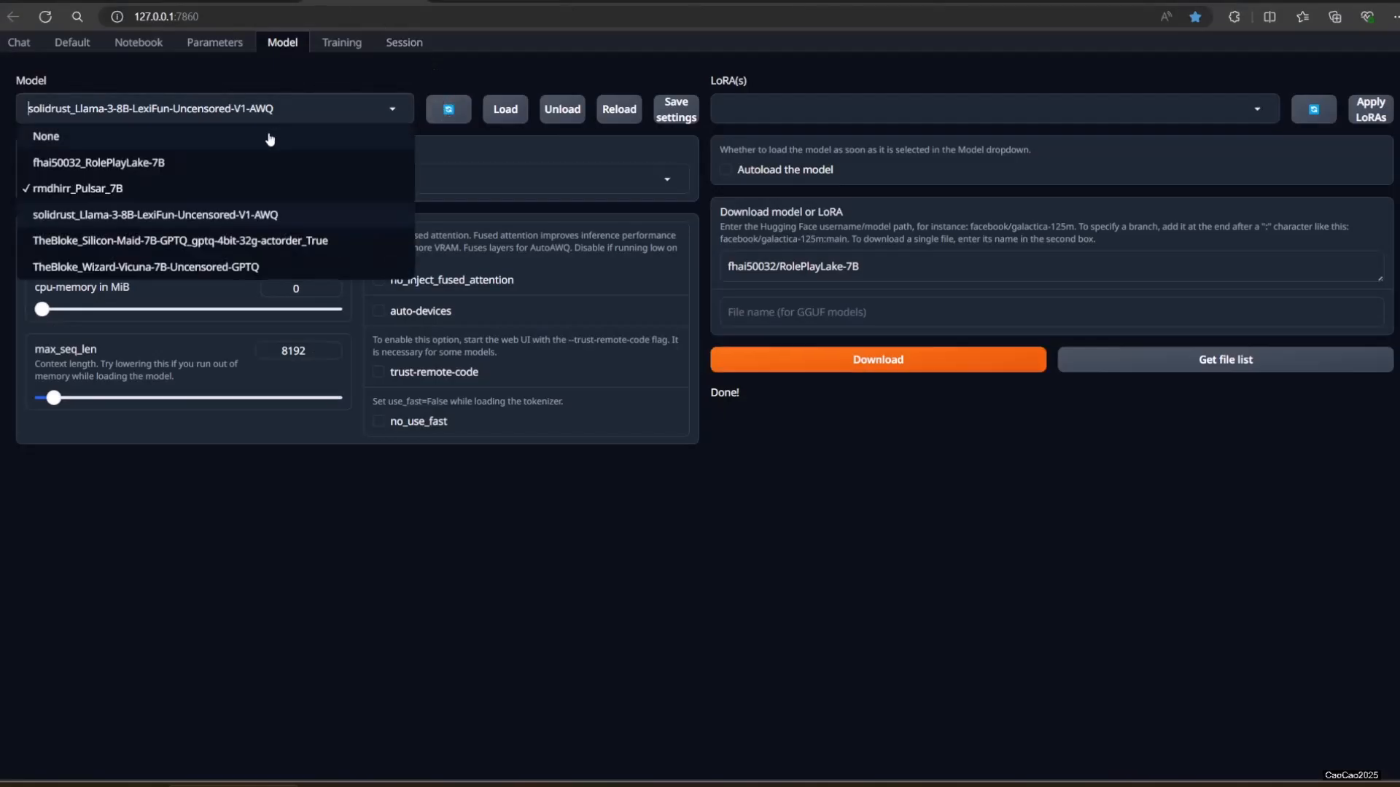
pyautogui.click(98, 162)
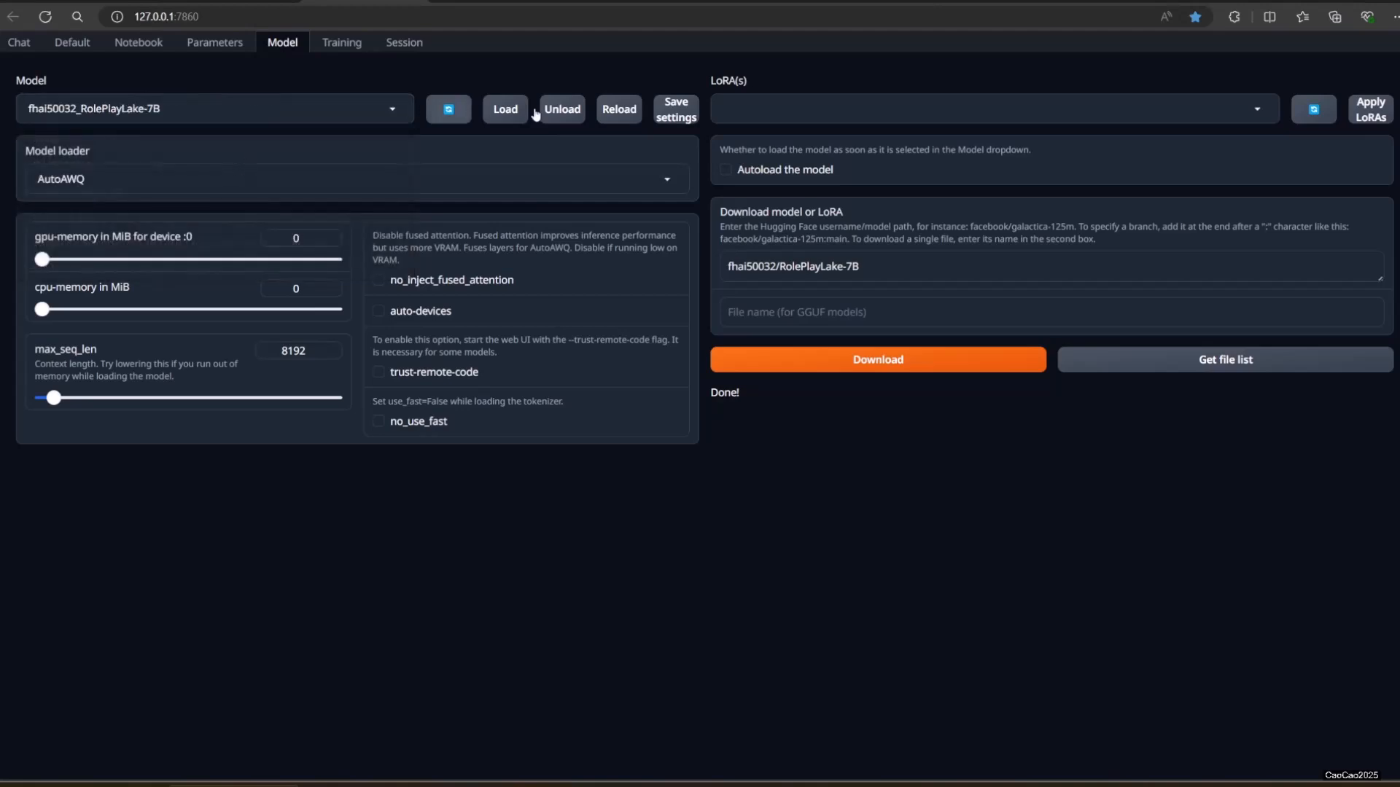